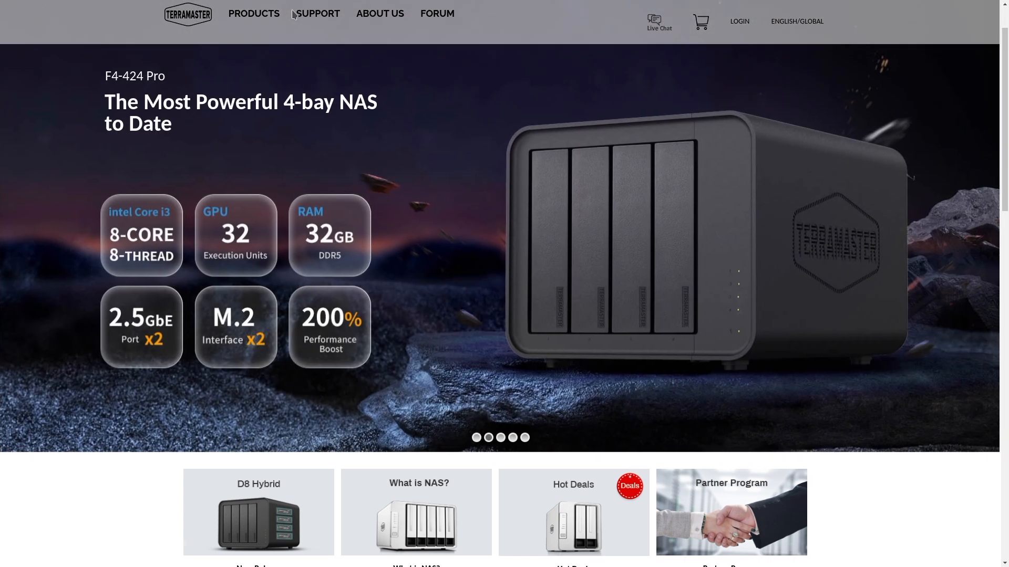
{"action": "mouse_move", "coordinate": [515, 40]}
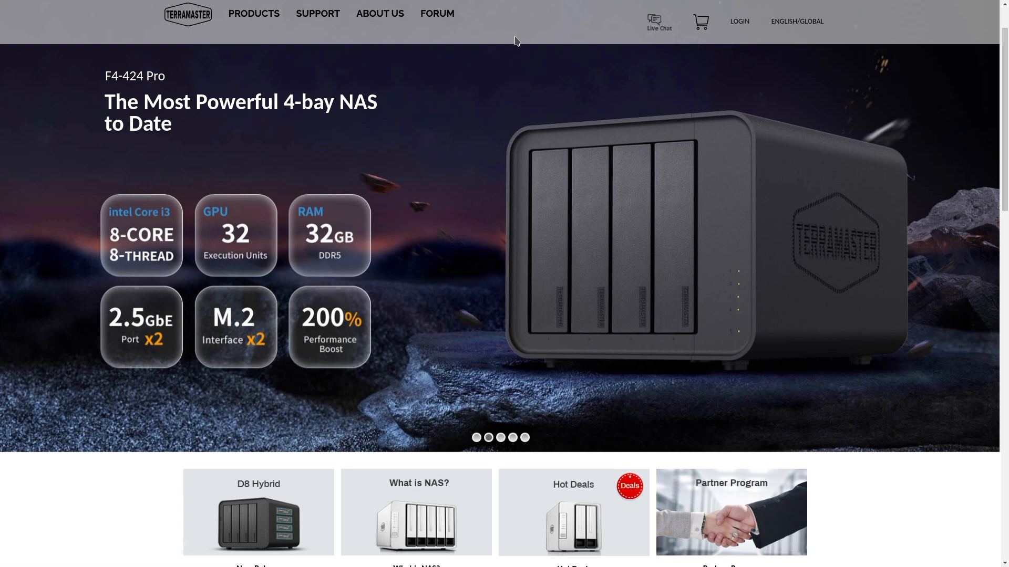
{"action": "mouse_move", "coordinate": [426, 444]}
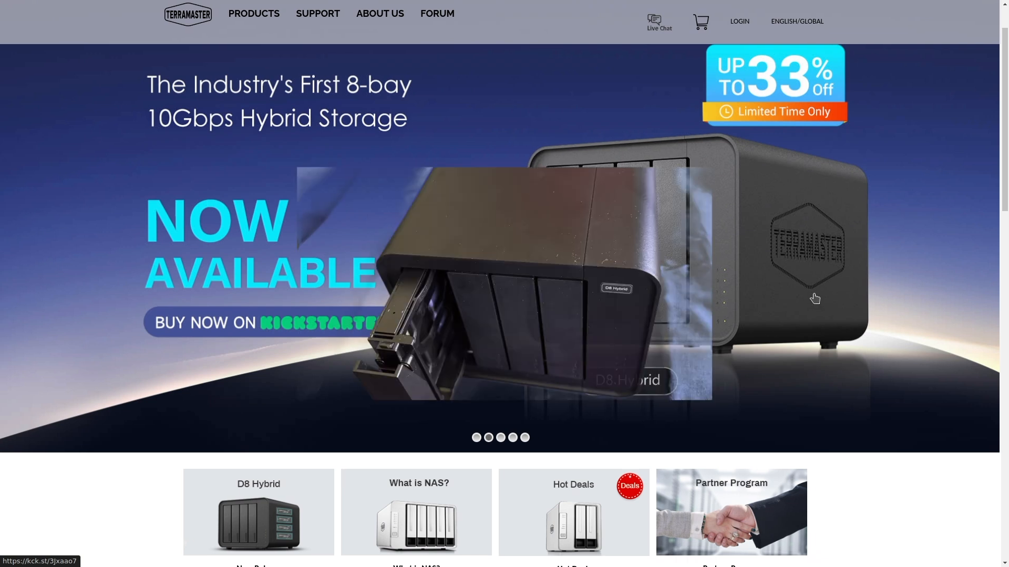
{"action": "mouse_move", "coordinate": [731, 260]}
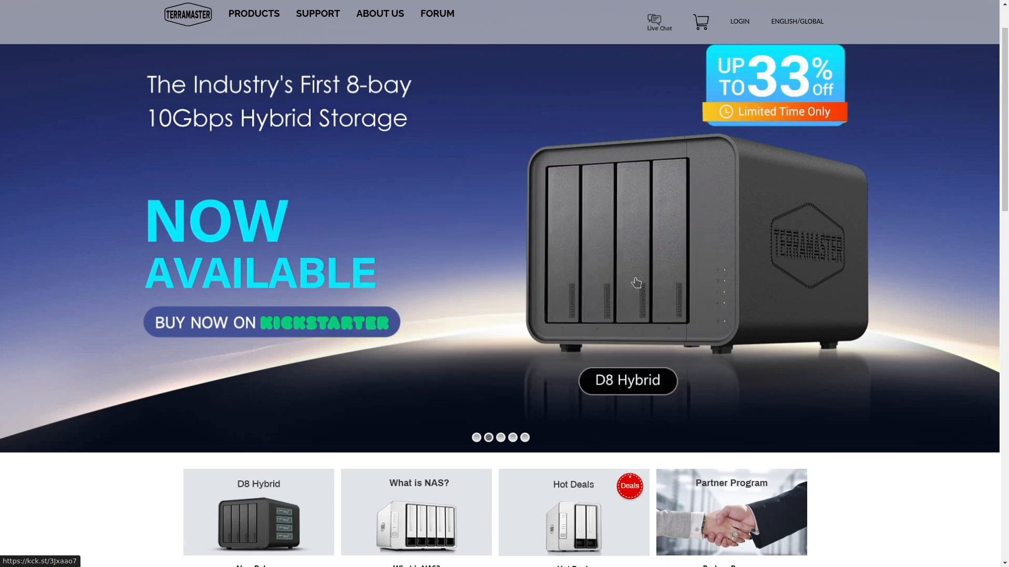
- Open the TerraMaster D8 Hybrid Kickstarter campaign from the 'Buy now on Kickstarter' banner
{"action": "left_click", "coordinate": [270, 322]}
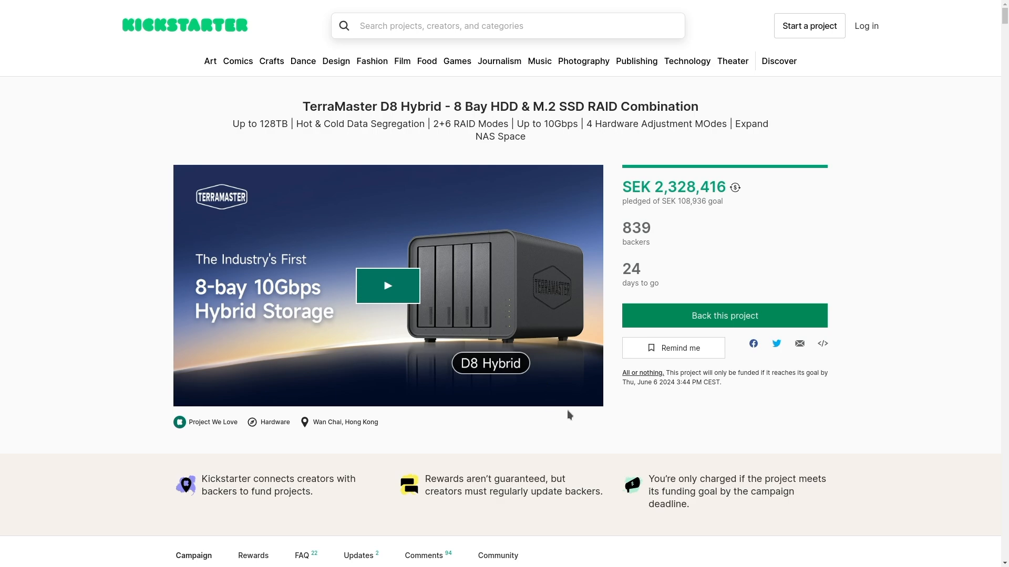
{"action": "mouse_move", "coordinate": [541, 338]}
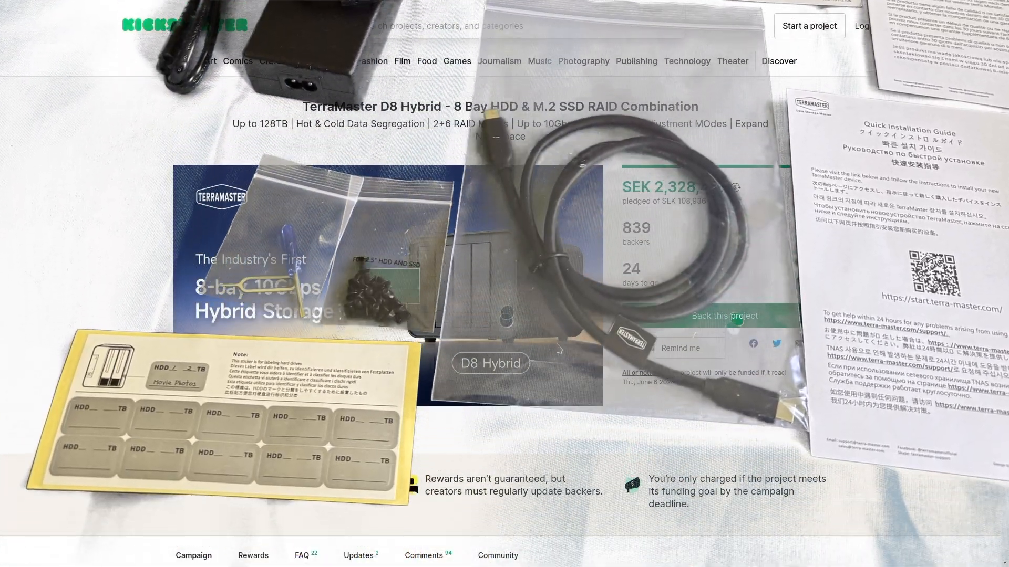
- Scroll to the Campaign Story and the D8 Hybrid Single Set reward at HK$1,559
{"action": "scroll", "scroll_direction": "down", "scroll_amount": 3}
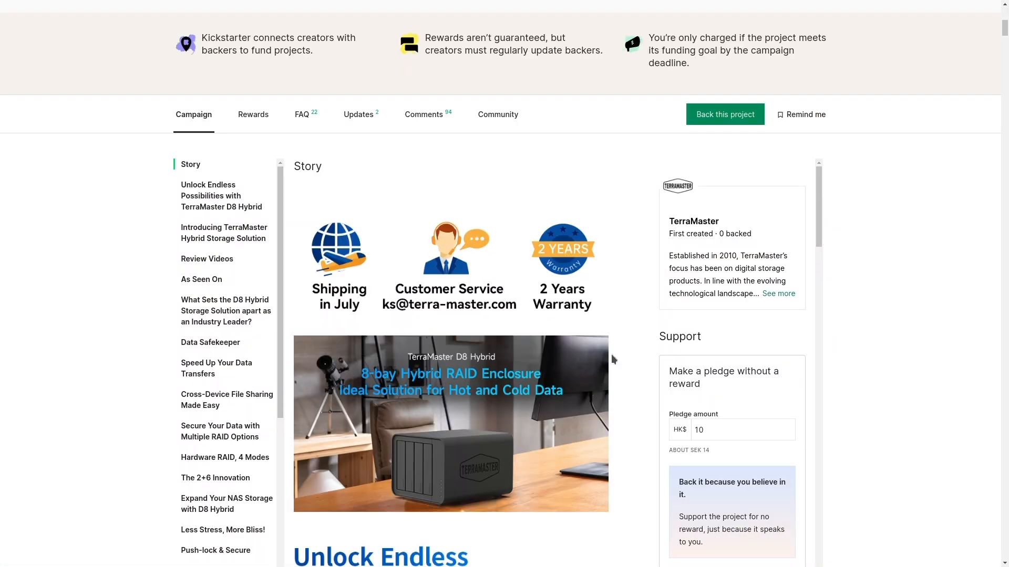
{"action": "mouse_move", "coordinate": [607, 330]}
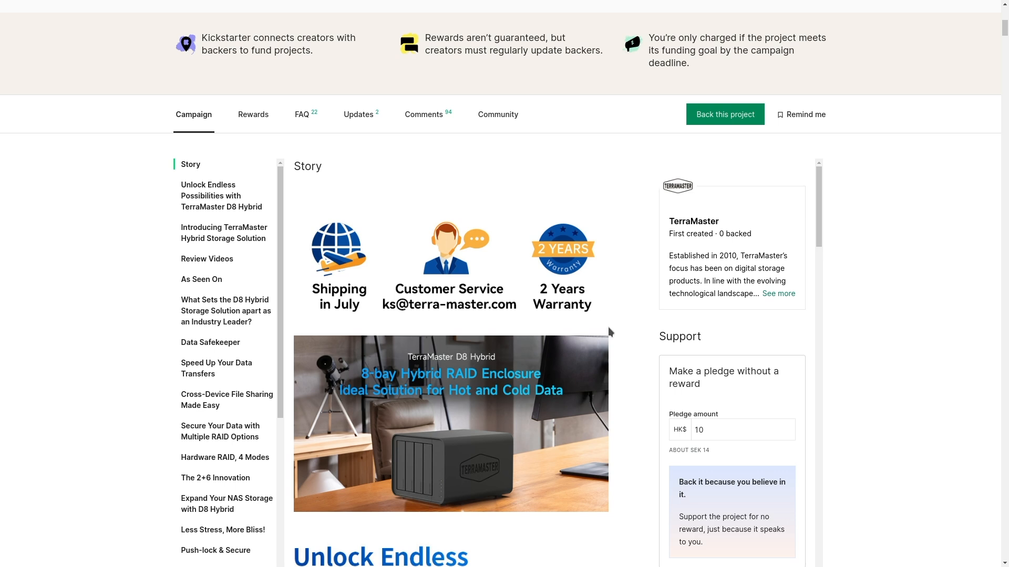
{"action": "mouse_move", "coordinate": [612, 327]}
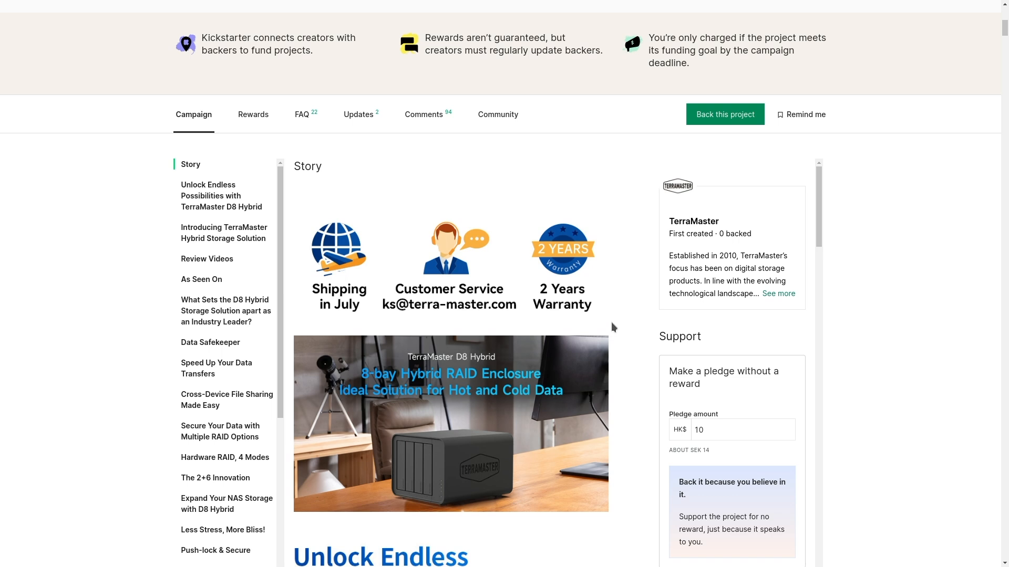
{"action": "mouse_move", "coordinate": [622, 332]}
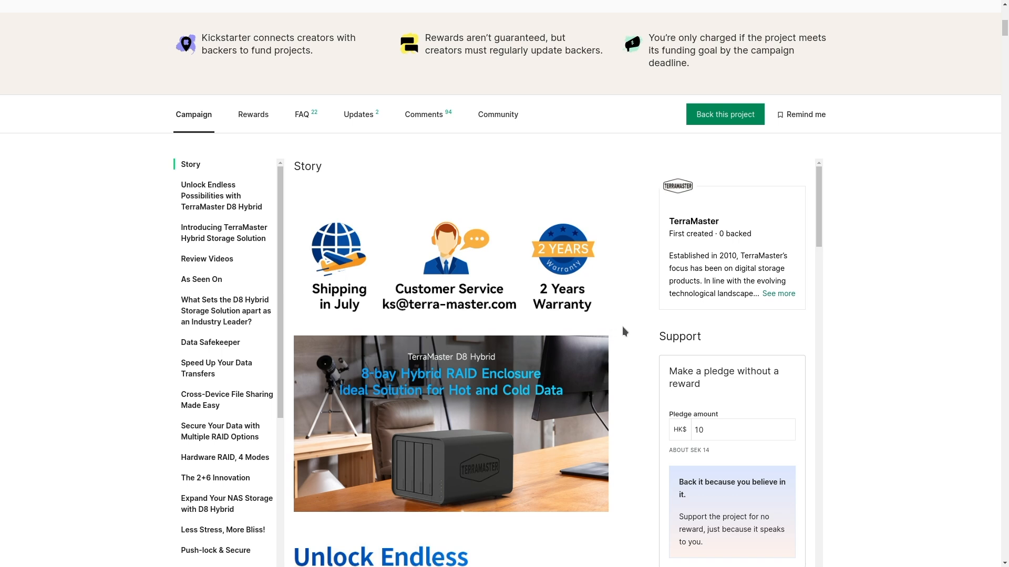
{"action": "mouse_move", "coordinate": [802, 254]}
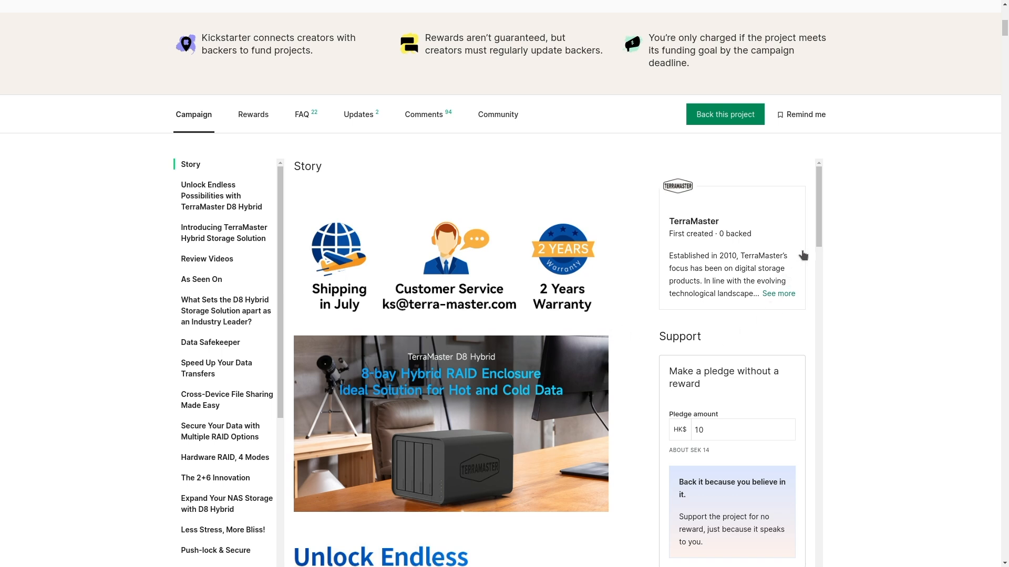
{"action": "scroll", "scroll_direction": "down", "scroll_amount": 3}
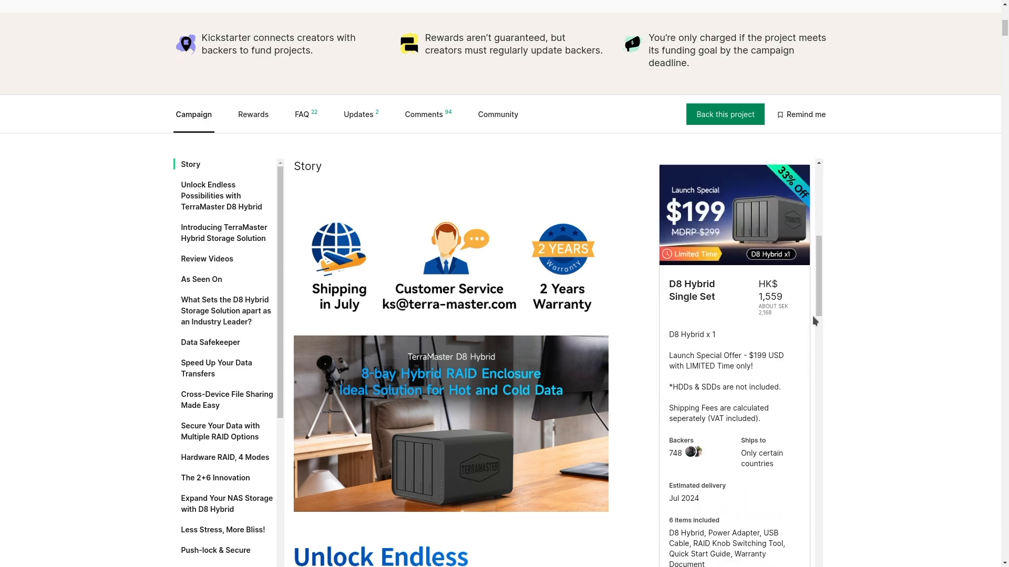
{"action": "scroll", "scroll_direction": "down", "scroll_amount": 3}
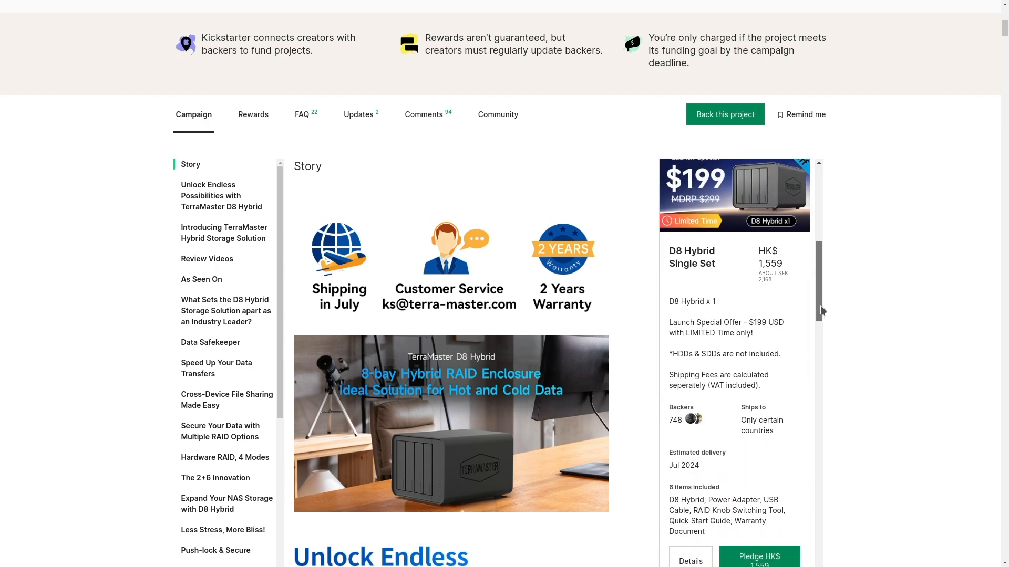
{"action": "scroll", "scroll_direction": "down", "scroll_amount": 3}
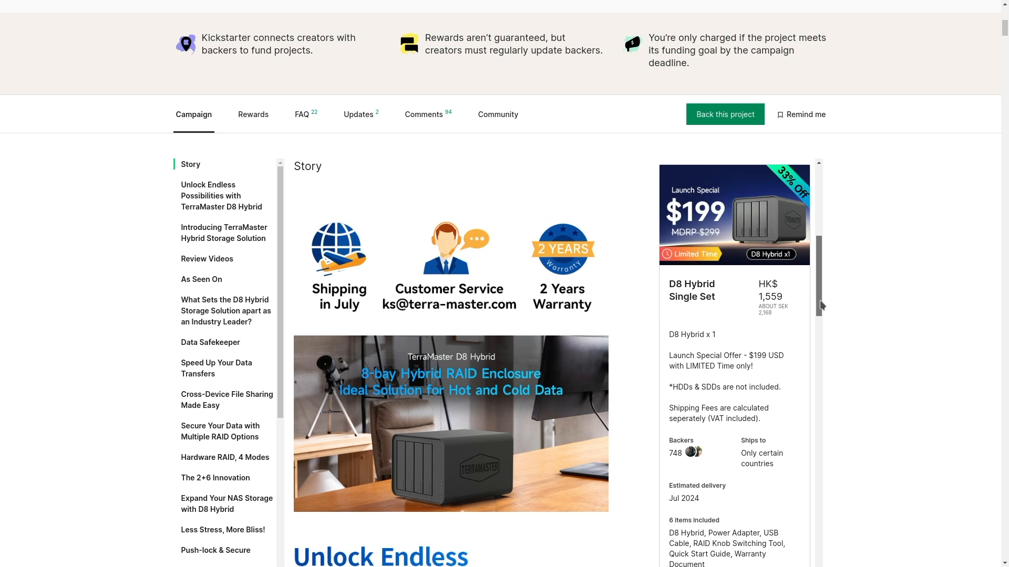
{"action": "mouse_move", "coordinate": [789, 320]}
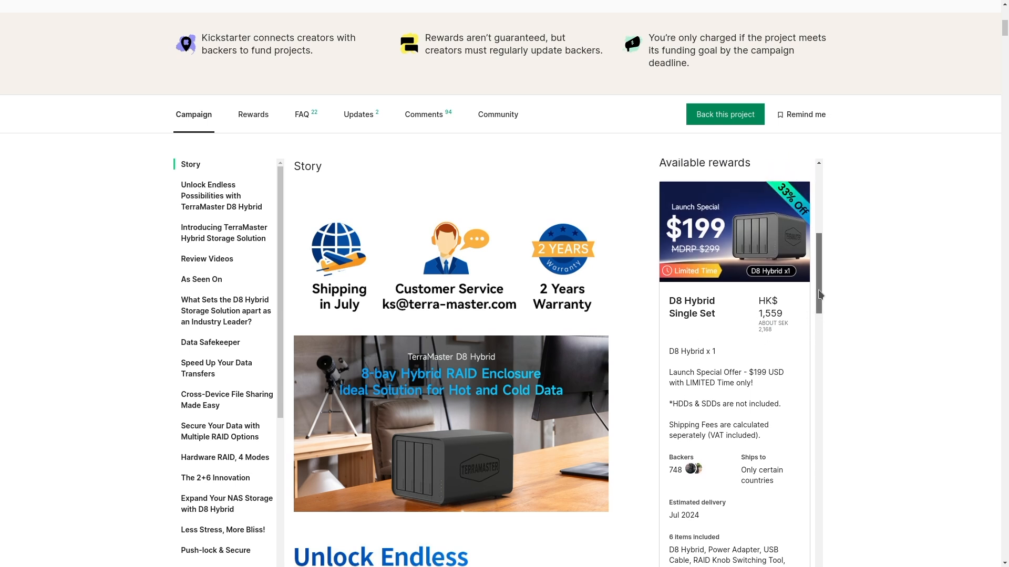
- Scroll the rewards to the NAS + DAS 10 Bay (HK$3,423) and 12 Bay (HK$4,424) tiers
{"action": "scroll", "scroll_direction": "down", "scroll_amount": 3}
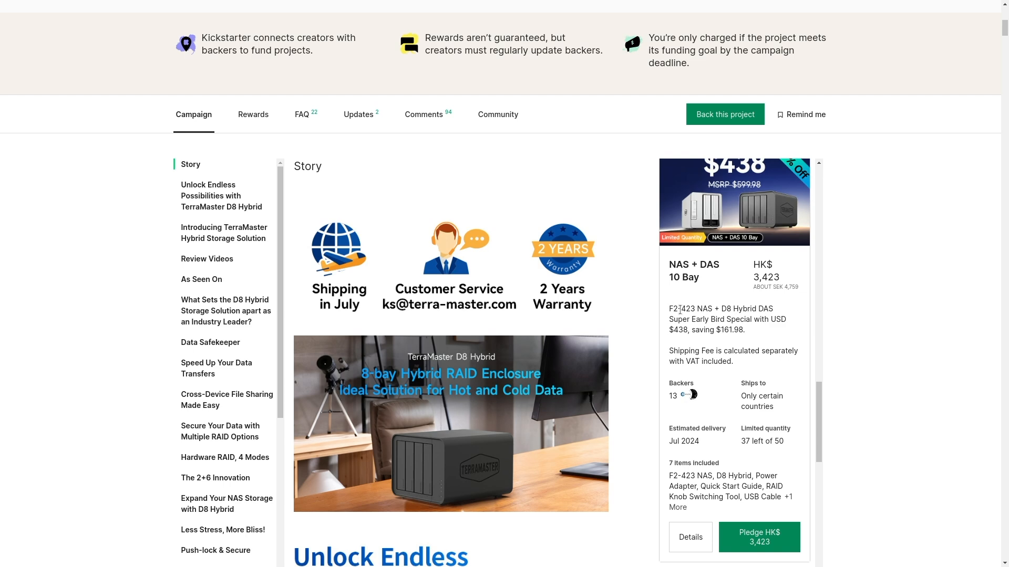
{"action": "mouse_move", "coordinate": [816, 404]}
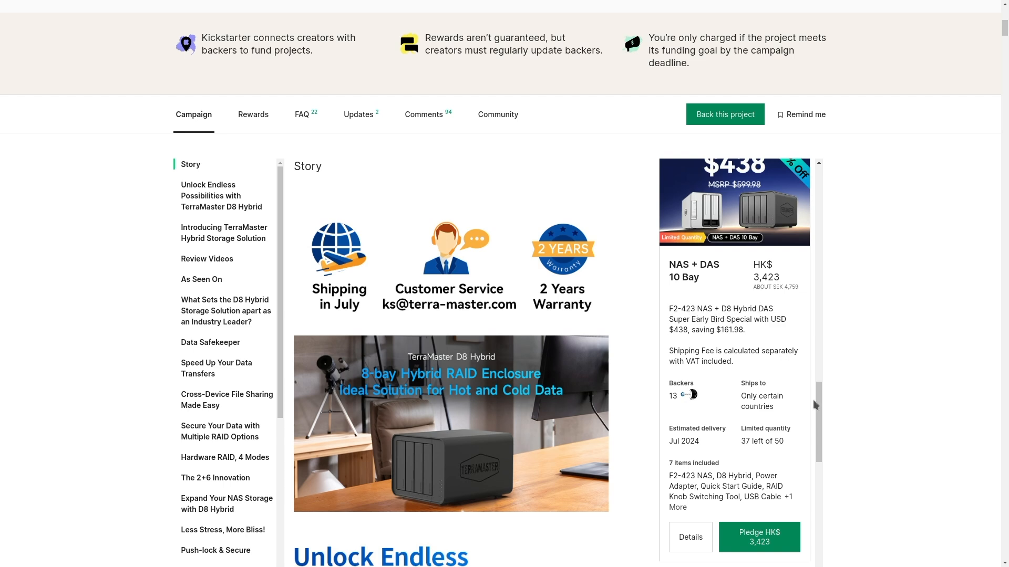
{"action": "scroll", "scroll_direction": "down", "scroll_amount": 3}
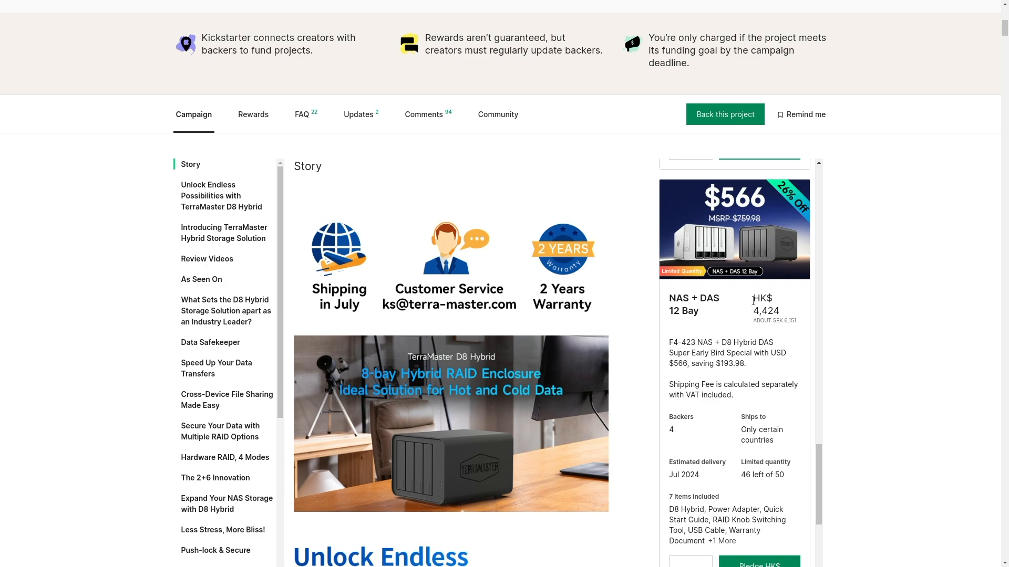
- Scroll to the NAS + DAS 12 Bay Pro reward at HK$5,924 with 18 backers
{"action": "scroll", "scroll_direction": "down", "scroll_amount": 3}
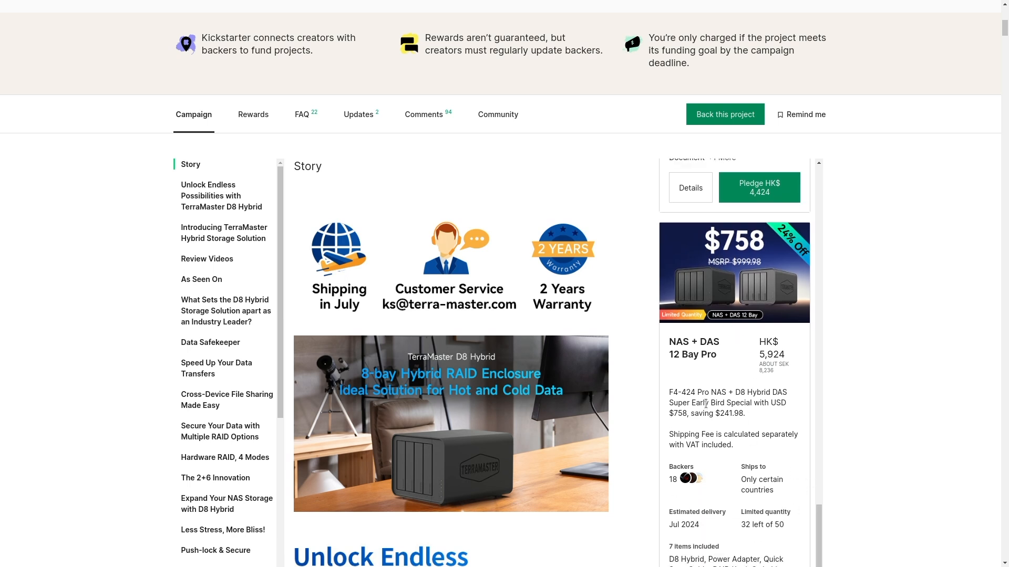
{"action": "mouse_move", "coordinate": [785, 432]}
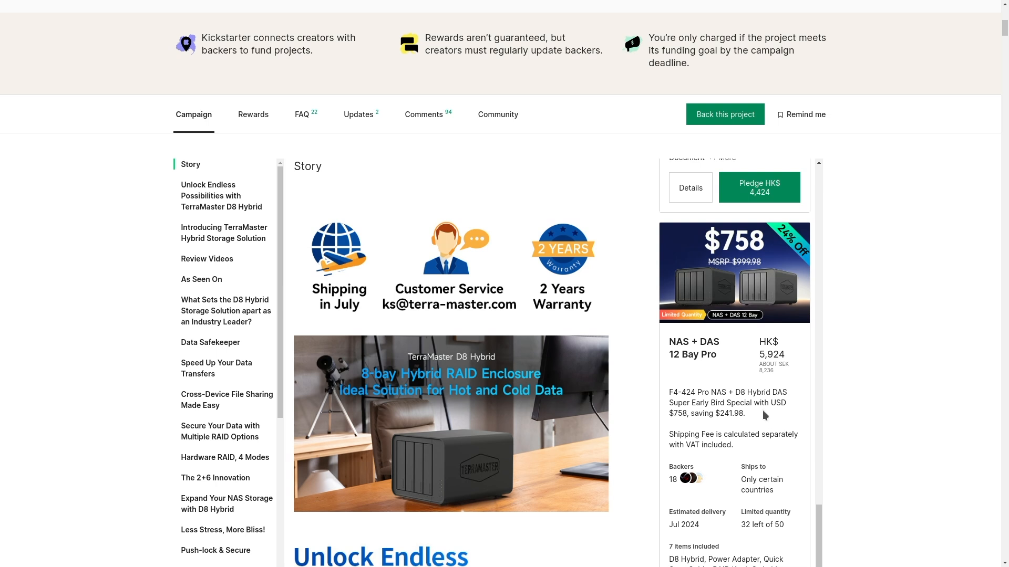
{"action": "mouse_move", "coordinate": [695, 357]}
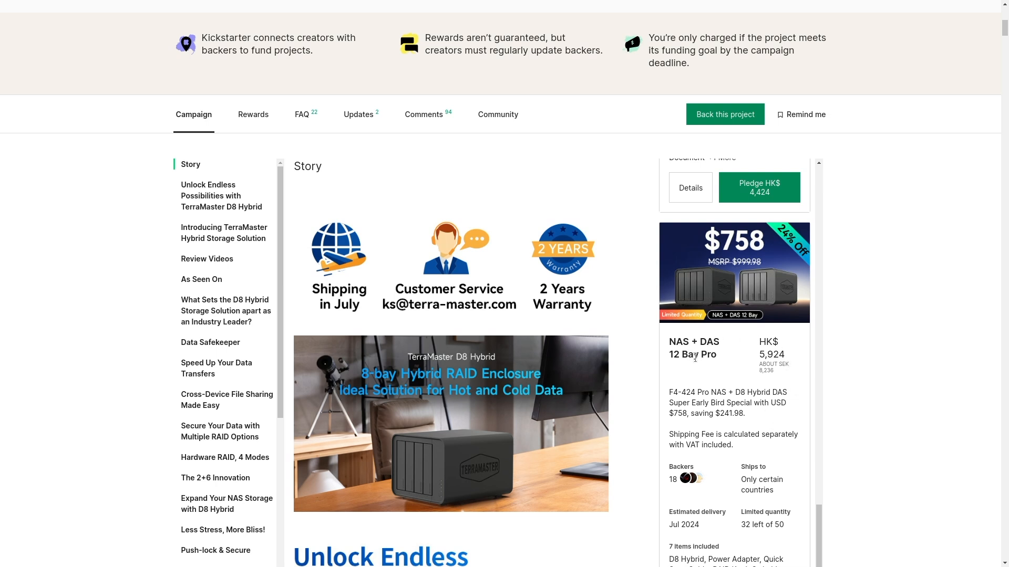
{"action": "mouse_move", "coordinate": [718, 369]}
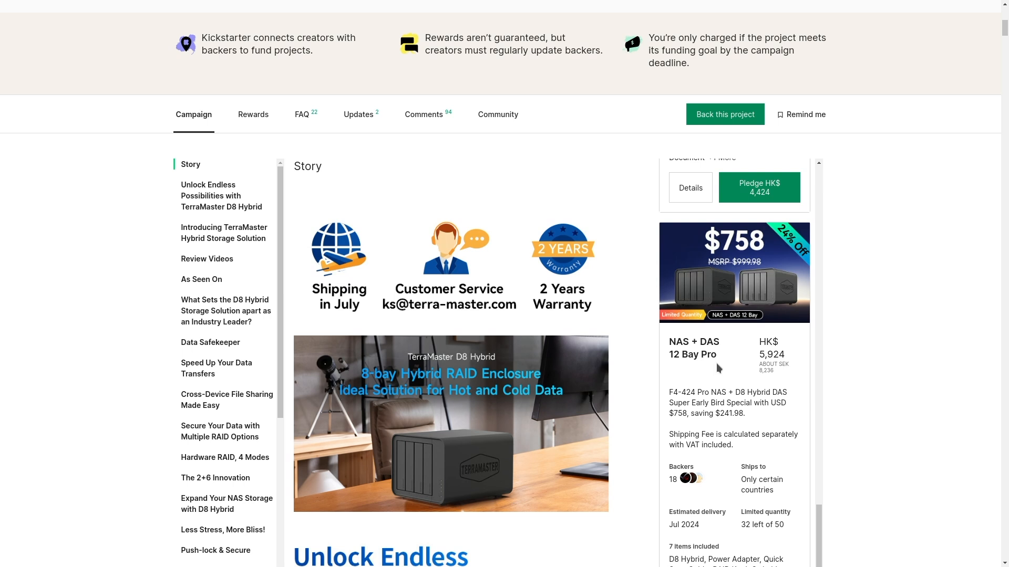
{"action": "mouse_move", "coordinate": [743, 376]}
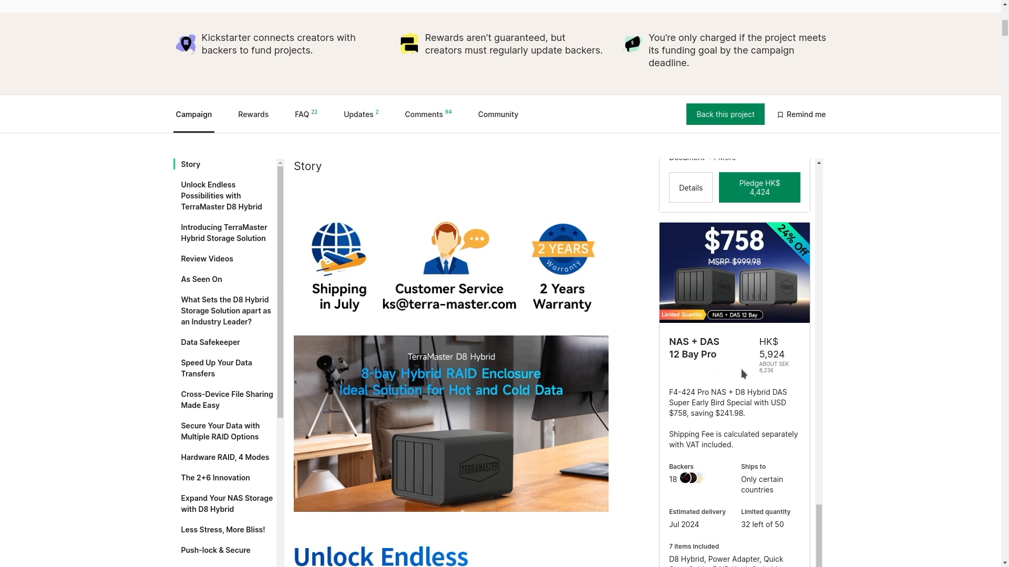
{"action": "mouse_move", "coordinate": [737, 377]}
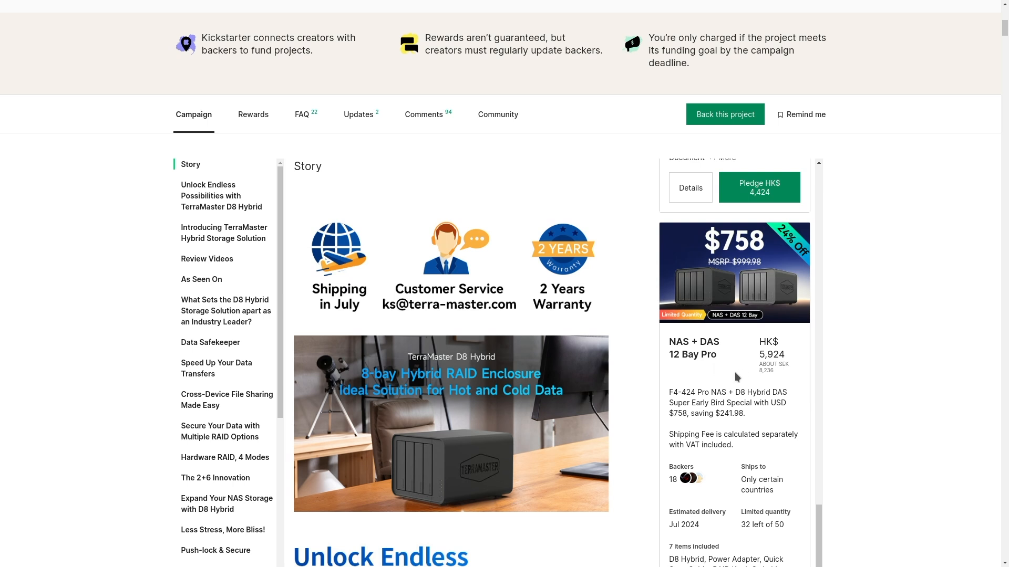
{"action": "mouse_move", "coordinate": [629, 290]}
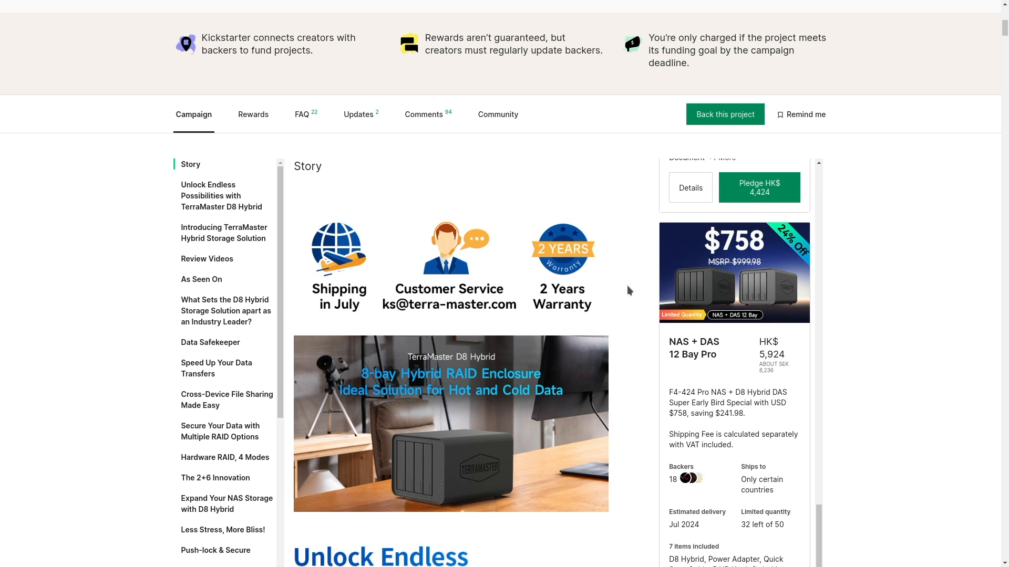
{"action": "mouse_move", "coordinate": [572, 254]}
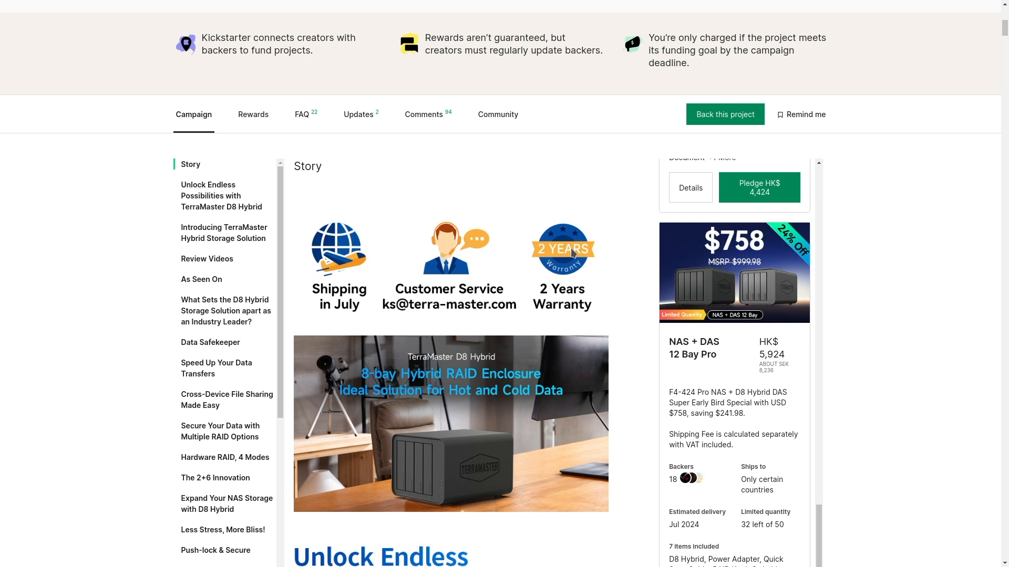
{"action": "mouse_move", "coordinate": [623, 361]}
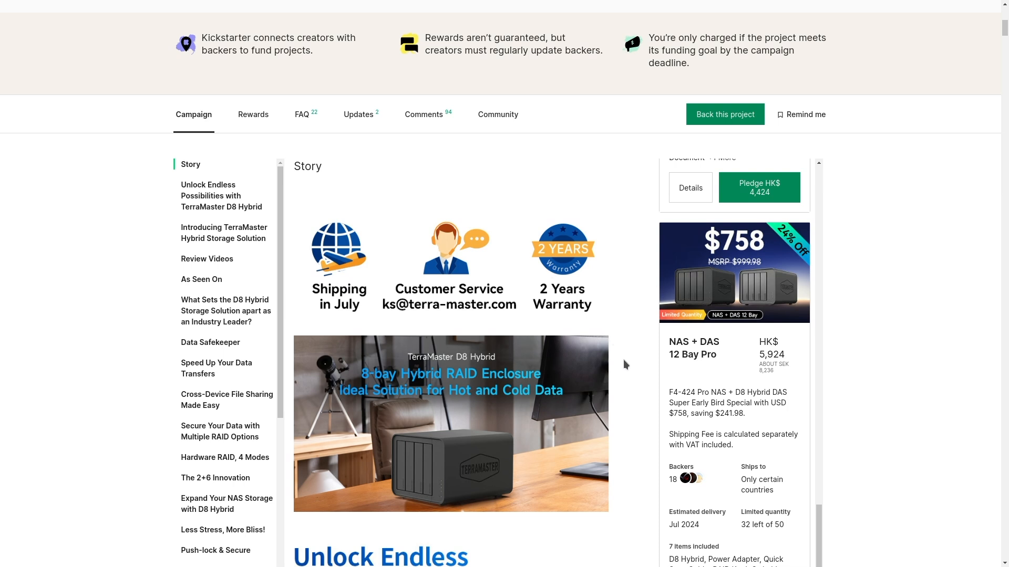
- Scroll past the intro to the 'Industry-leading Hybrid Storage Solution' image
{"action": "scroll", "scroll_direction": "down", "scroll_amount": 3}
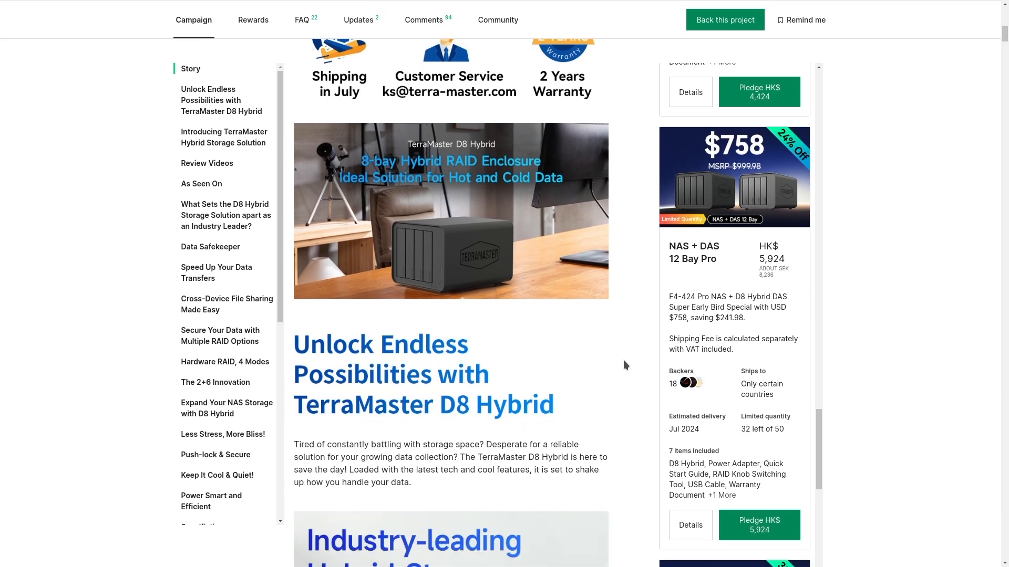
{"action": "scroll", "scroll_direction": "down", "scroll_amount": 3}
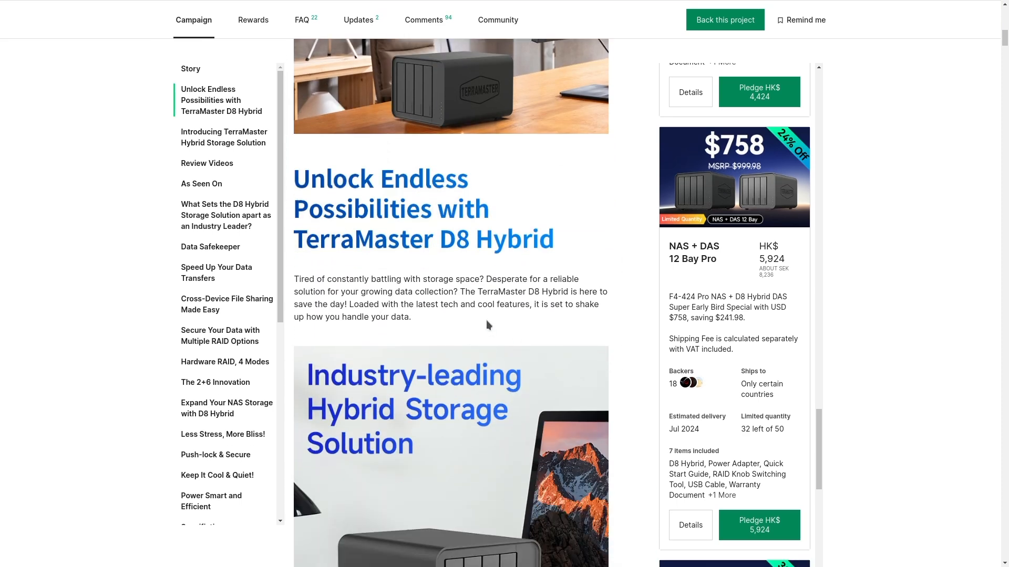
{"action": "mouse_move", "coordinate": [482, 321]}
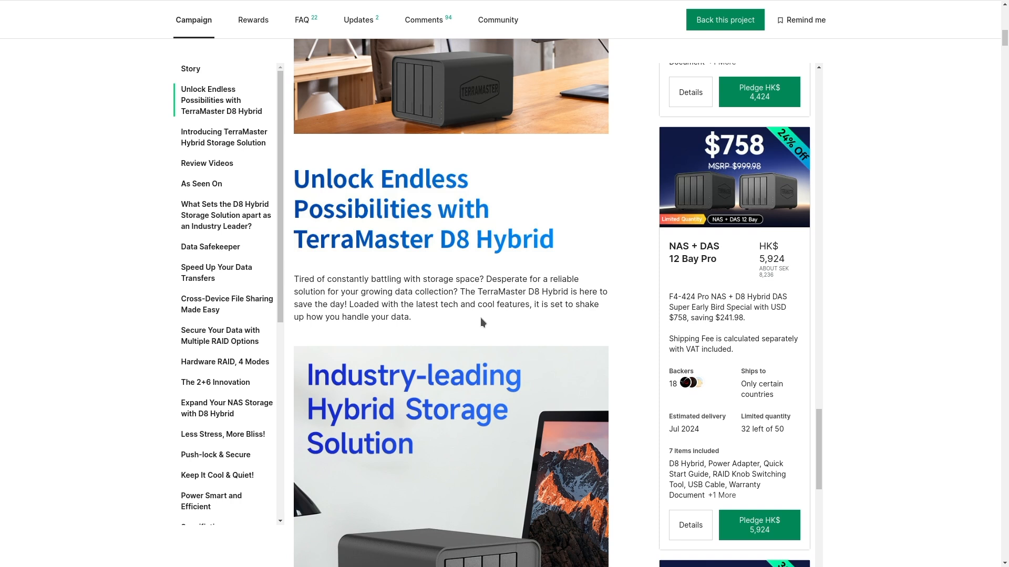
{"action": "mouse_move", "coordinate": [586, 324]}
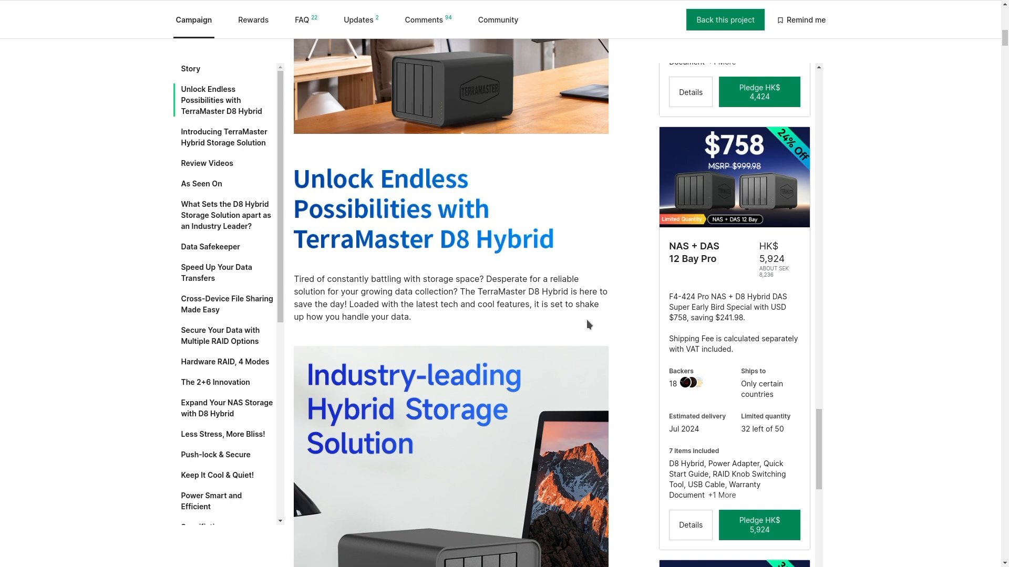
{"action": "mouse_move", "coordinate": [571, 308]}
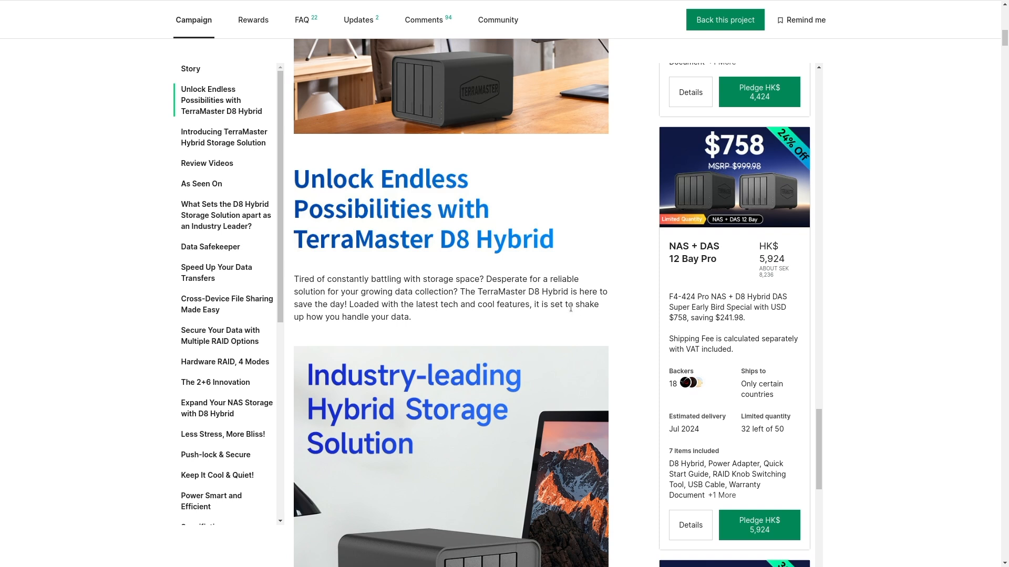
{"action": "mouse_move", "coordinate": [588, 328]}
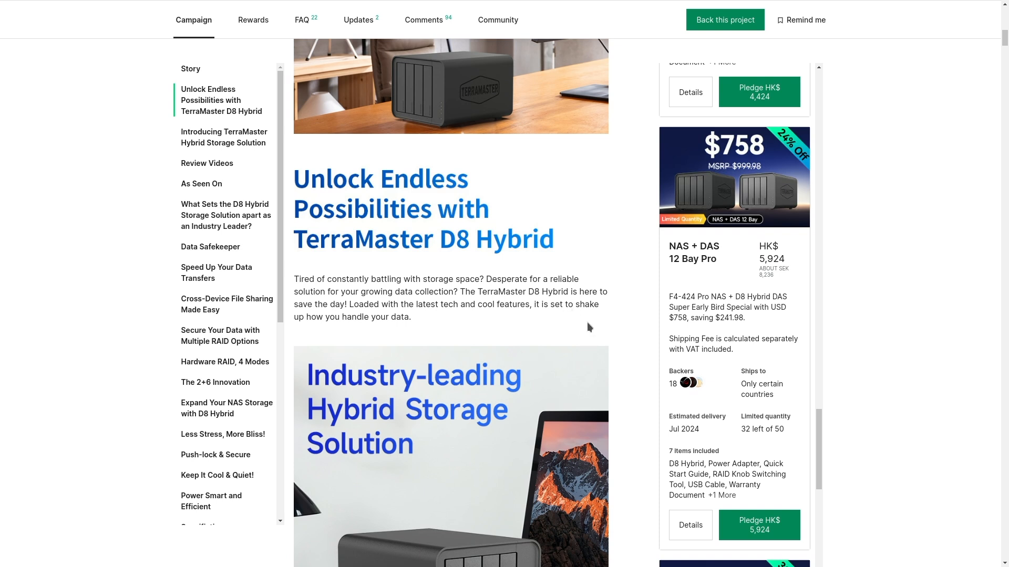
{"action": "scroll", "scroll_direction": "down", "scroll_amount": 3}
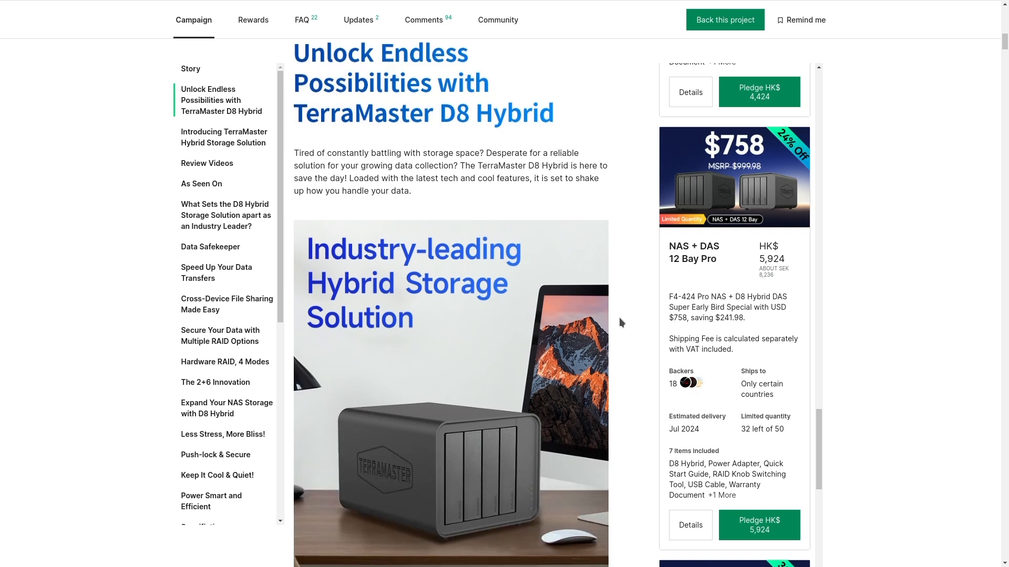
{"action": "scroll", "scroll_direction": "down", "scroll_amount": 3}
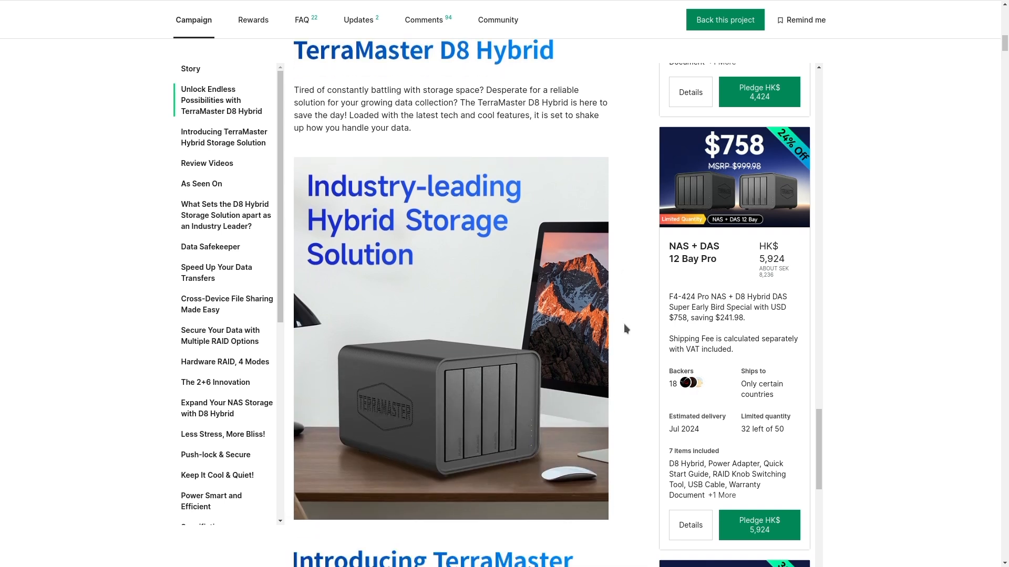
{"action": "scroll", "scroll_direction": "down", "scroll_amount": 3}
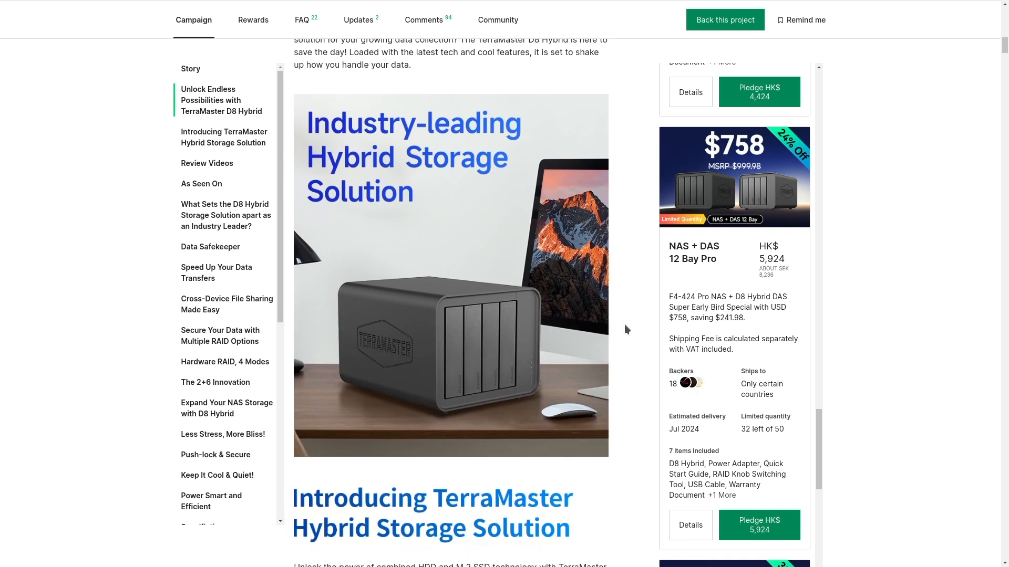
{"action": "mouse_move", "coordinate": [633, 332]}
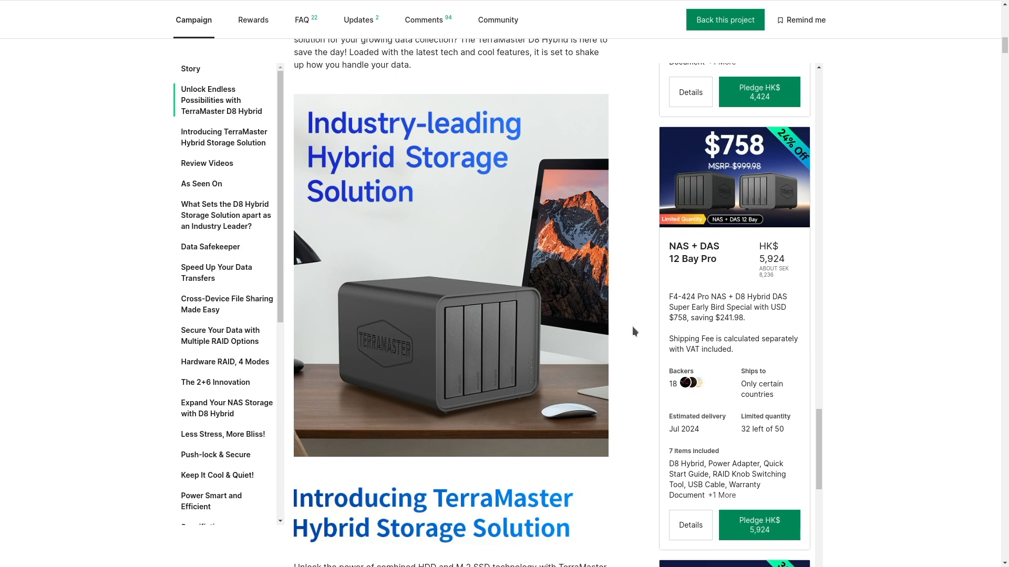
- Scroll to the 'Introducing TerraMaster Hybrid Storage Solution' text and 128TB/10Gbps graphic
{"action": "scroll", "scroll_direction": "down", "scroll_amount": 3}
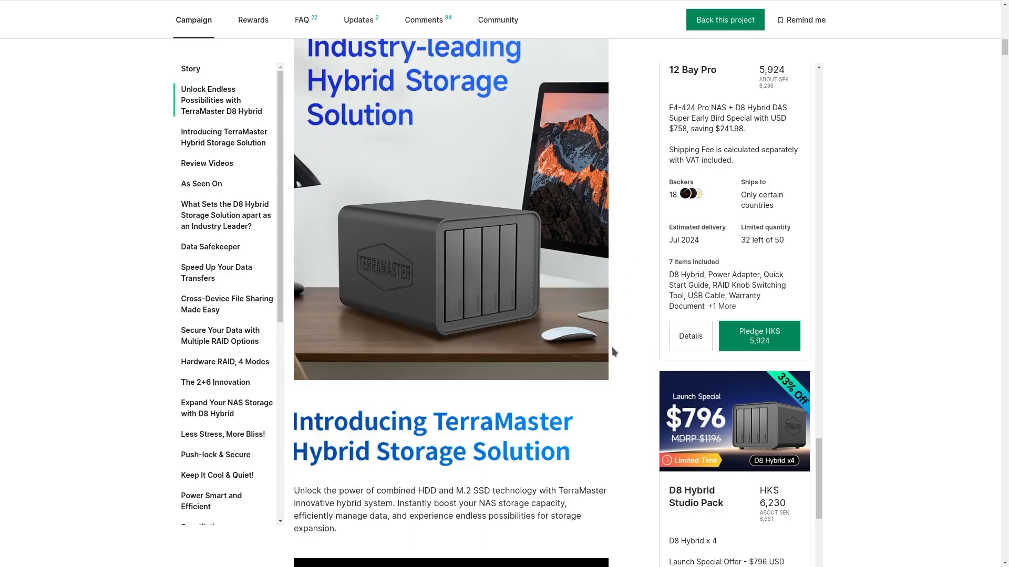
{"action": "scroll", "scroll_direction": "down", "scroll_amount": 3}
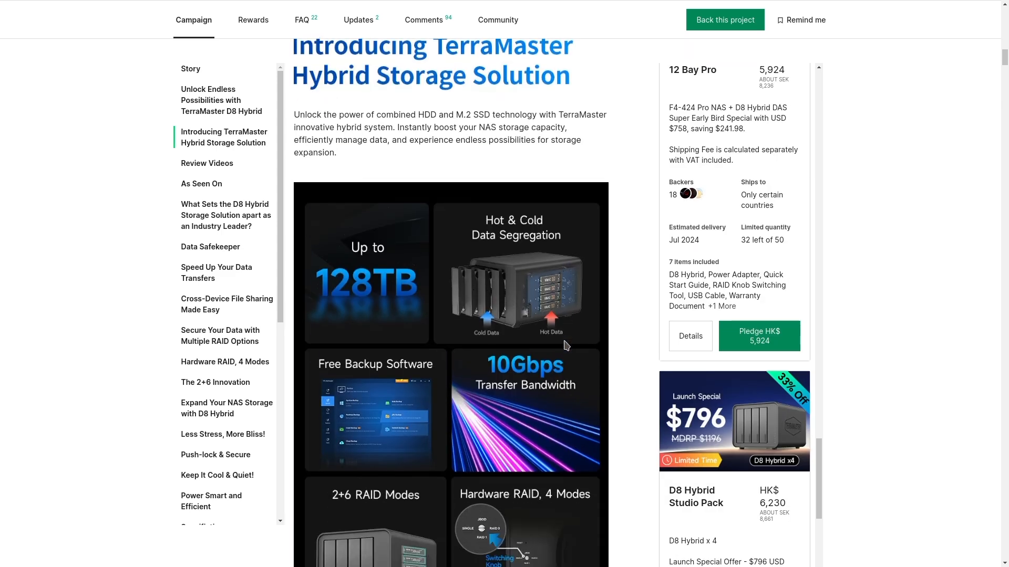
- Scroll the feature graphic to show 2+6 RAID Modes, Hardware RAID, and Free Backup Software
{"action": "scroll", "scroll_direction": "down", "scroll_amount": 3}
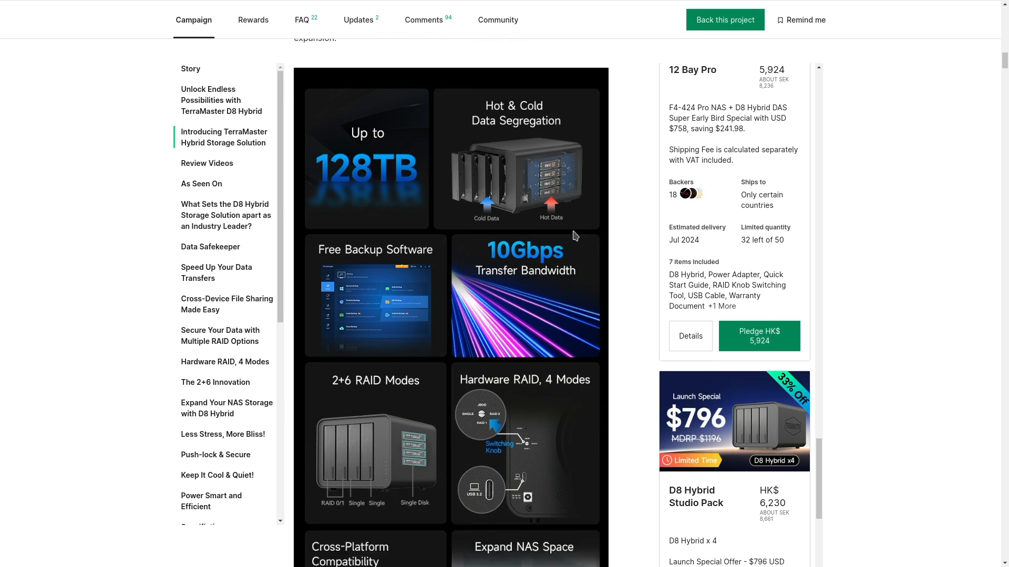
{"action": "mouse_move", "coordinate": [564, 161]}
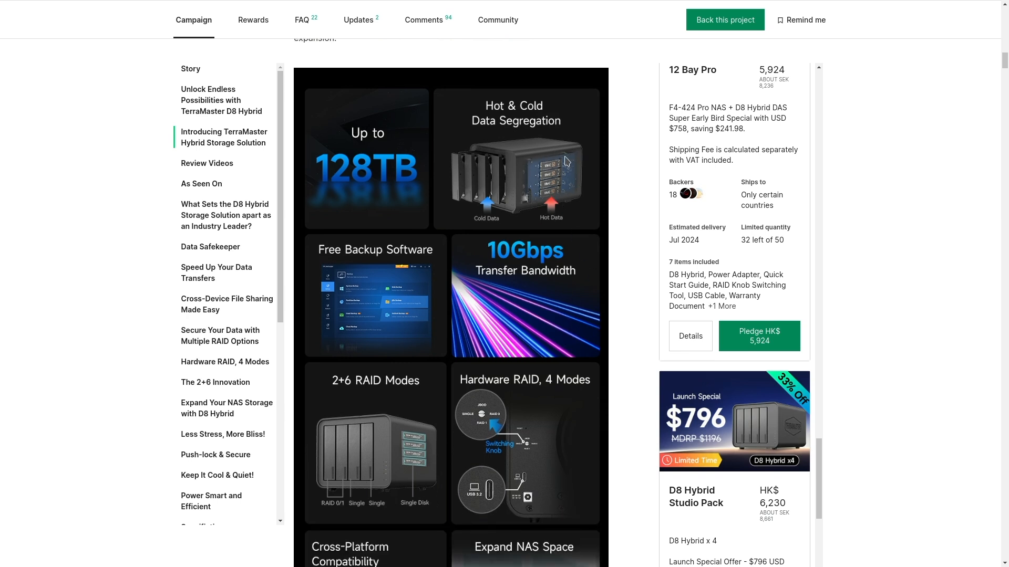
{"action": "mouse_move", "coordinate": [470, 225]}
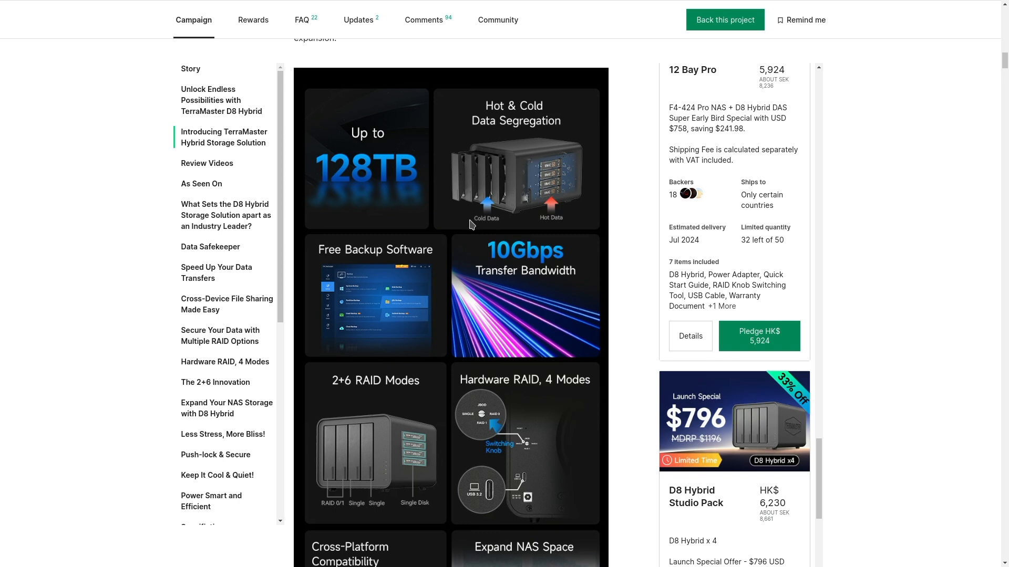
{"action": "mouse_move", "coordinate": [505, 157]}
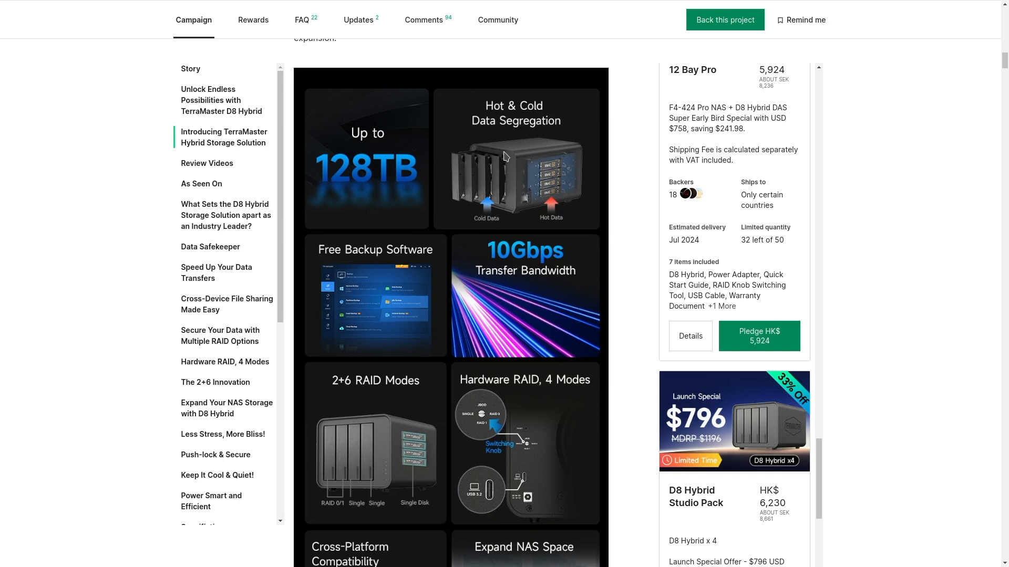
{"action": "mouse_move", "coordinate": [539, 161]}
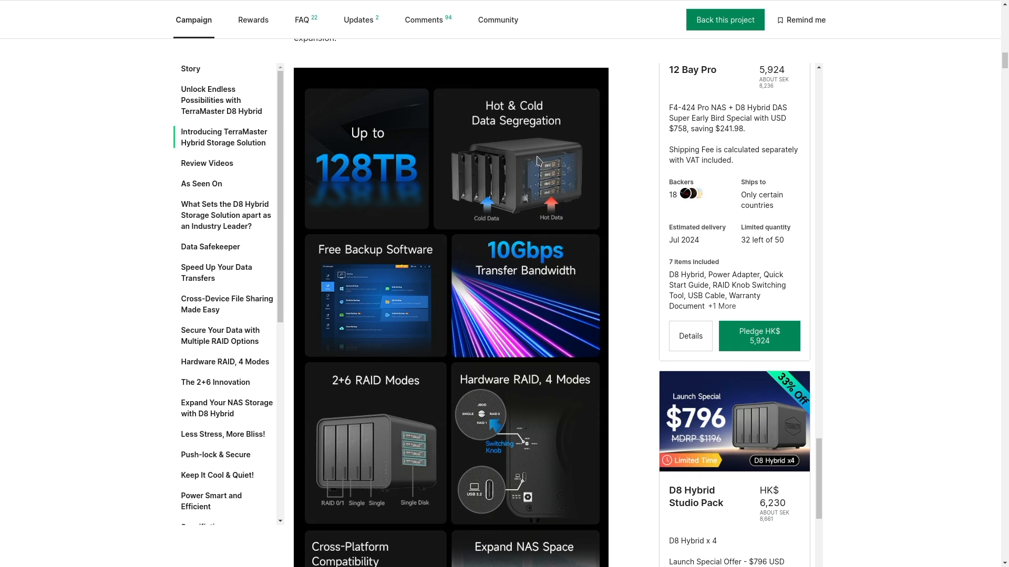
{"action": "mouse_move", "coordinate": [587, 209]}
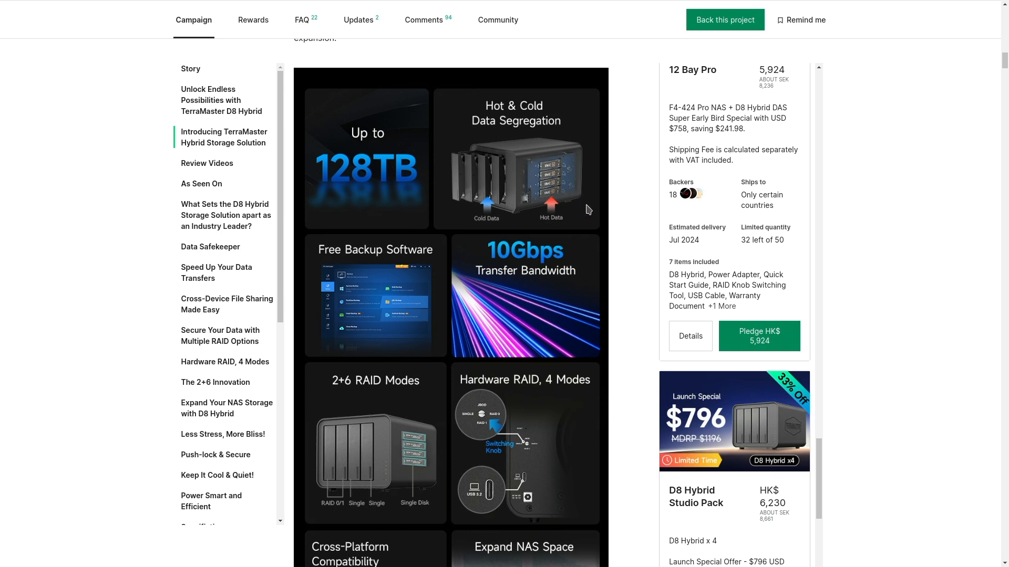
{"action": "mouse_move", "coordinate": [574, 235]}
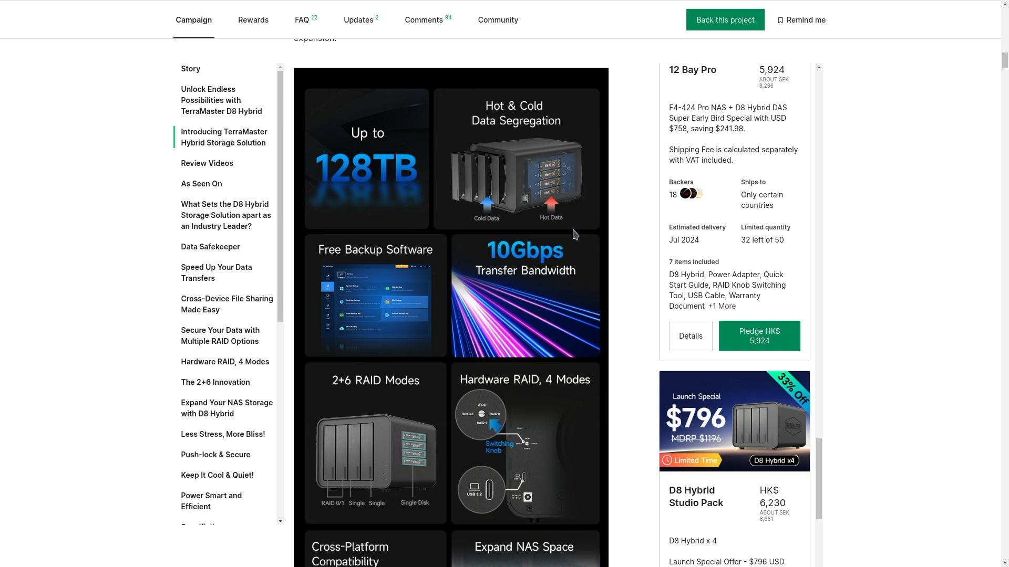
{"action": "mouse_move", "coordinate": [545, 312]}
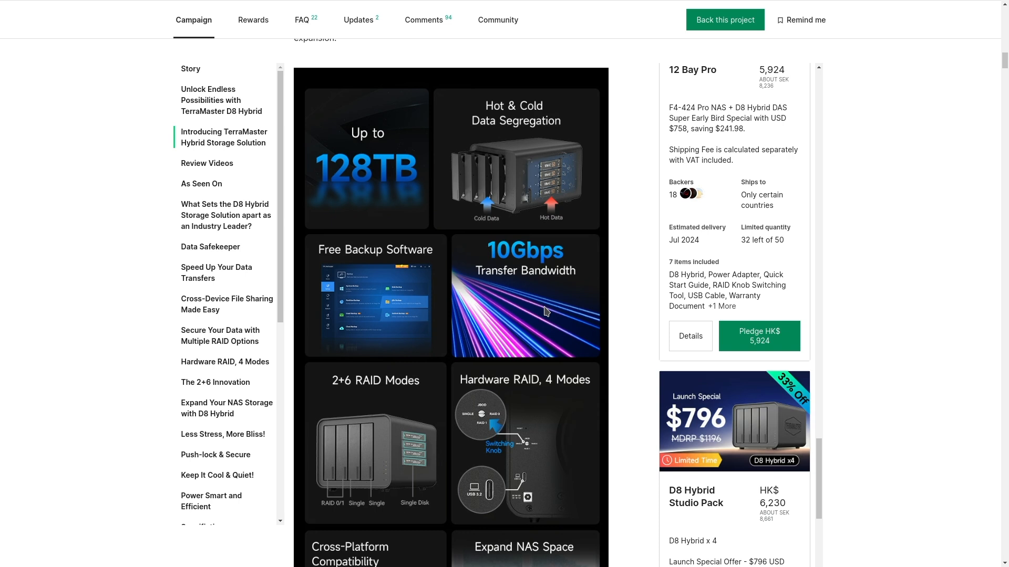
{"action": "mouse_move", "coordinate": [521, 264]}
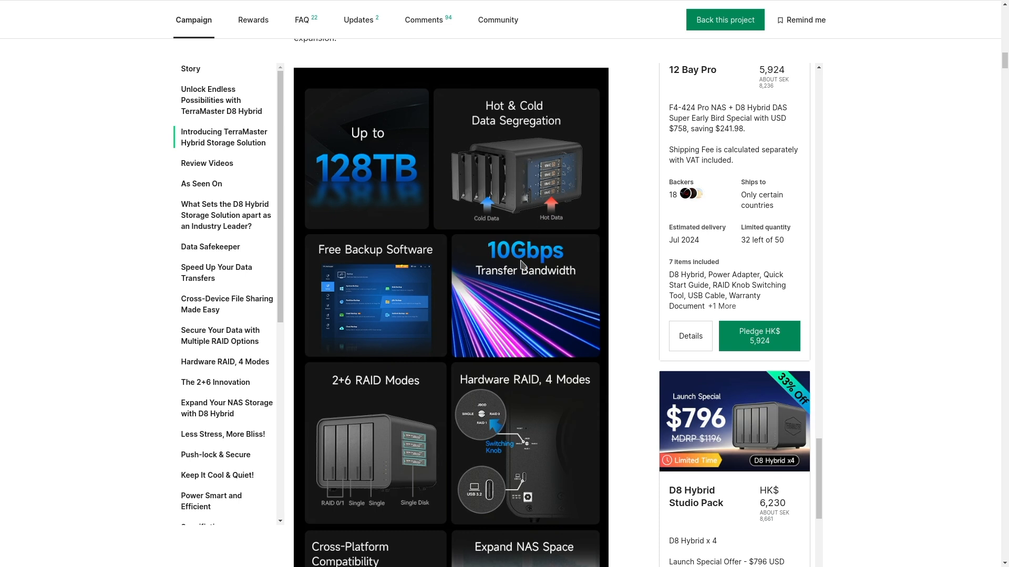
{"action": "mouse_move", "coordinate": [483, 343]}
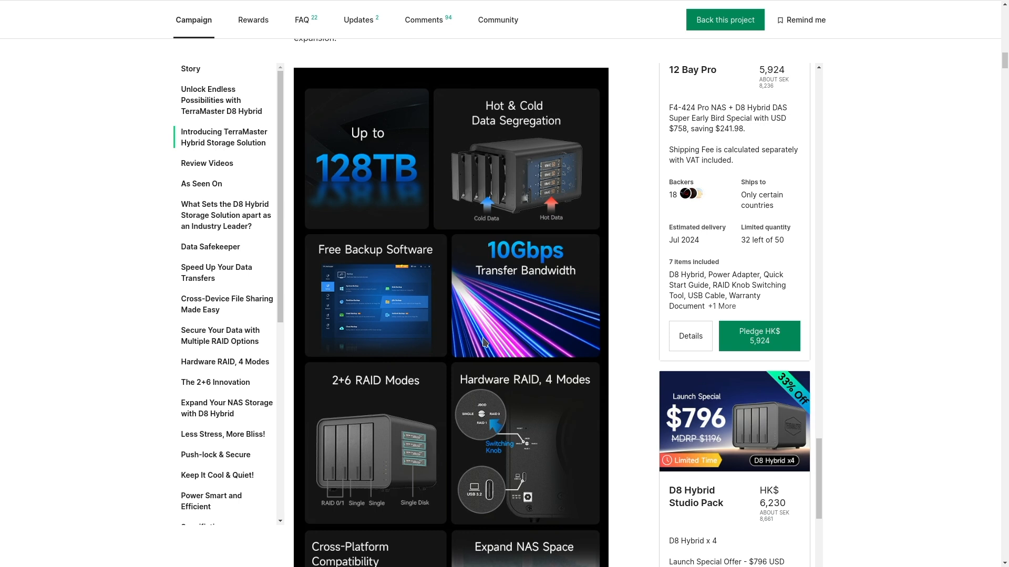
{"action": "mouse_move", "coordinate": [508, 315]}
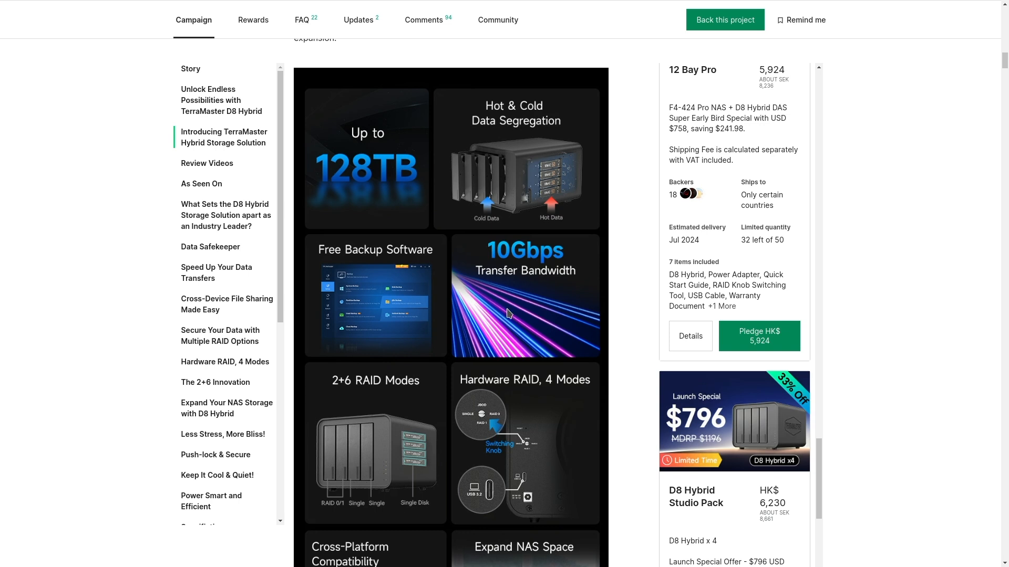
{"action": "mouse_move", "coordinate": [334, 306]}
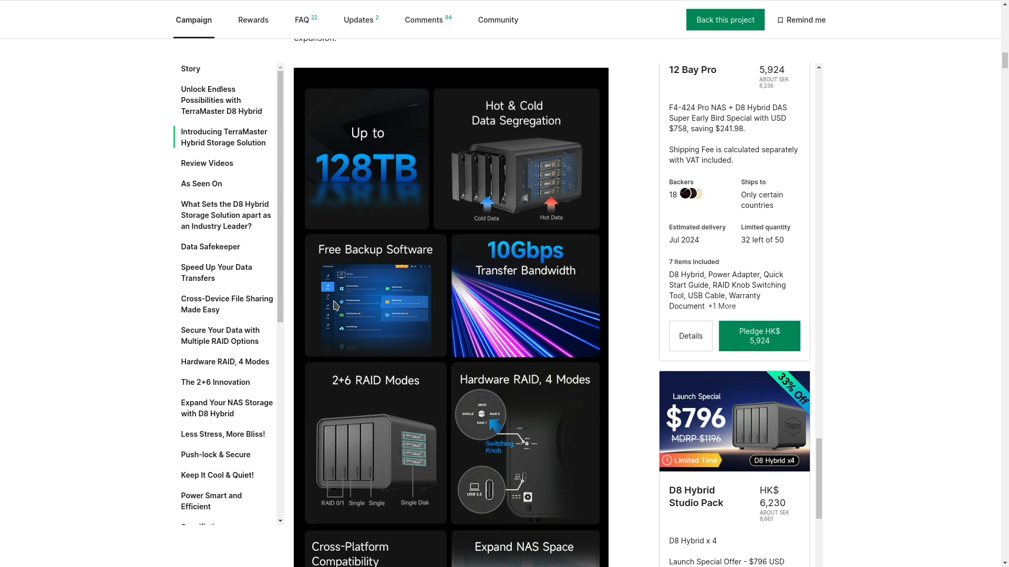
{"action": "mouse_move", "coordinate": [438, 295]}
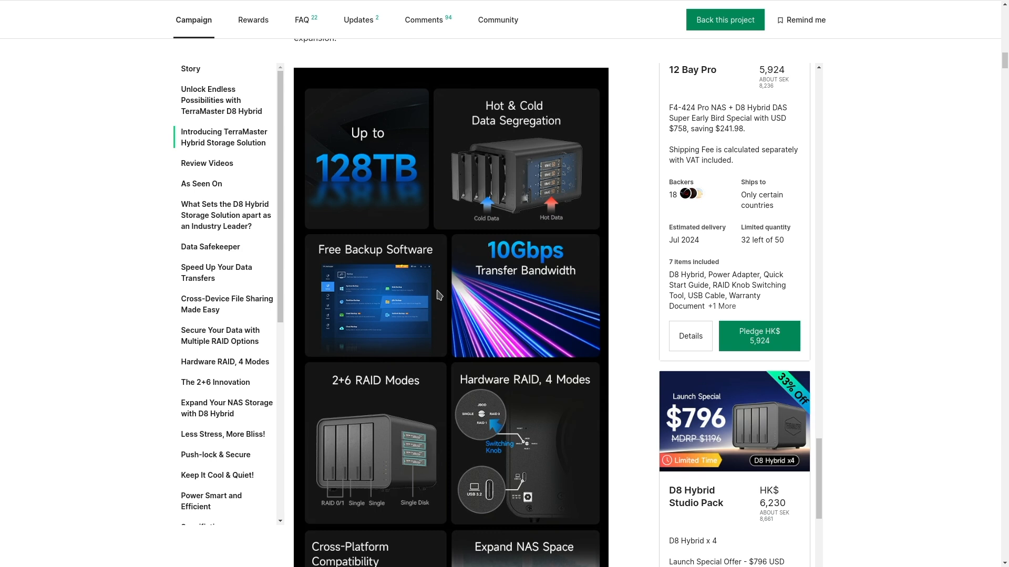
{"action": "mouse_move", "coordinate": [440, 298]}
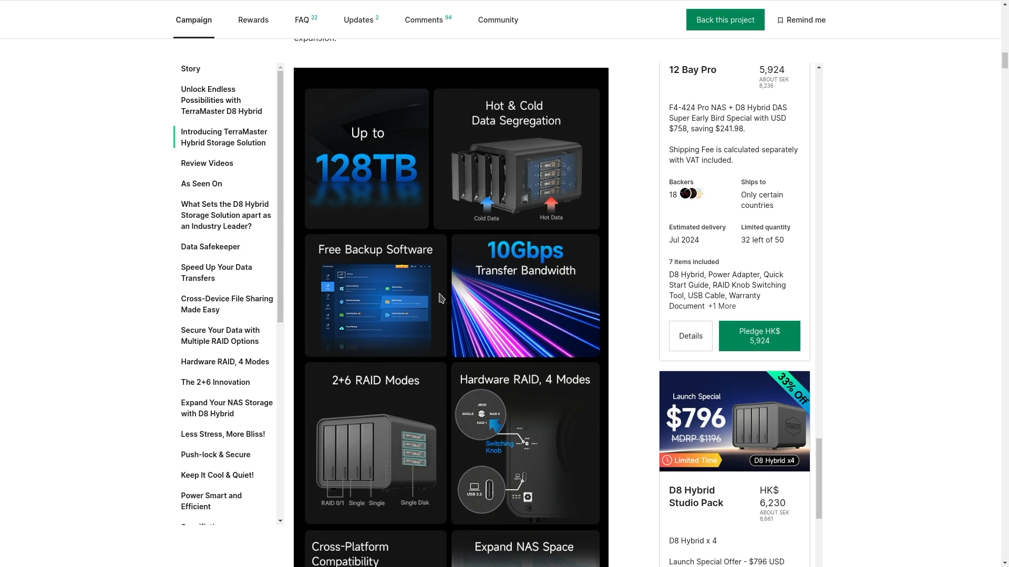
{"action": "mouse_move", "coordinate": [439, 265]}
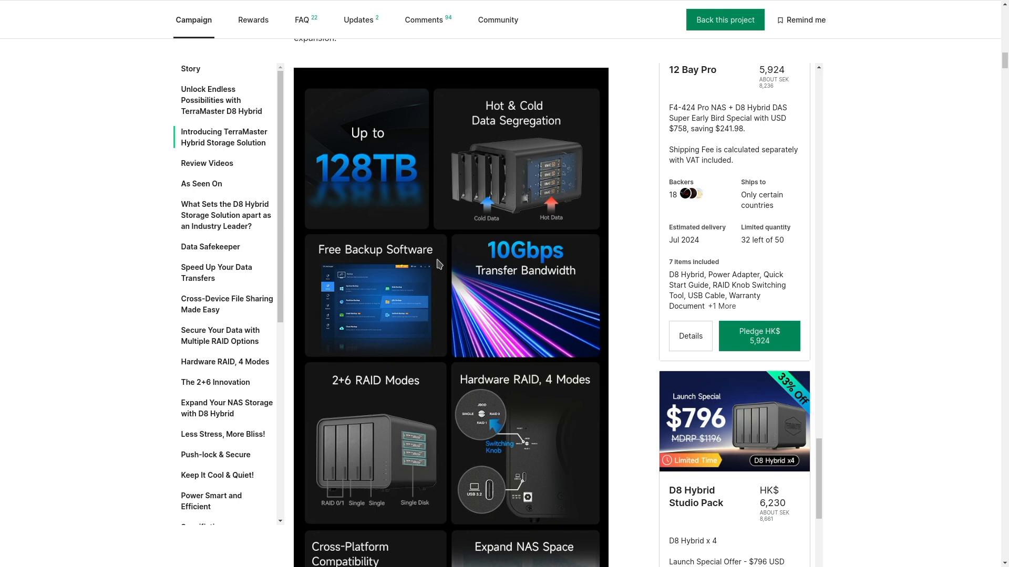
{"action": "mouse_move", "coordinate": [441, 313]}
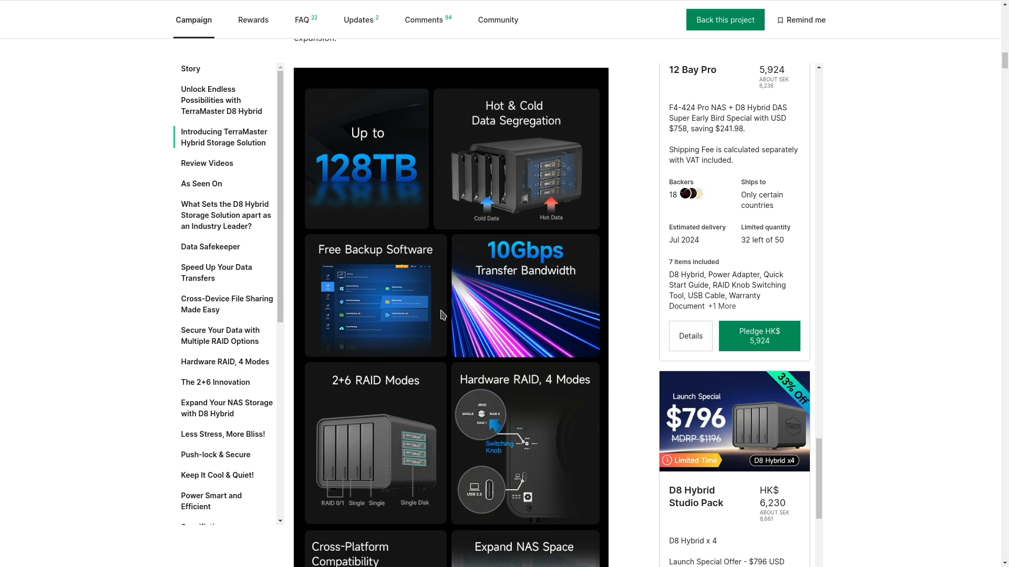
{"action": "mouse_move", "coordinate": [573, 330]}
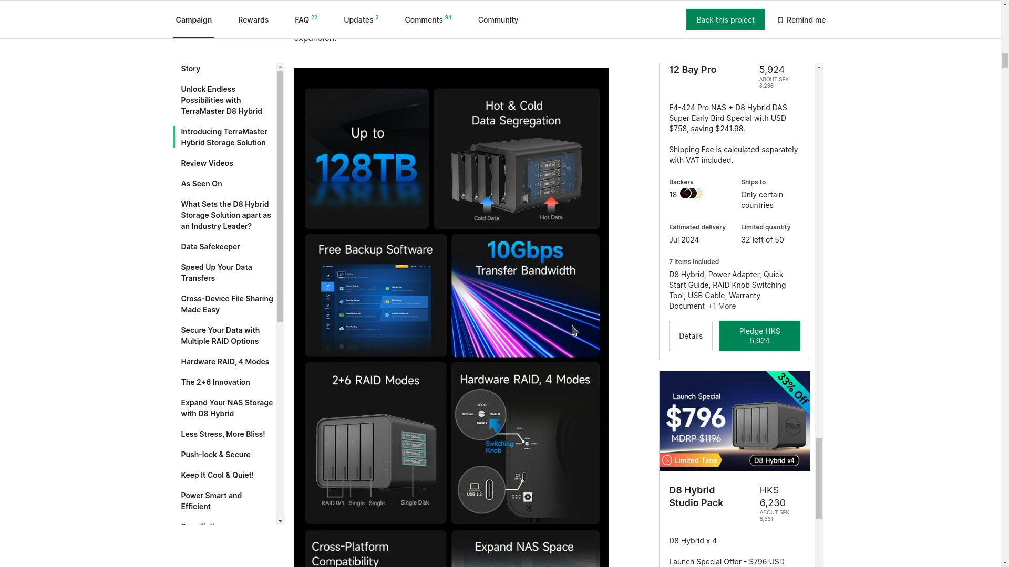
{"action": "mouse_move", "coordinate": [562, 270]}
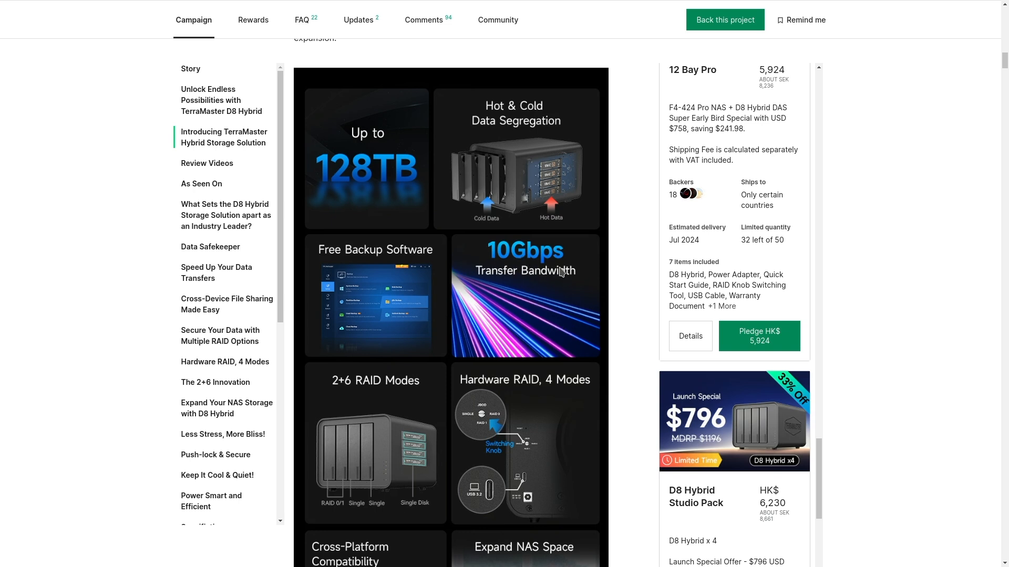
{"action": "mouse_move", "coordinate": [566, 307]}
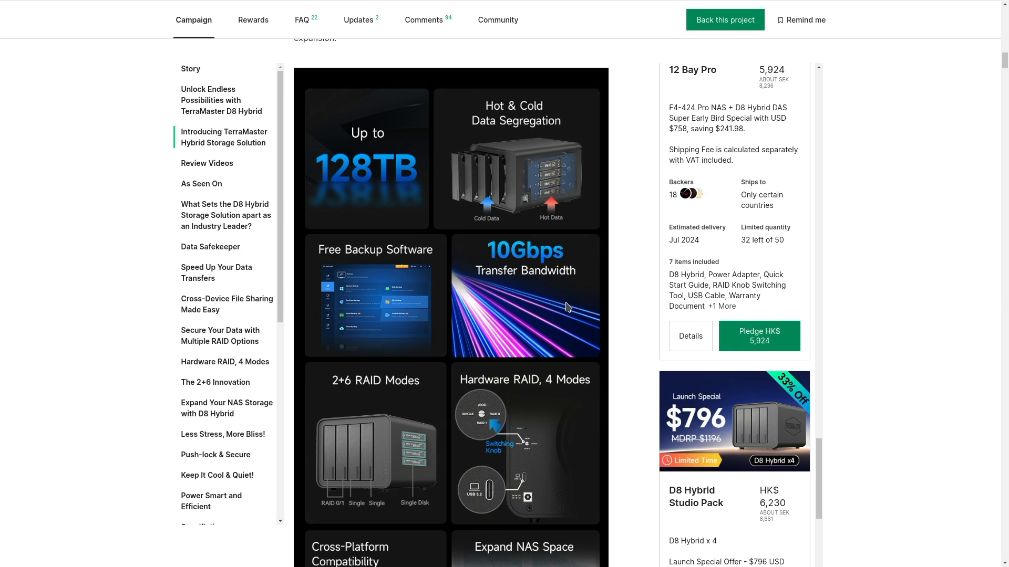
{"action": "mouse_move", "coordinate": [584, 315]}
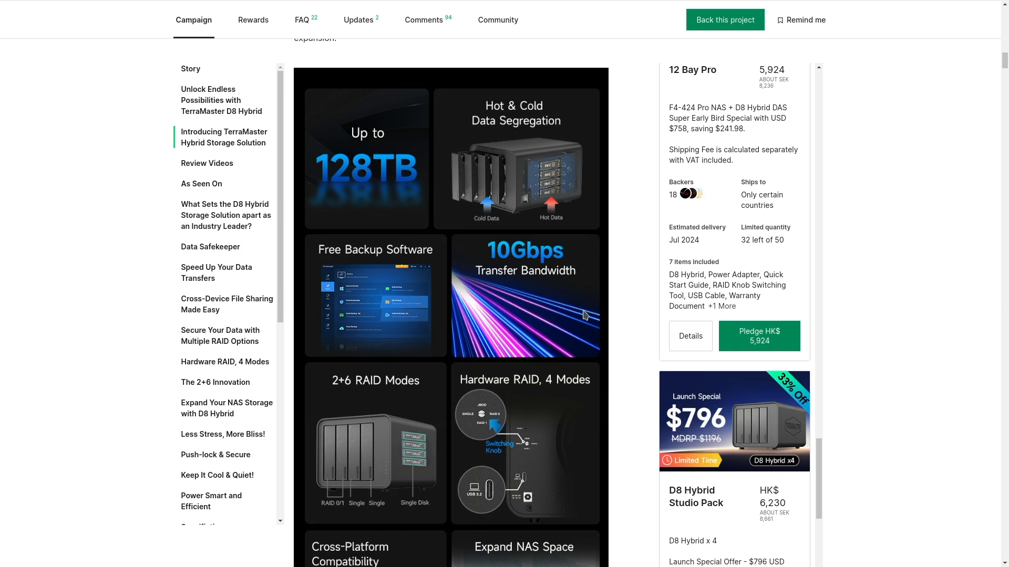
{"action": "mouse_move", "coordinate": [599, 382]}
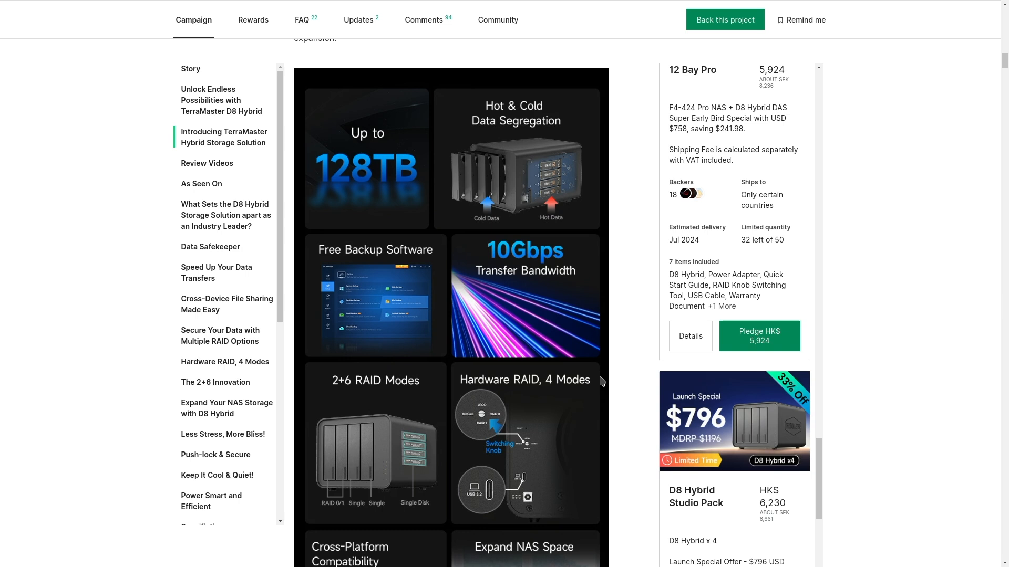
- Scroll past the Cross-Platform, Expand NAS Space, Cool & Quiet tiles to Review Videos
{"action": "scroll", "scroll_direction": "down", "scroll_amount": 3}
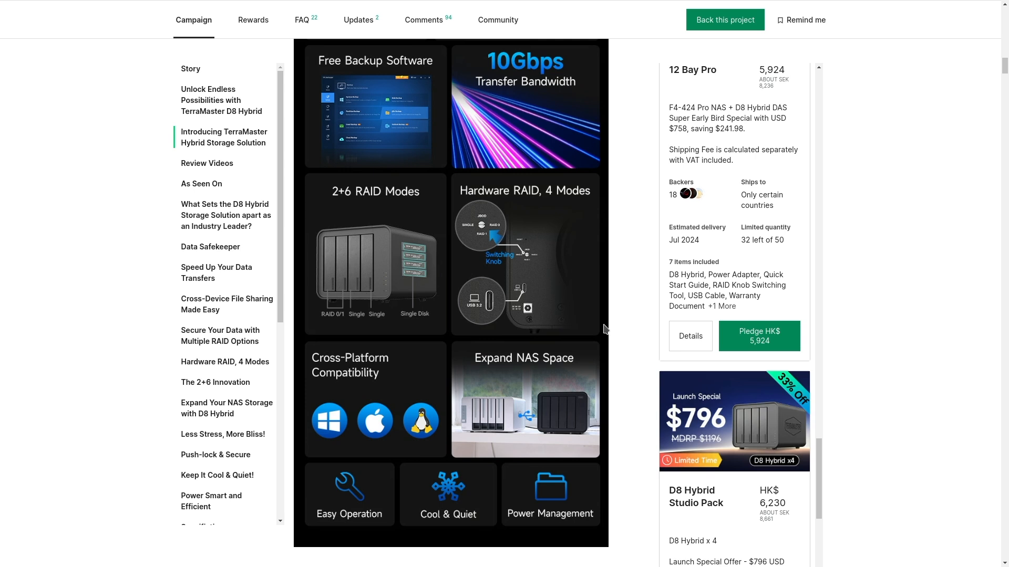
{"action": "mouse_move", "coordinate": [352, 252]}
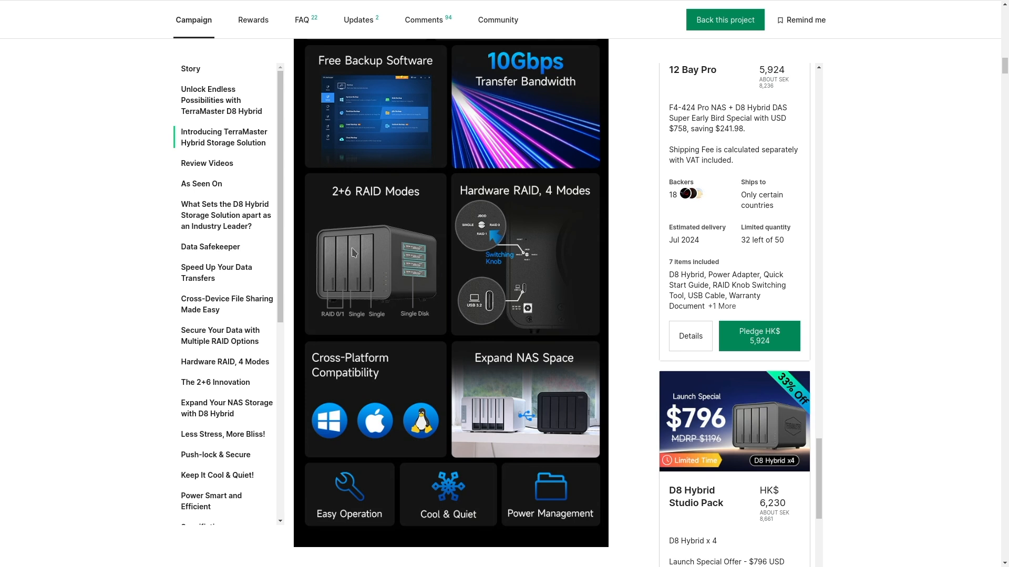
{"action": "mouse_move", "coordinate": [420, 252]}
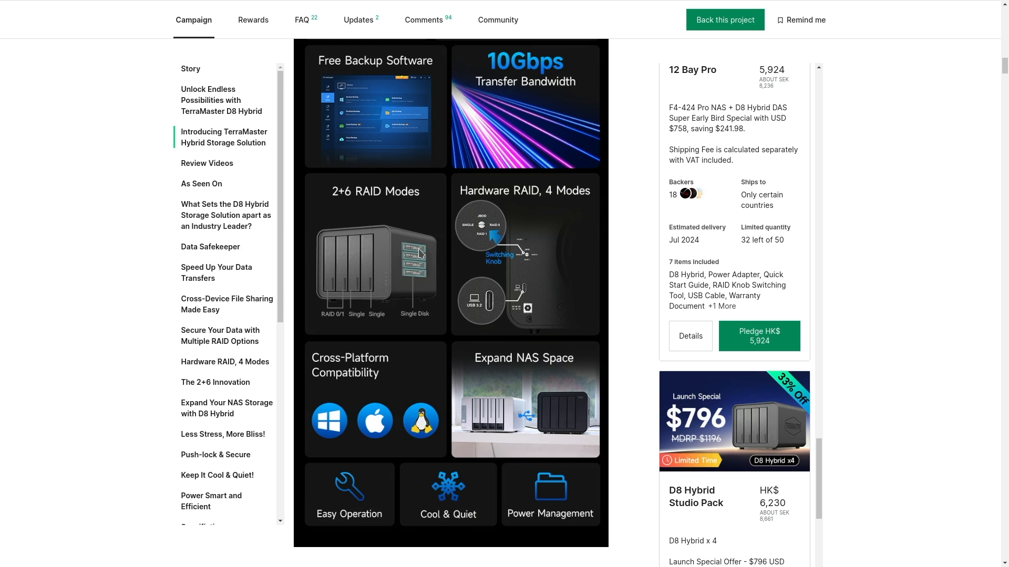
{"action": "mouse_move", "coordinate": [418, 289]}
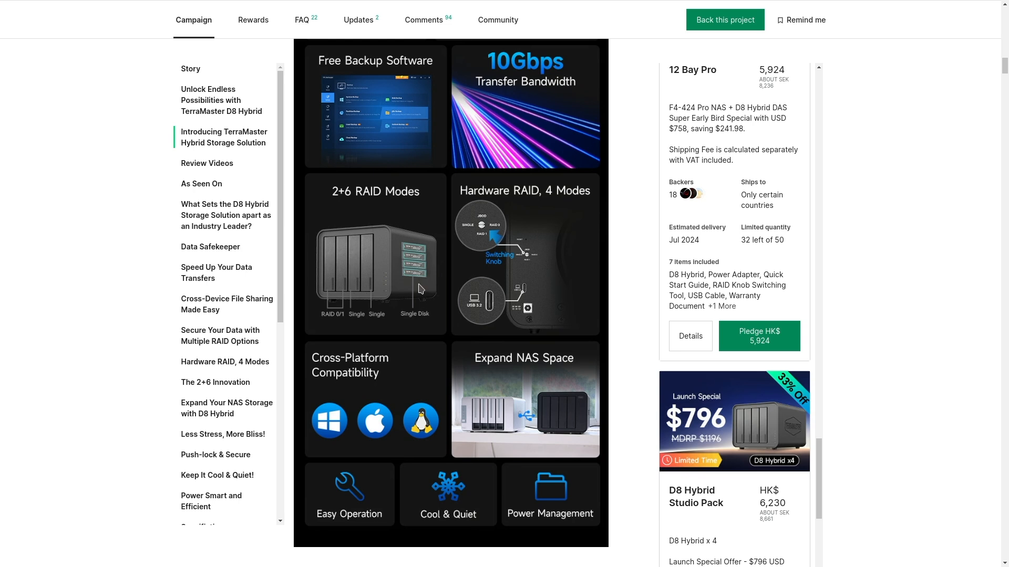
{"action": "mouse_move", "coordinate": [362, 296]}
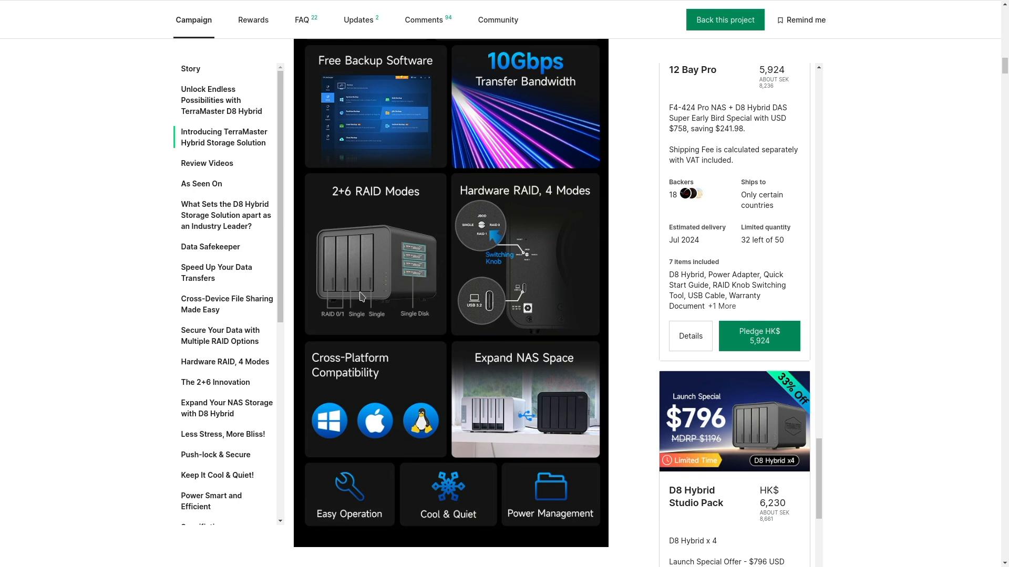
{"action": "mouse_move", "coordinate": [330, 302]}
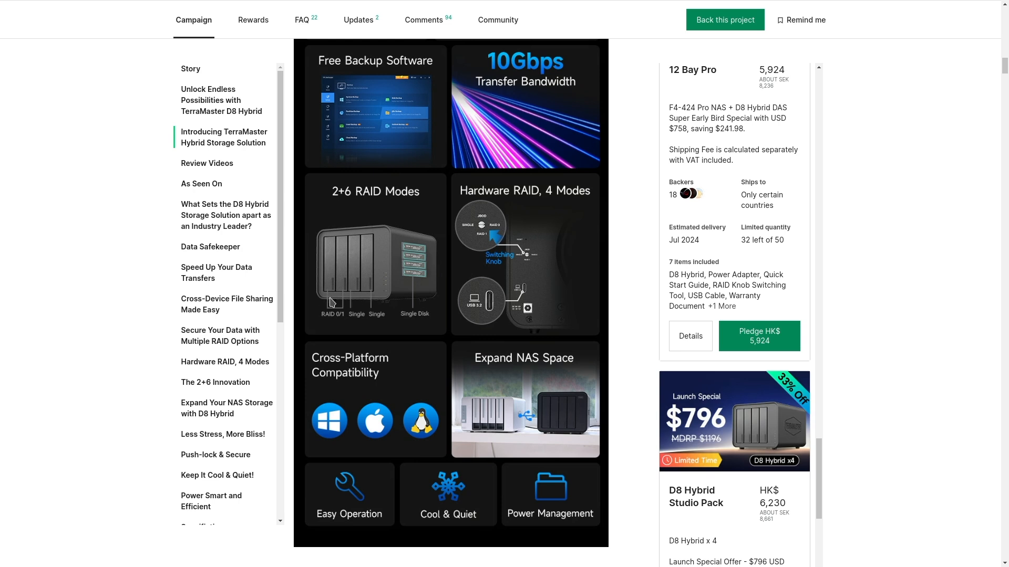
{"action": "mouse_move", "coordinate": [379, 339]}
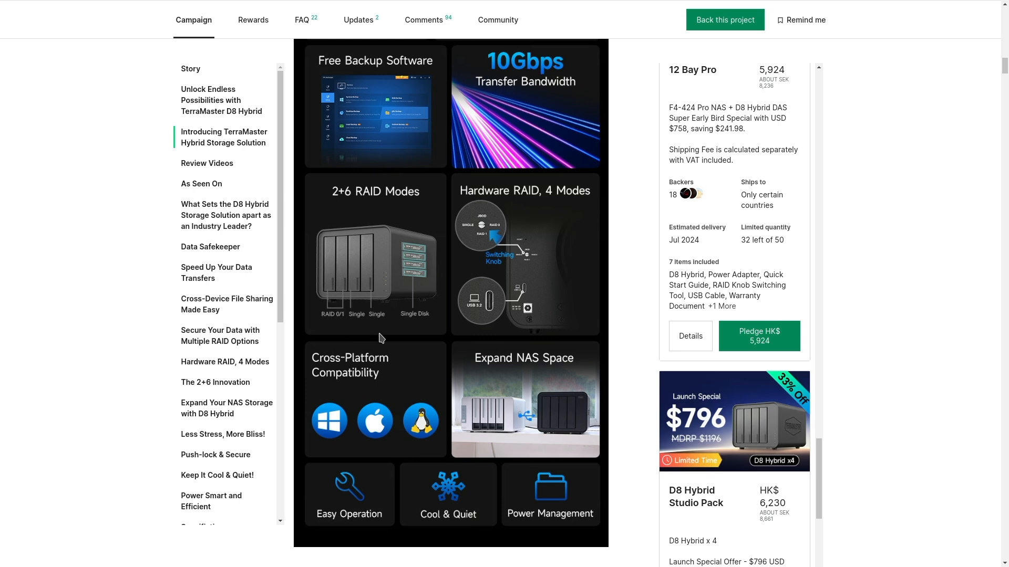
{"action": "mouse_move", "coordinate": [404, 332]}
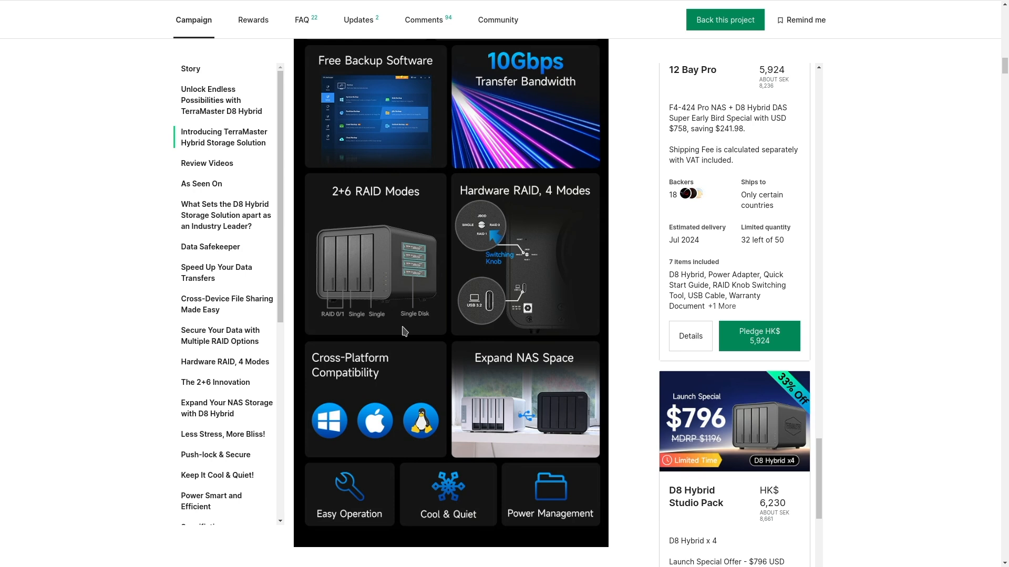
{"action": "mouse_move", "coordinate": [330, 296]}
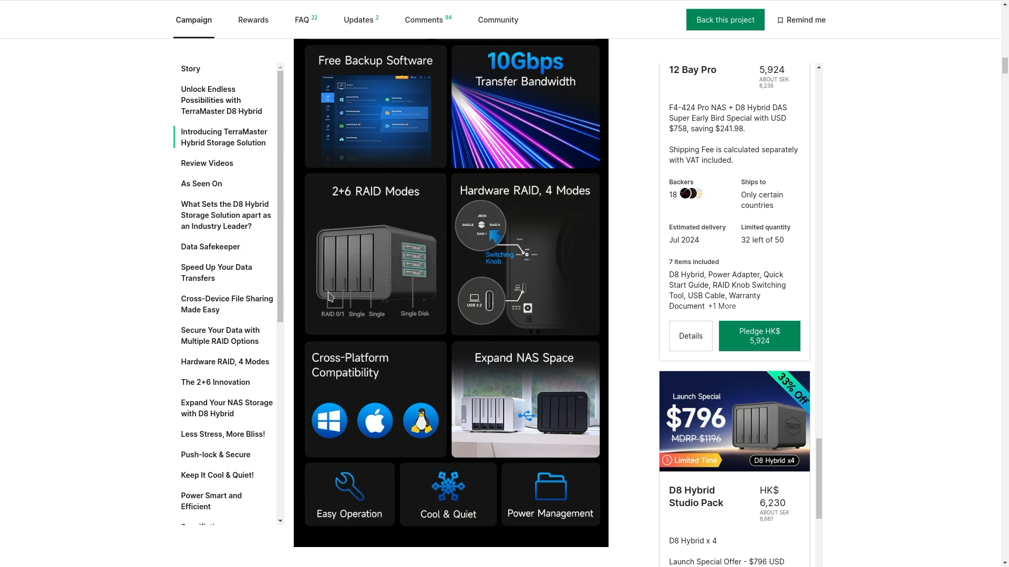
{"action": "mouse_move", "coordinate": [368, 289]}
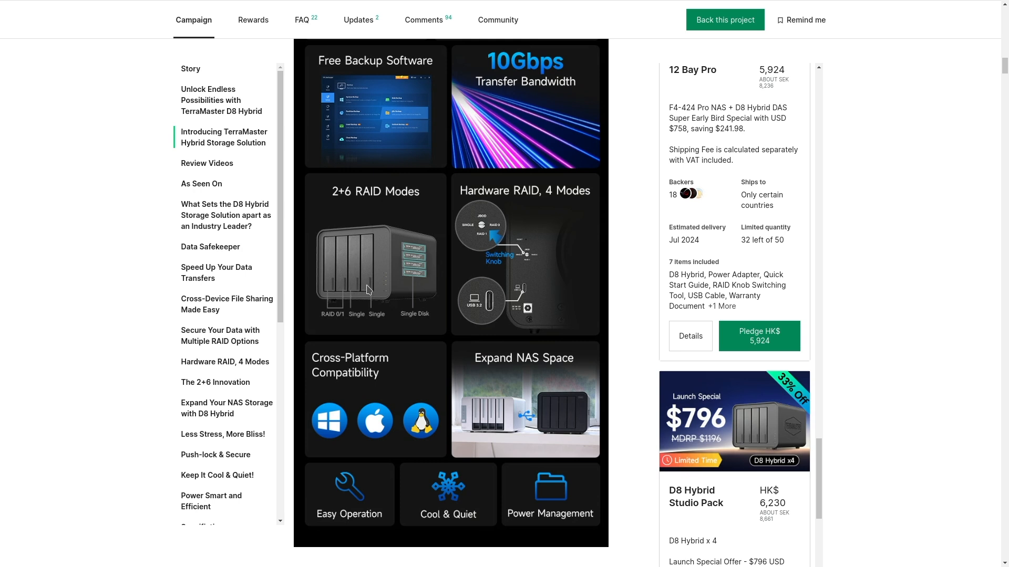
{"action": "mouse_move", "coordinate": [381, 292]}
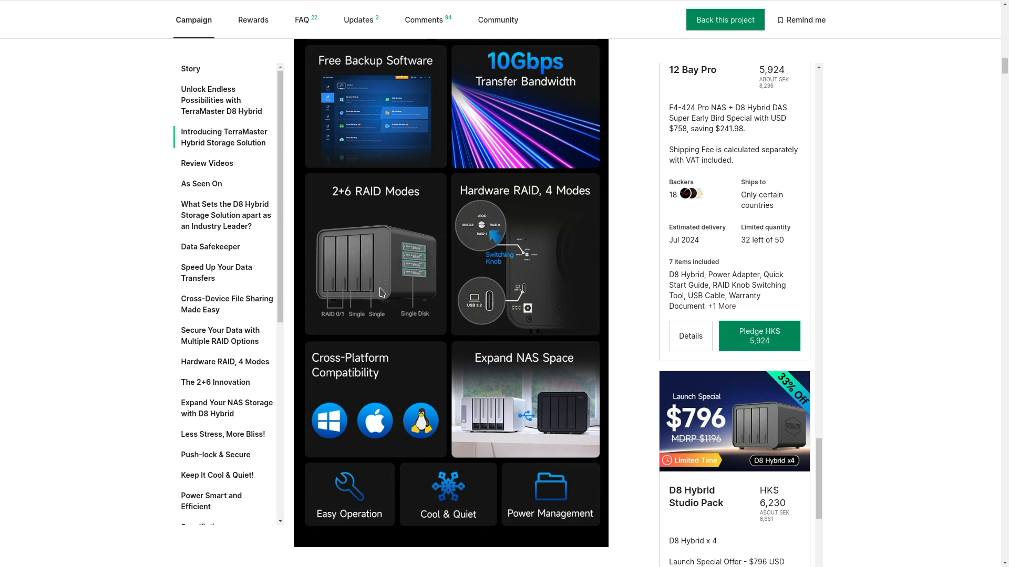
{"action": "mouse_move", "coordinate": [378, 293]}
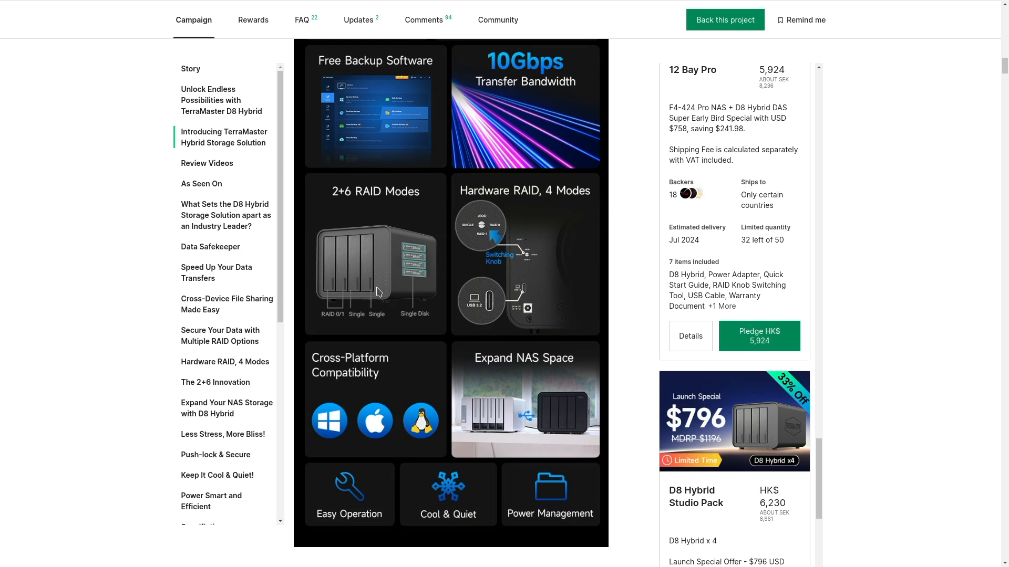
{"action": "mouse_move", "coordinate": [364, 290]}
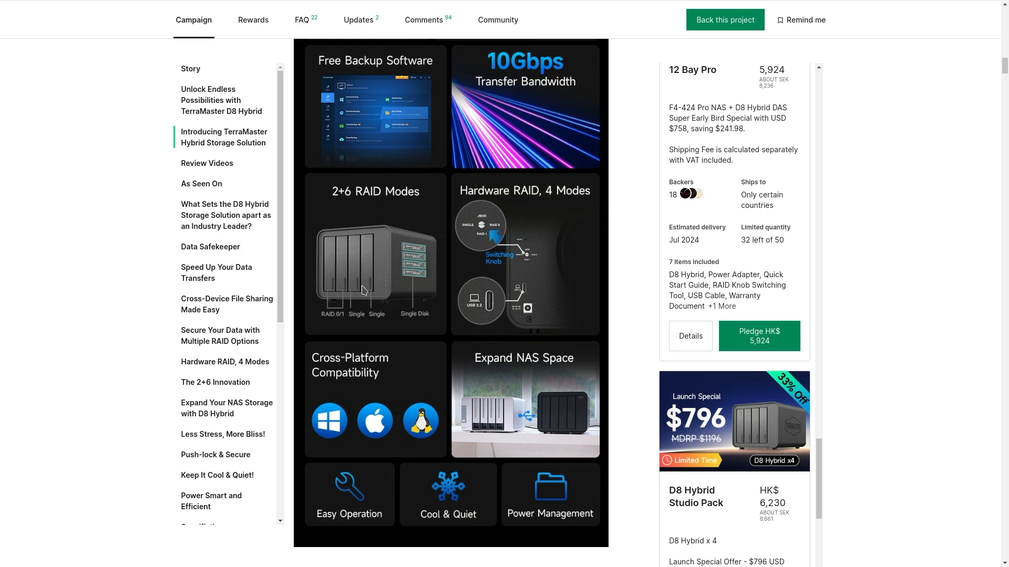
{"action": "mouse_move", "coordinate": [388, 279]}
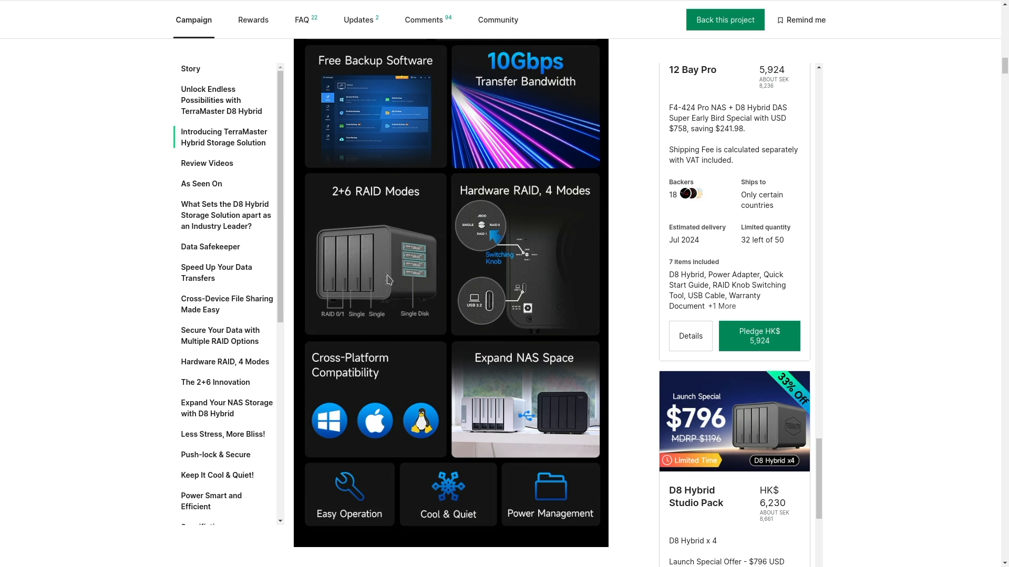
{"action": "scroll", "scroll_direction": "down", "scroll_amount": 3}
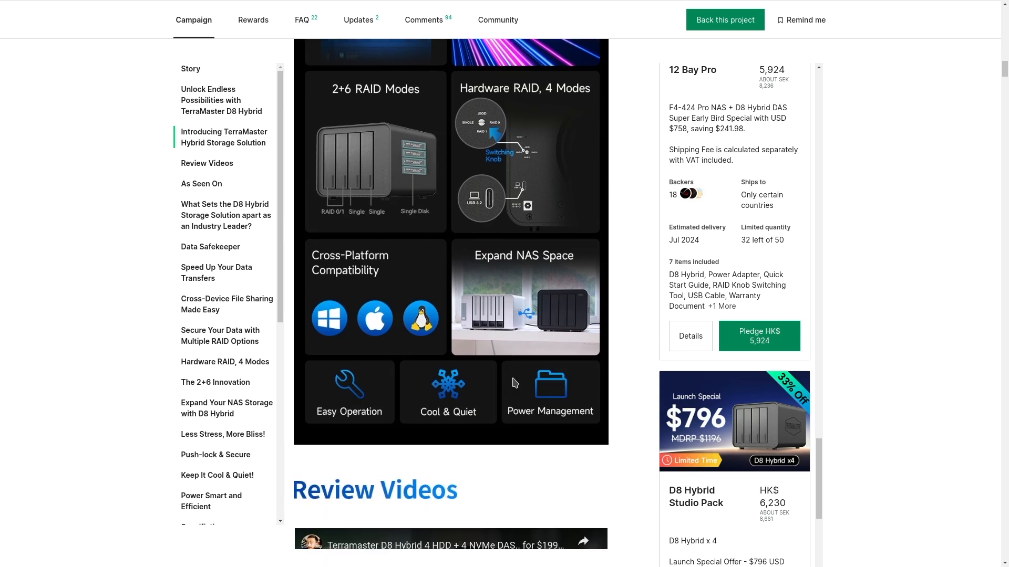
{"action": "scroll", "scroll_direction": "down", "scroll_amount": 3}
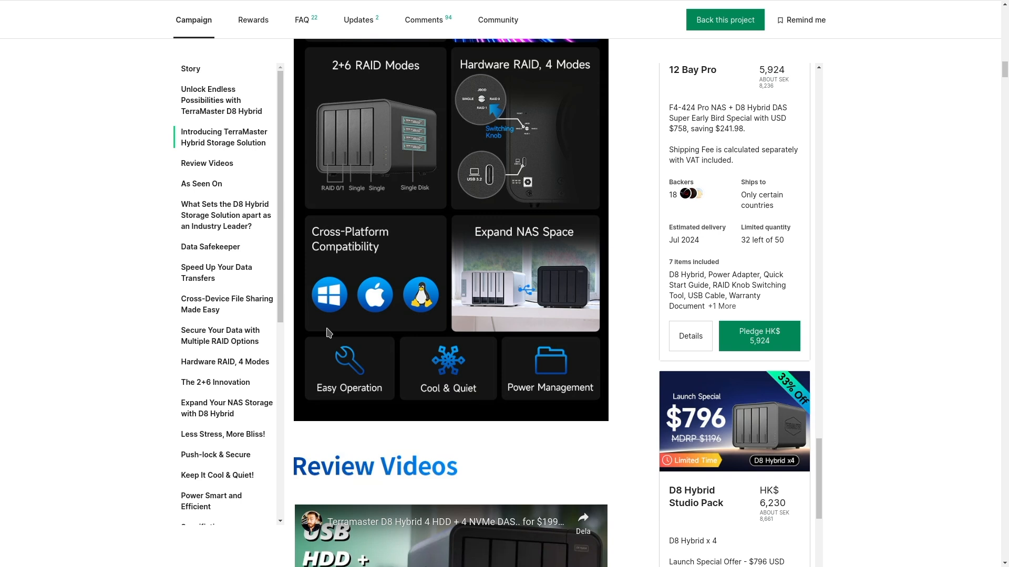
{"action": "mouse_move", "coordinate": [312, 324]}
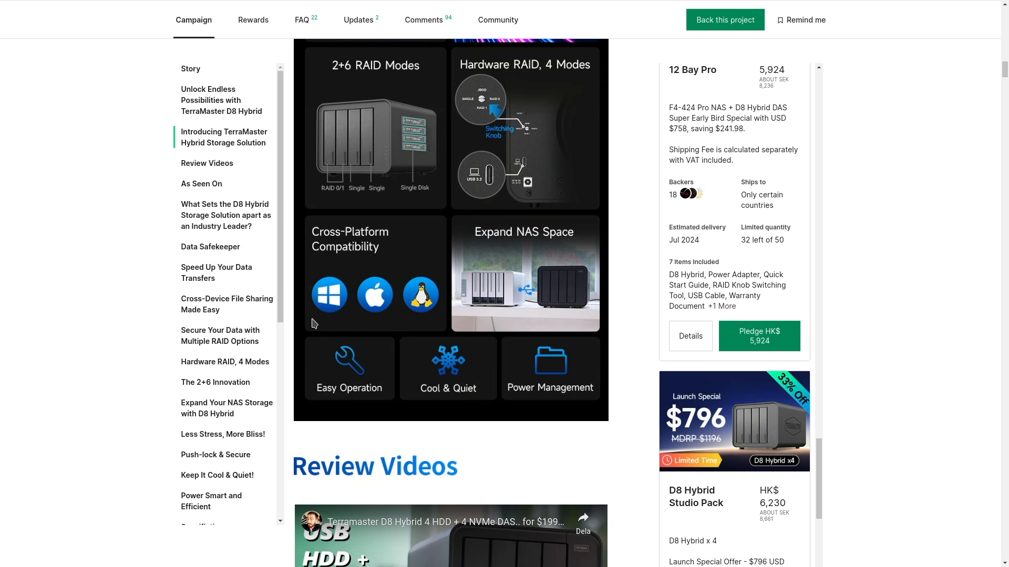
{"action": "mouse_move", "coordinate": [438, 332]}
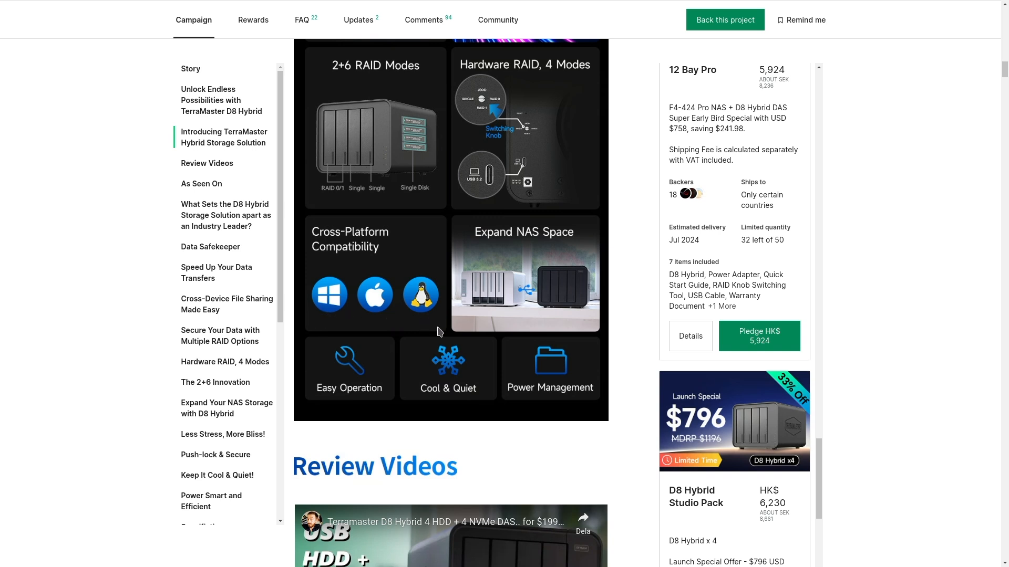
{"action": "mouse_move", "coordinate": [562, 247]}
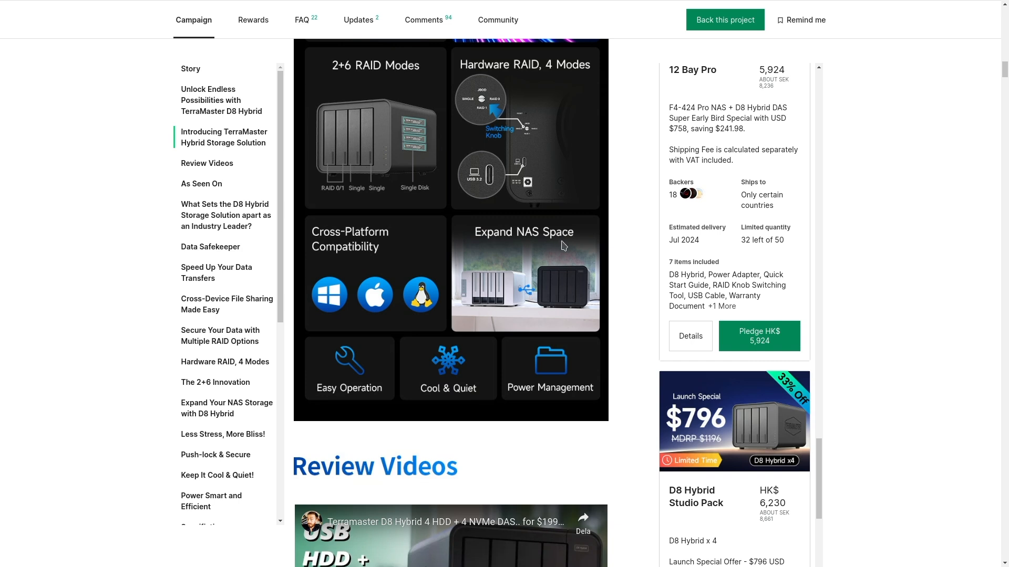
{"action": "scroll", "scroll_direction": "down", "scroll_amount": 3}
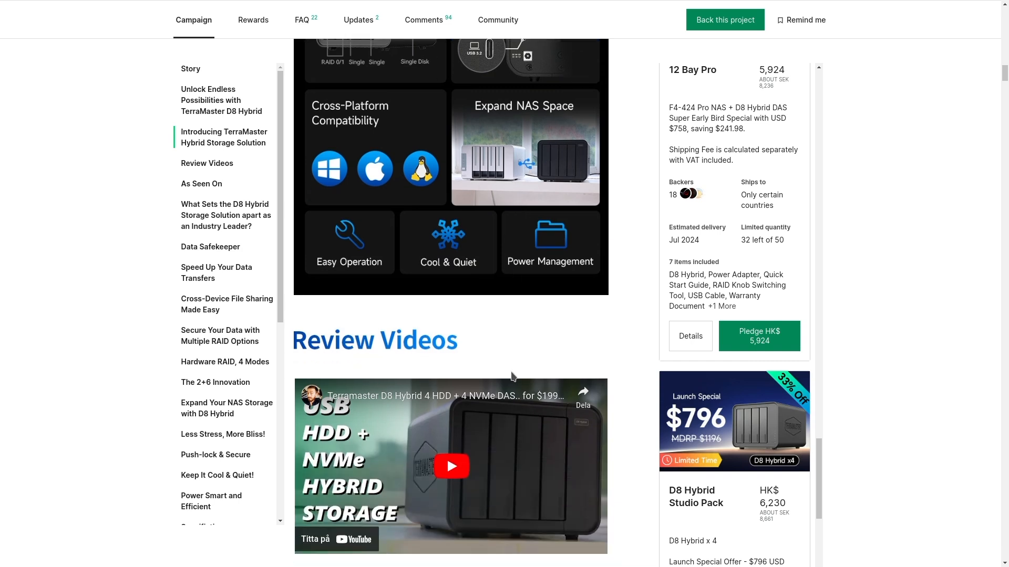
{"action": "mouse_move", "coordinate": [447, 267]}
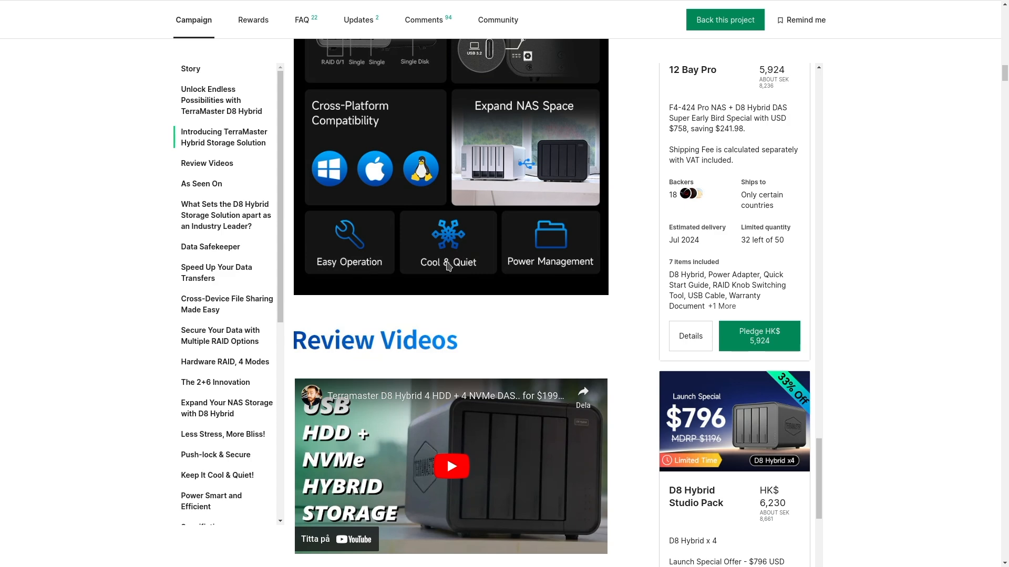
{"action": "mouse_move", "coordinate": [544, 267]}
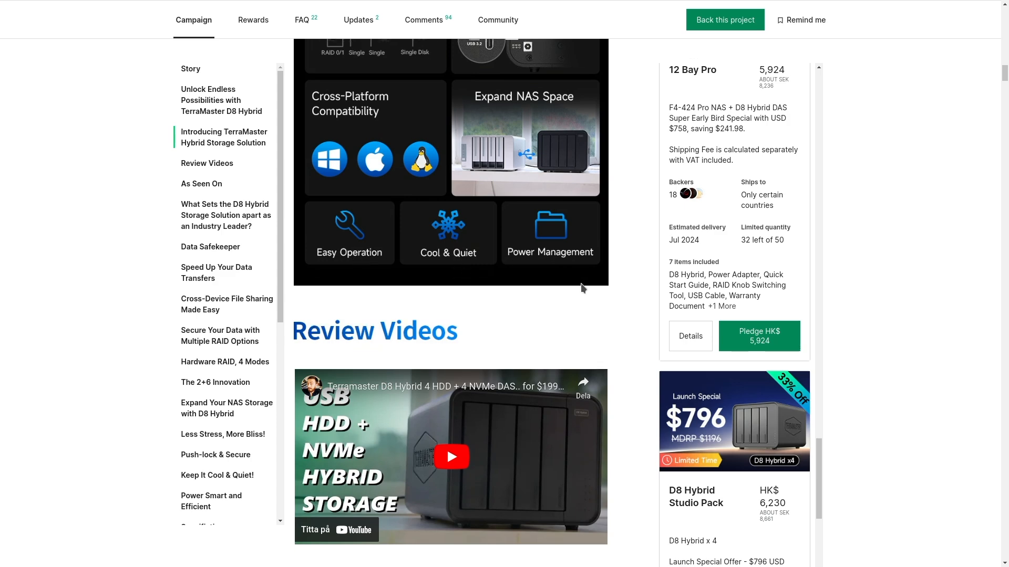
- Scroll until both YouTube reviews, including the German D8 Hybrid test, are fully visible
{"action": "scroll", "scroll_direction": "down", "scroll_amount": 3}
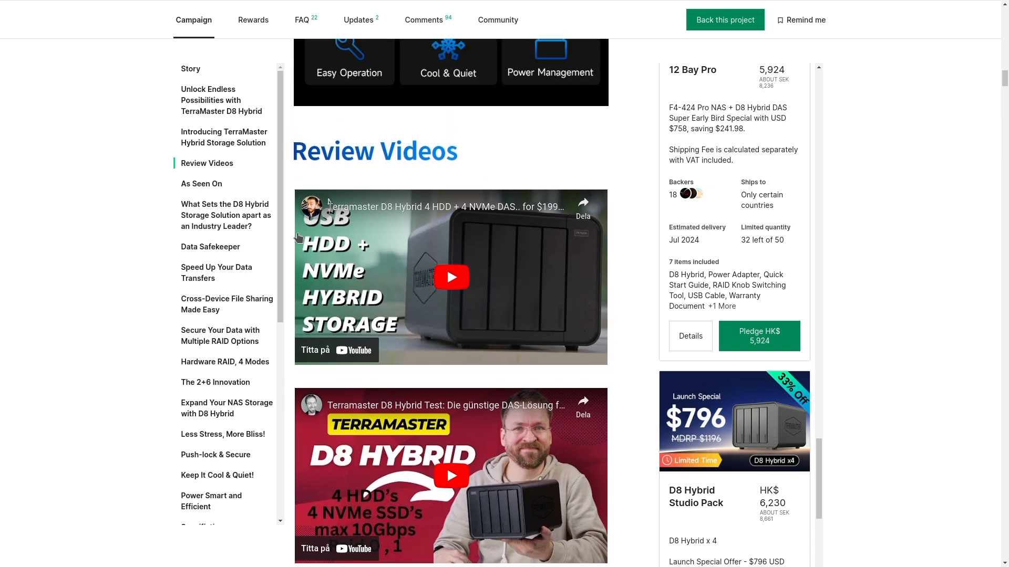
{"action": "mouse_move", "coordinate": [474, 353]}
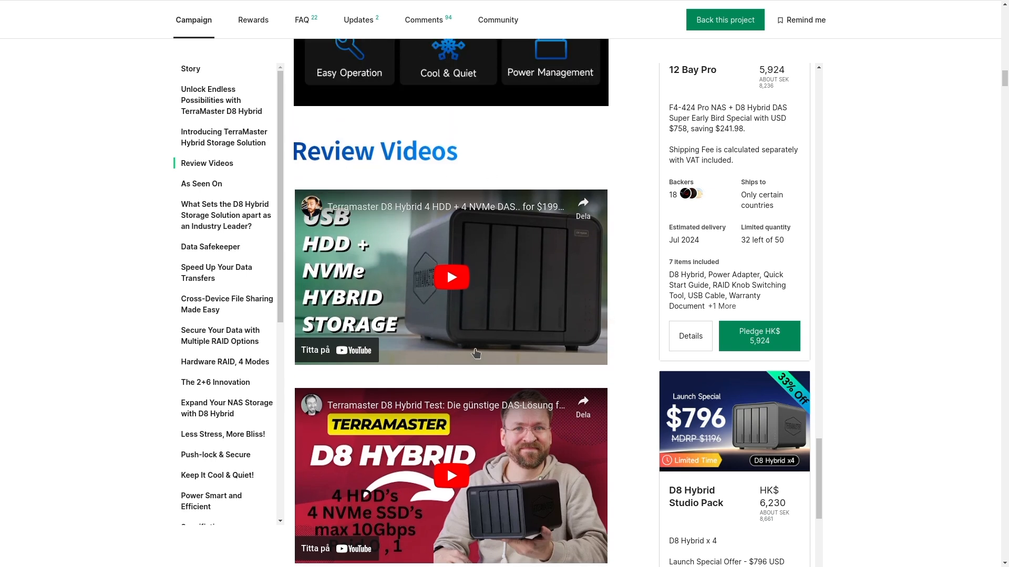
{"action": "mouse_move", "coordinate": [353, 227]}
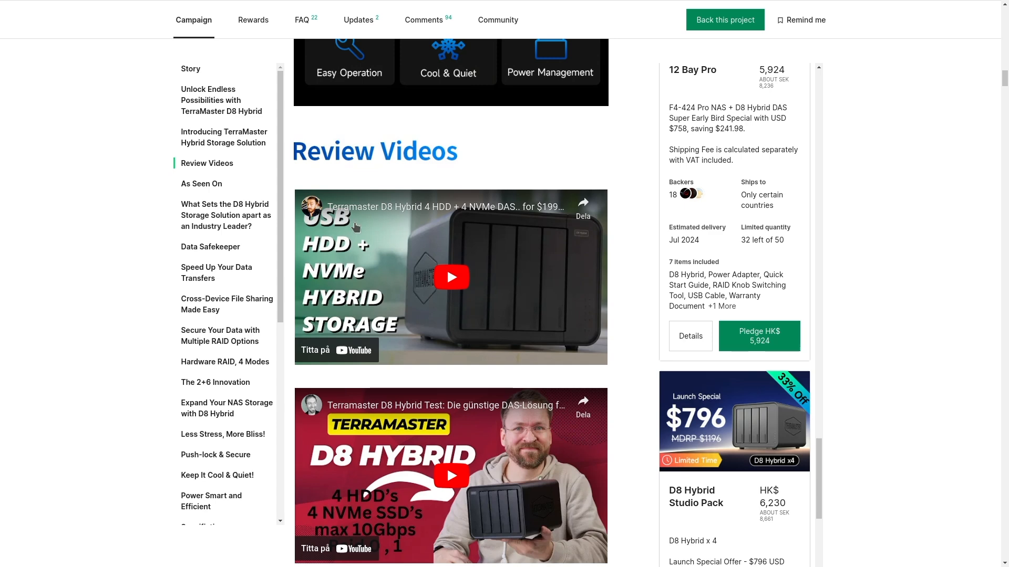
{"action": "mouse_move", "coordinate": [460, 287]}
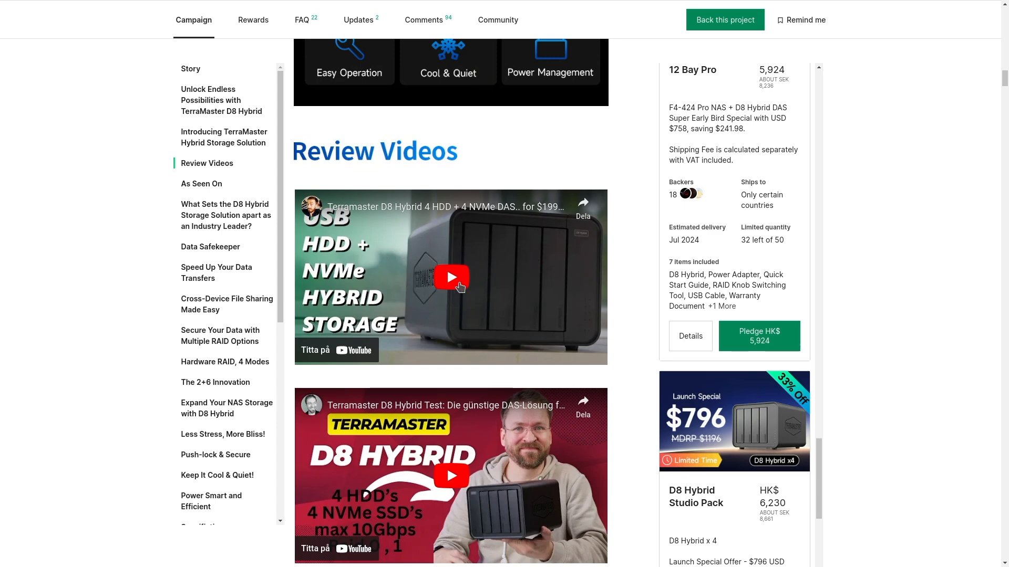
{"action": "scroll", "scroll_direction": "down", "scroll_amount": 3}
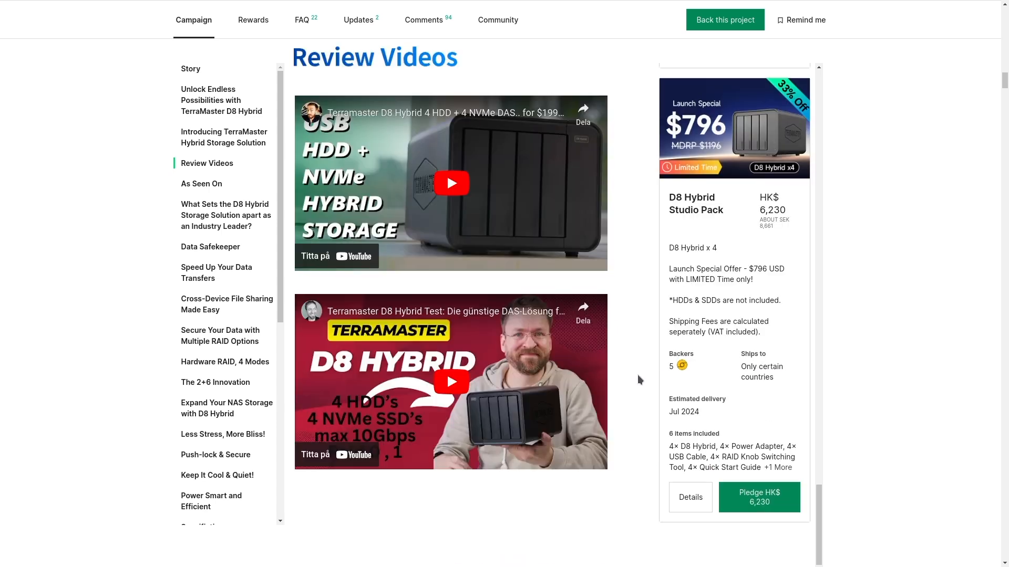
- Scroll past the 96TB/32TB Hot & Cold Storage Combo graphic to 'Speed Up Your Data Transfers'
{"action": "scroll", "scroll_direction": "down", "scroll_amount": 3}
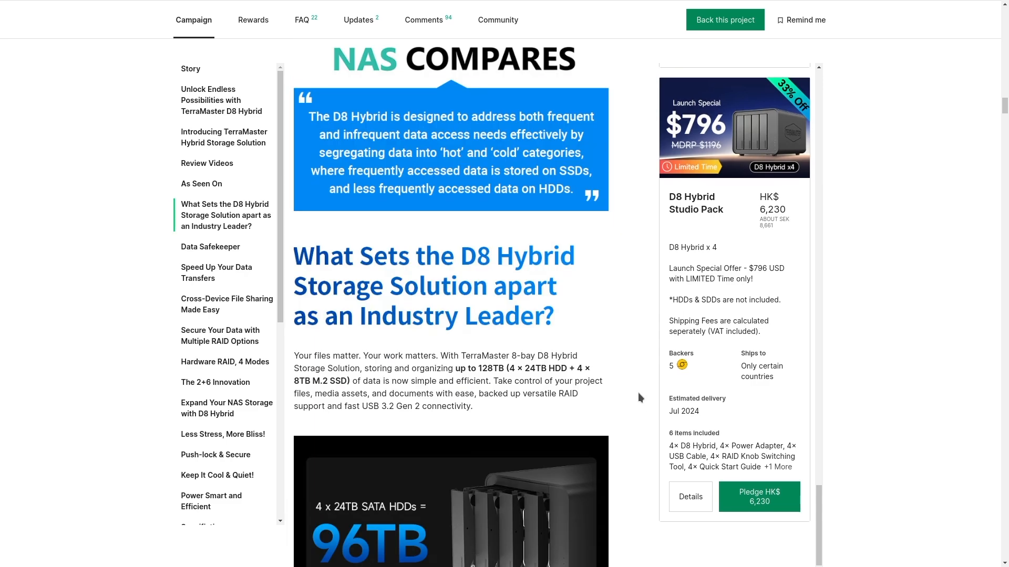
{"action": "scroll", "scroll_direction": "down", "scroll_amount": 3}
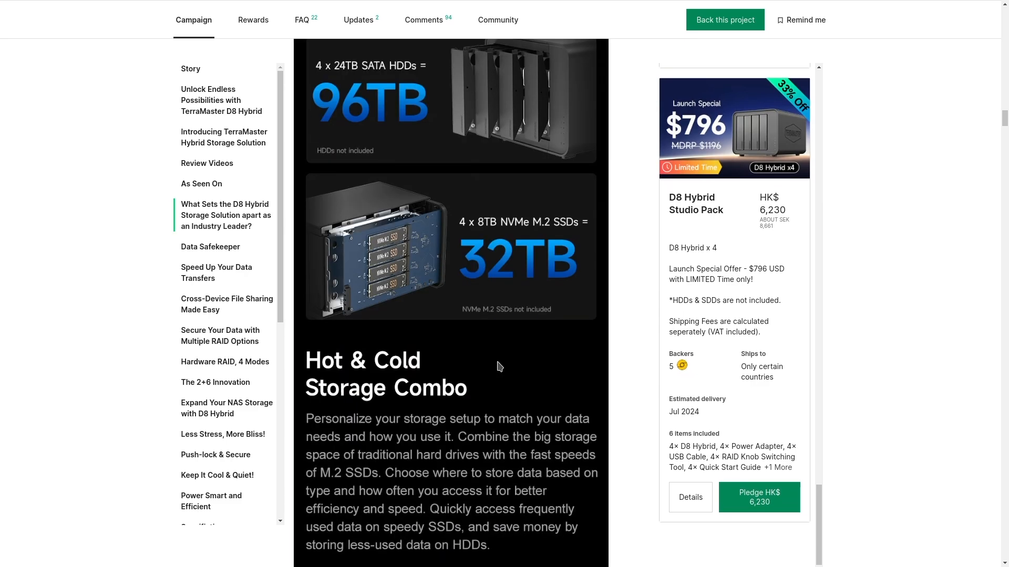
{"action": "scroll", "scroll_direction": "down", "scroll_amount": 3}
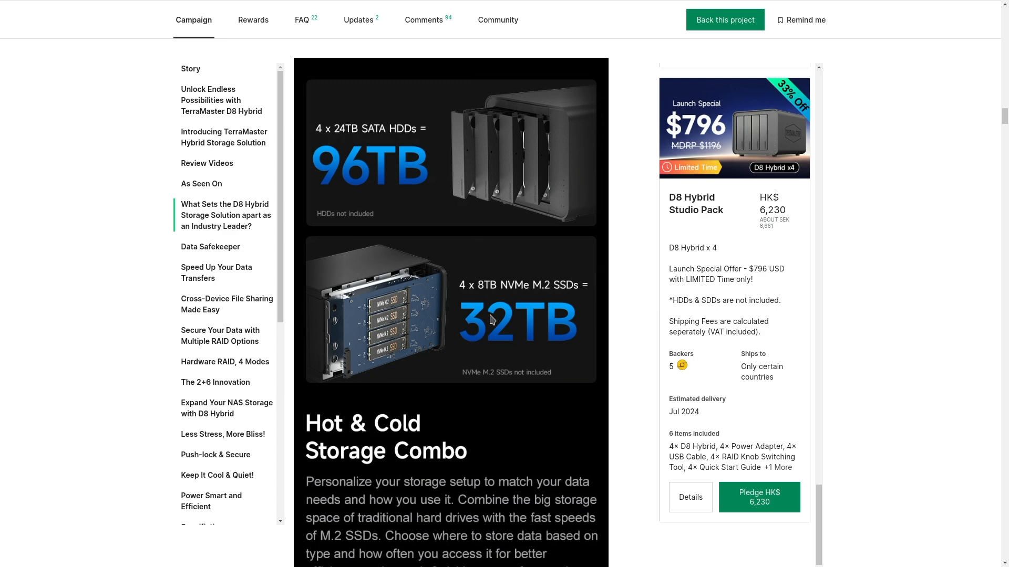
{"action": "scroll", "scroll_direction": "up", "scroll_amount": 3}
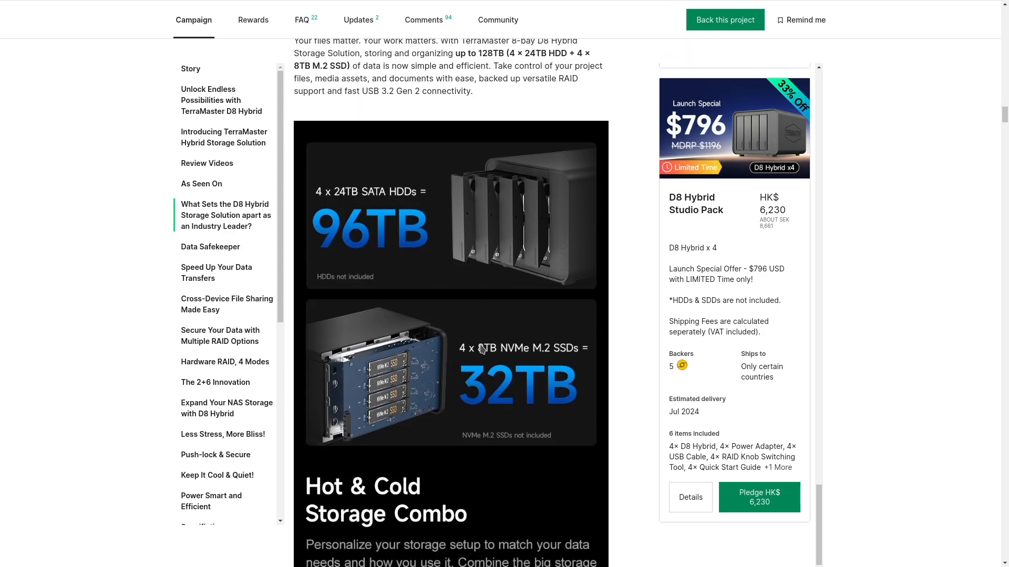
{"action": "scroll", "scroll_direction": "down", "scroll_amount": 3}
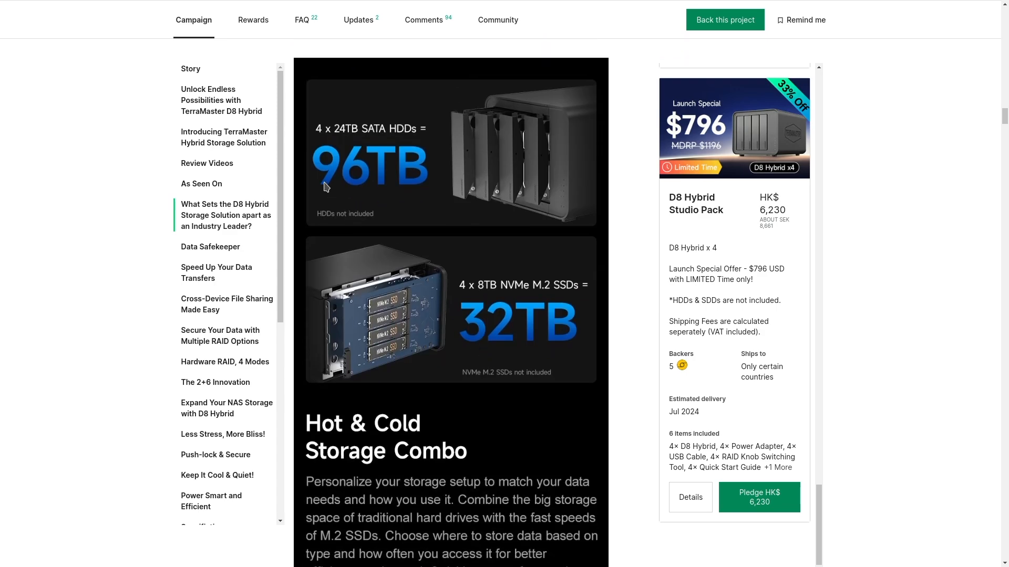
{"action": "mouse_move", "coordinate": [381, 182]}
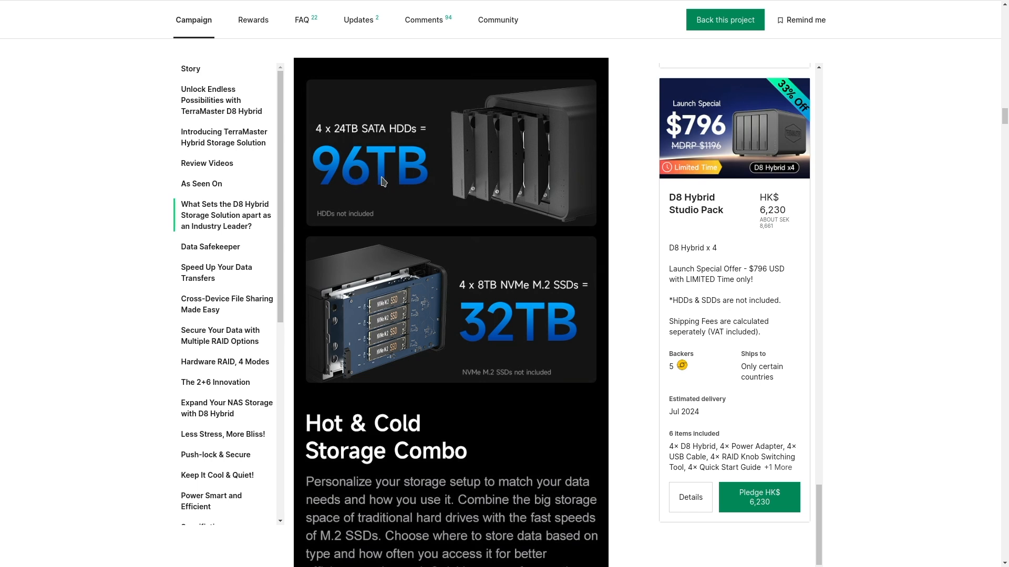
{"action": "mouse_move", "coordinate": [454, 216]}
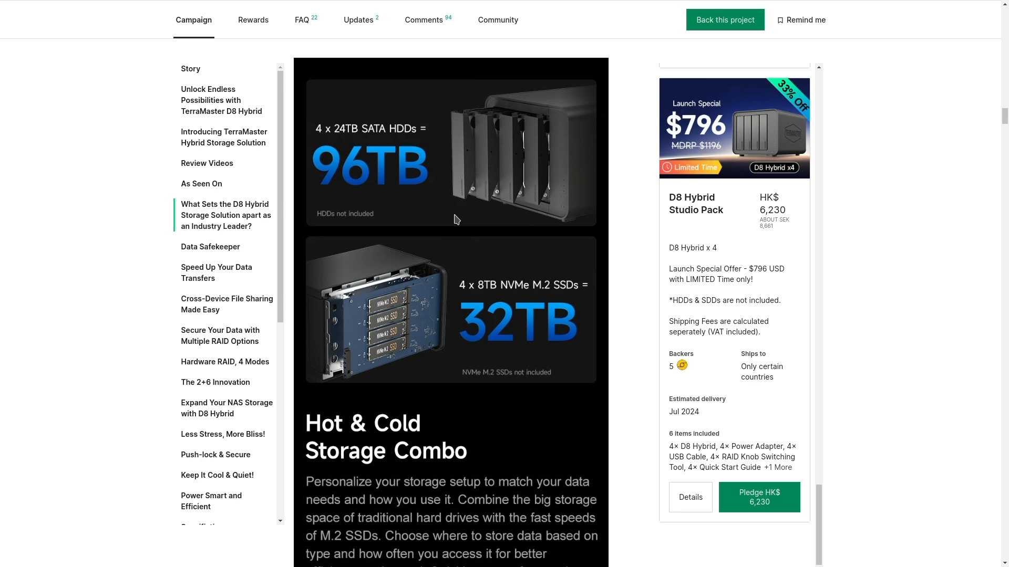
{"action": "scroll", "scroll_direction": "down", "scroll_amount": 3}
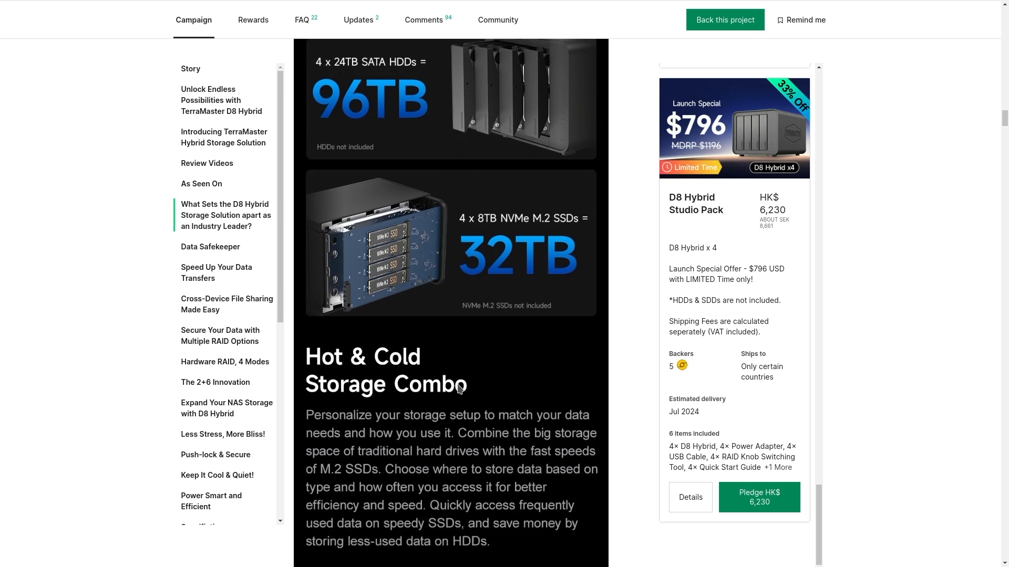
{"action": "scroll", "scroll_direction": "down", "scroll_amount": 3}
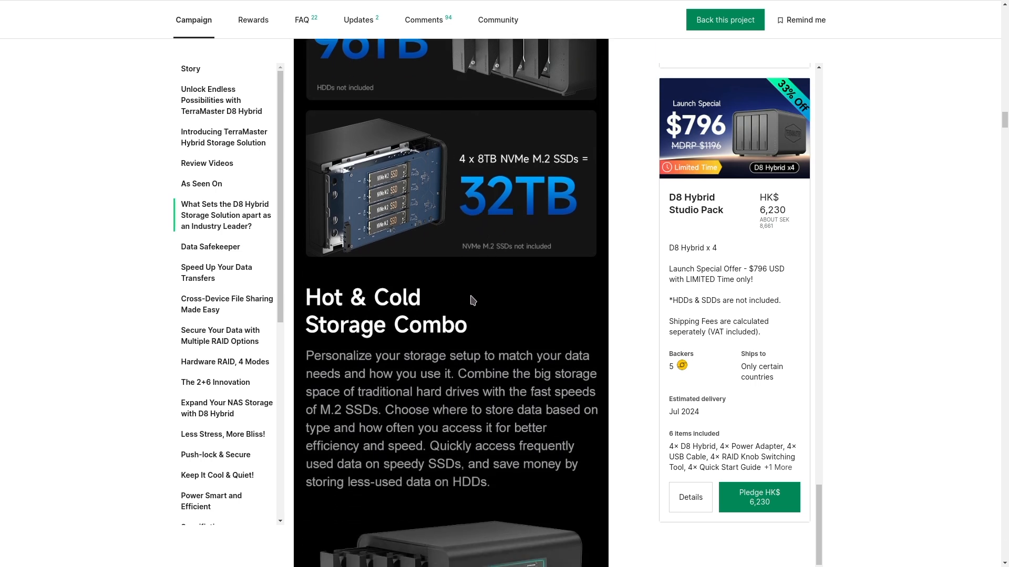
{"action": "scroll", "scroll_direction": "down", "scroll_amount": 3}
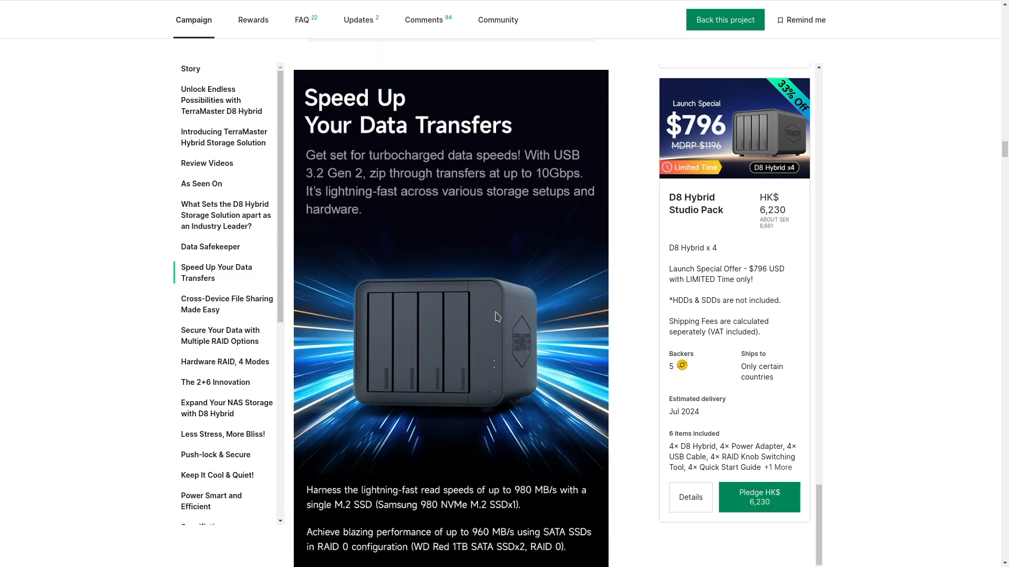
- Scroll the D8 Hybrid story past the 980/960/521 MB/s speed bars to Cross-Device File Sharing Made Easy
{"action": "scroll", "scroll_direction": "down", "scroll_amount": 3}
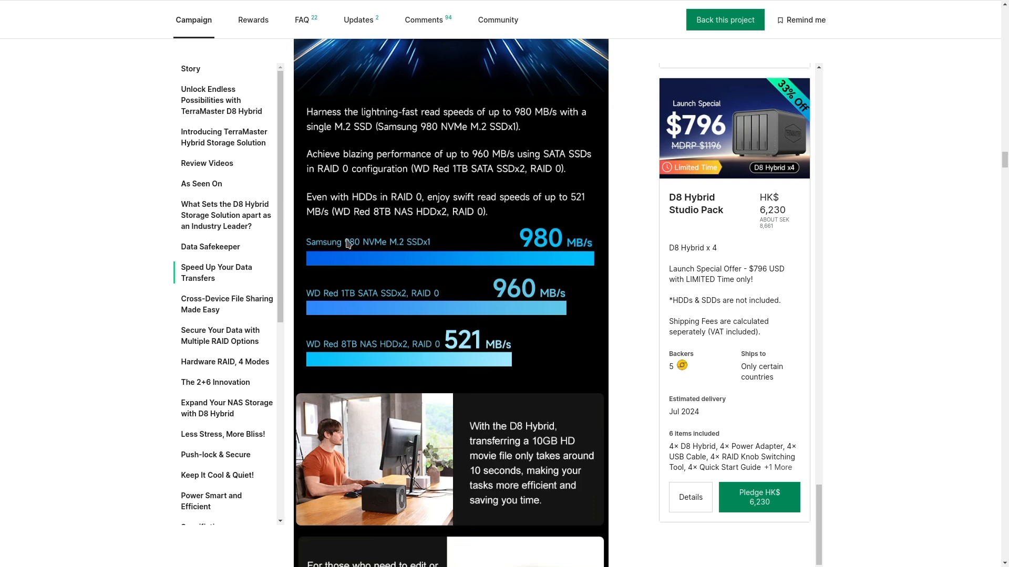
{"action": "mouse_move", "coordinate": [395, 252]}
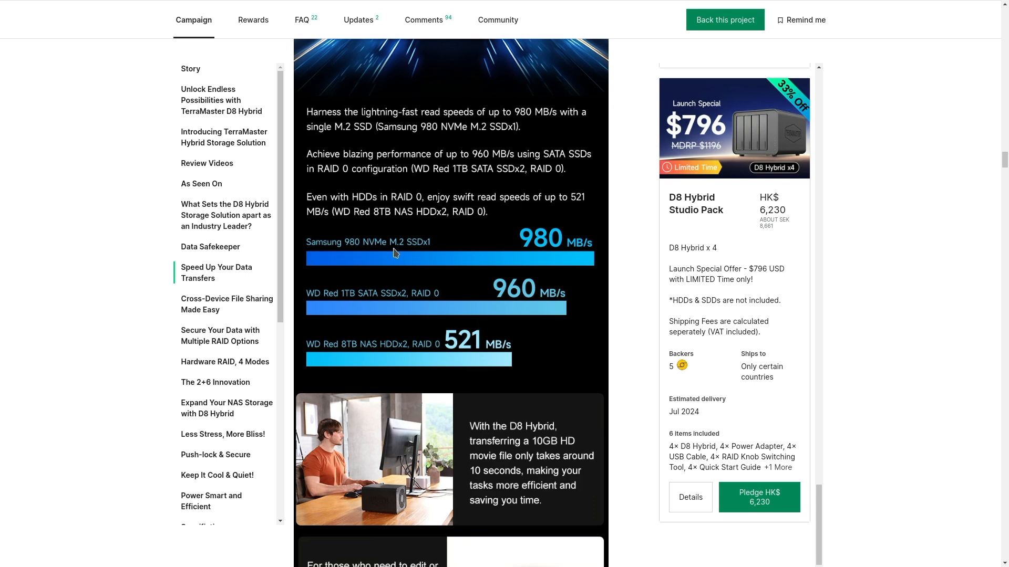
{"action": "mouse_move", "coordinate": [545, 250]}
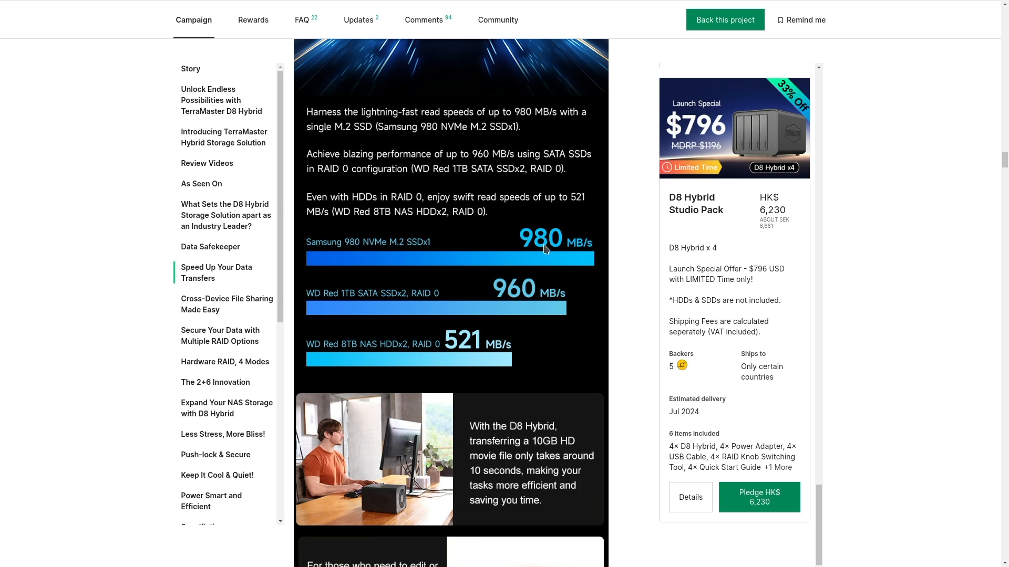
{"action": "mouse_move", "coordinate": [507, 244]}
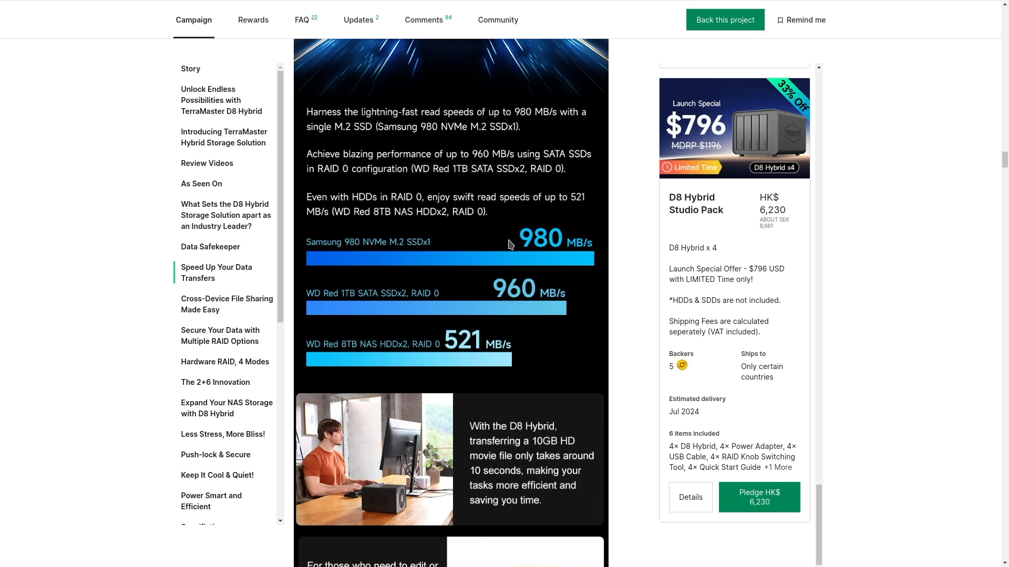
{"action": "mouse_move", "coordinate": [404, 326]}
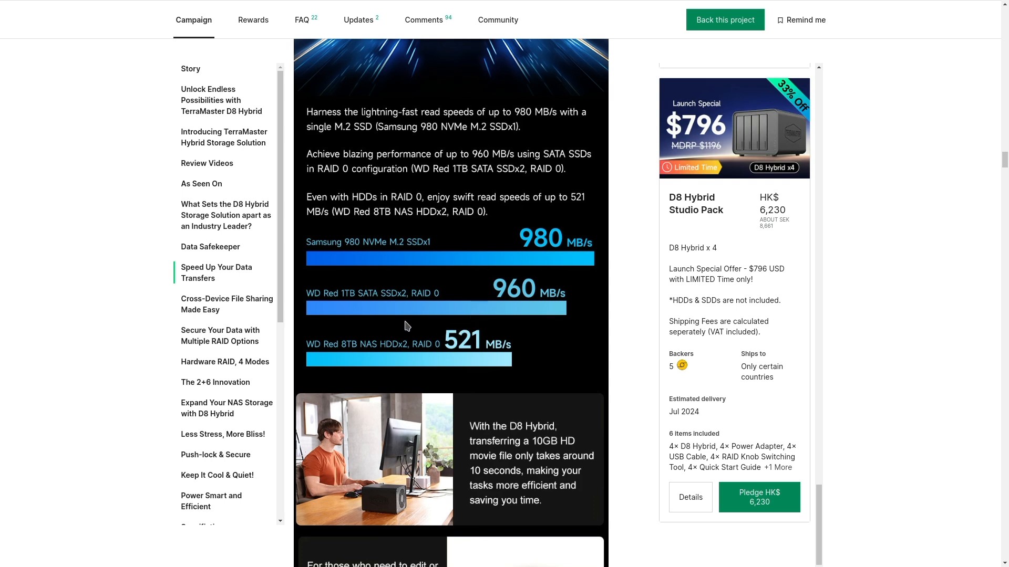
{"action": "mouse_move", "coordinate": [369, 300]}
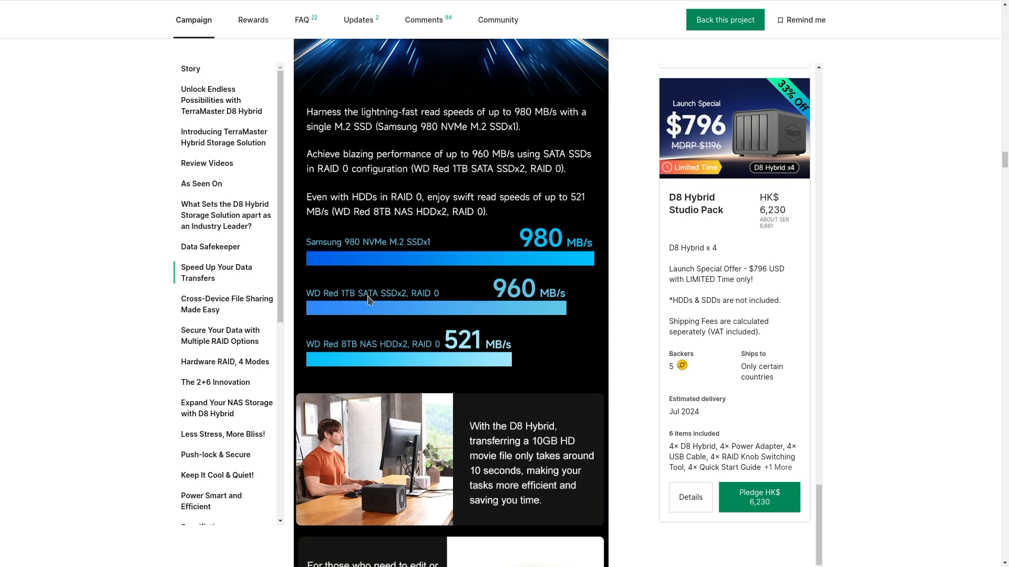
{"action": "mouse_move", "coordinate": [453, 300]}
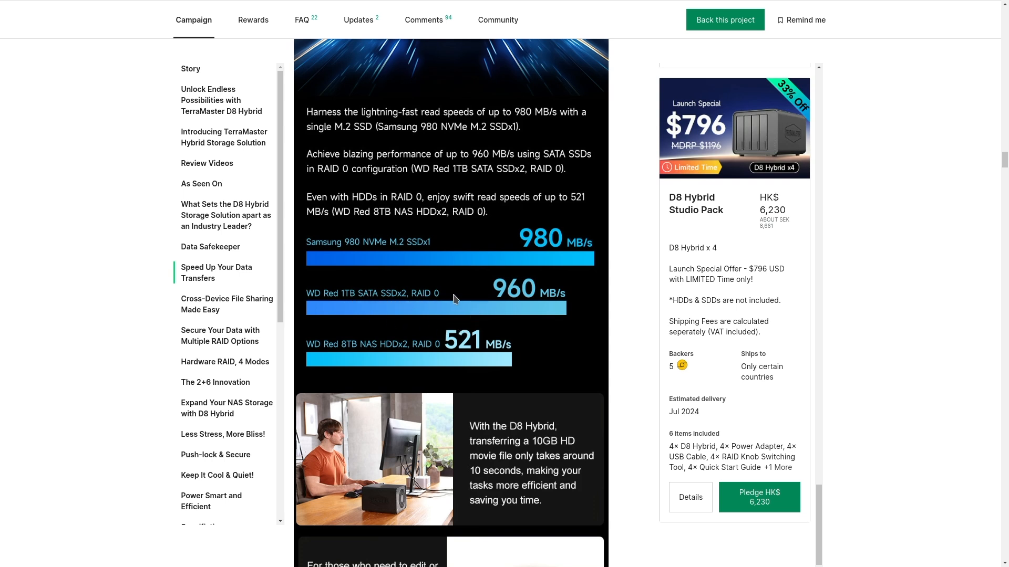
{"action": "mouse_move", "coordinate": [524, 304]}
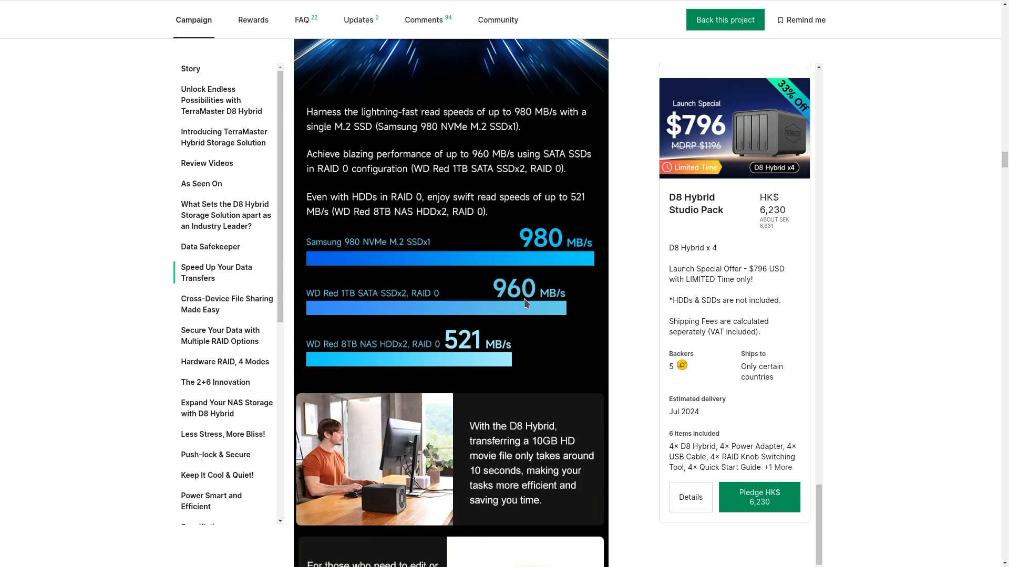
{"action": "mouse_move", "coordinate": [455, 310]}
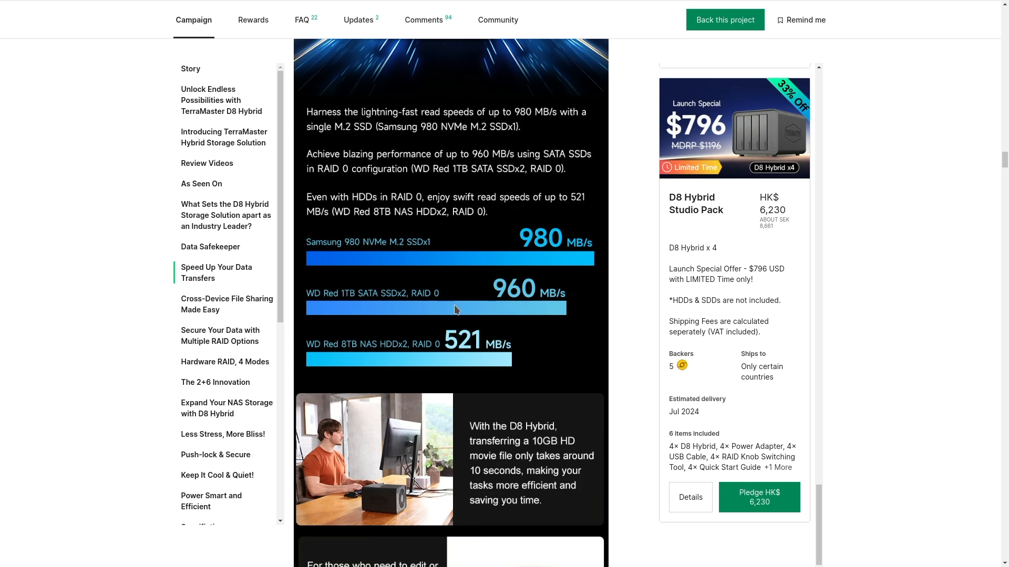
{"action": "mouse_move", "coordinate": [398, 351]}
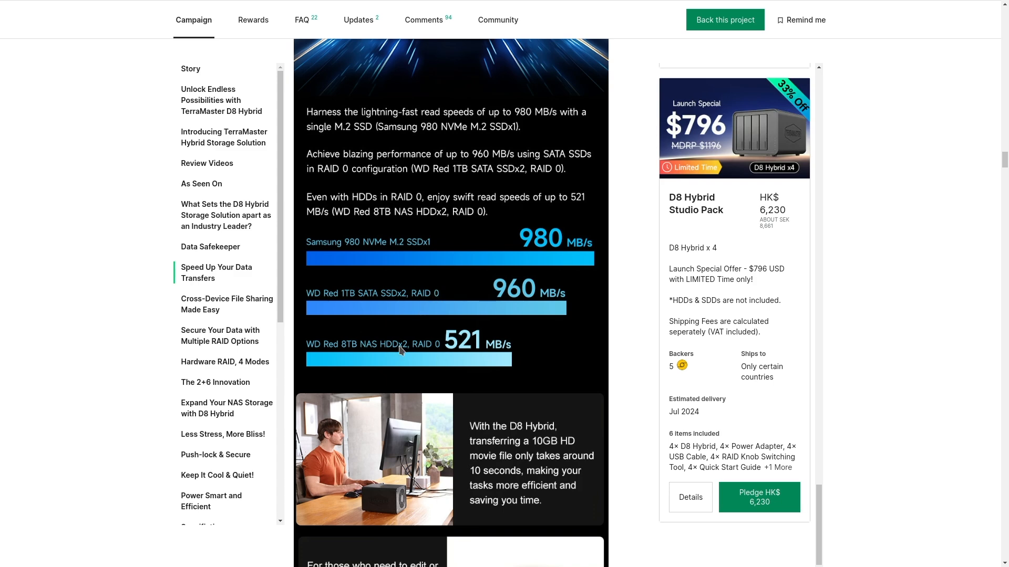
{"action": "scroll", "scroll_direction": "down", "scroll_amount": 3}
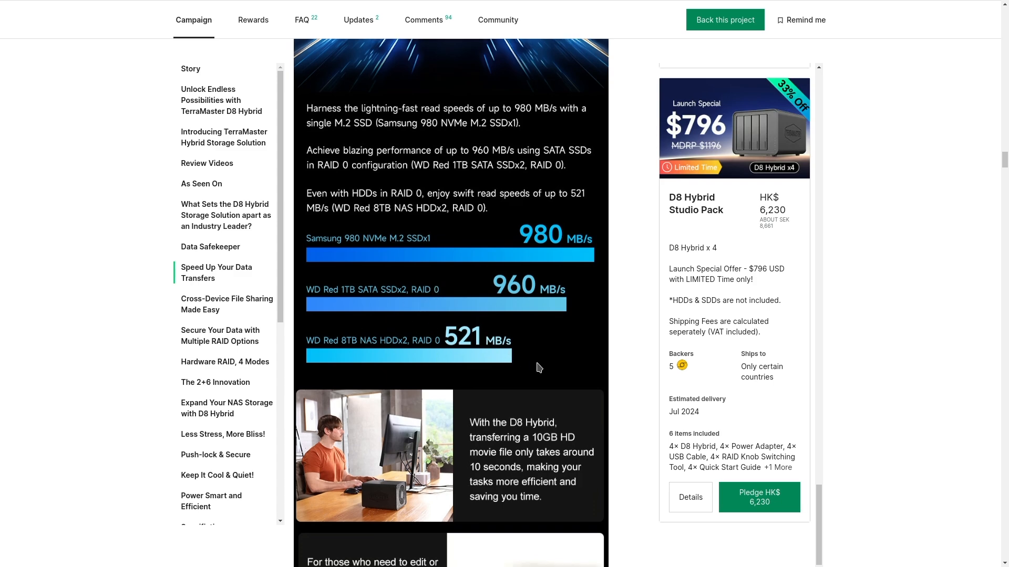
{"action": "scroll", "scroll_direction": "down", "scroll_amount": 3}
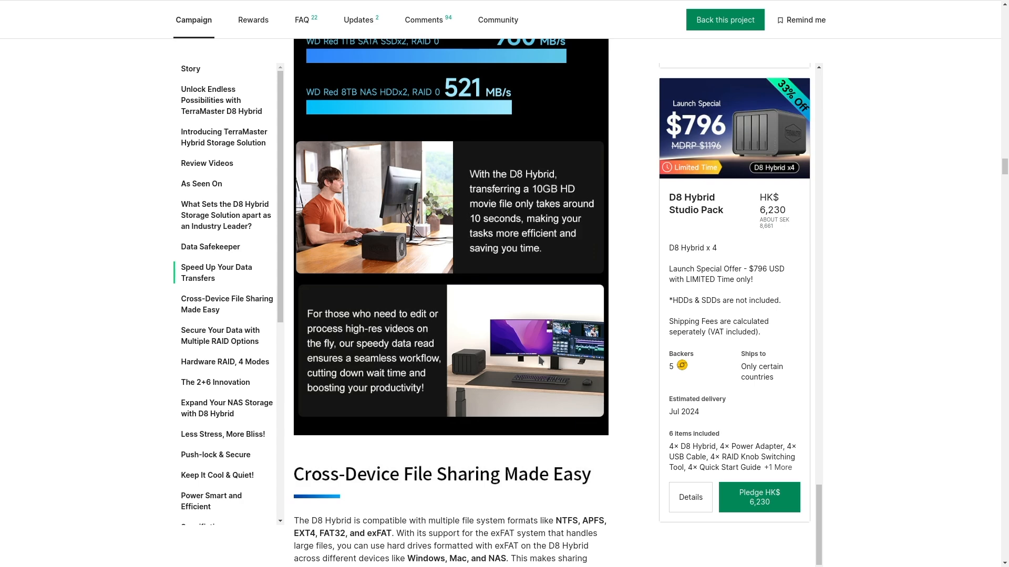
{"action": "scroll", "scroll_direction": "down", "scroll_amount": 3}
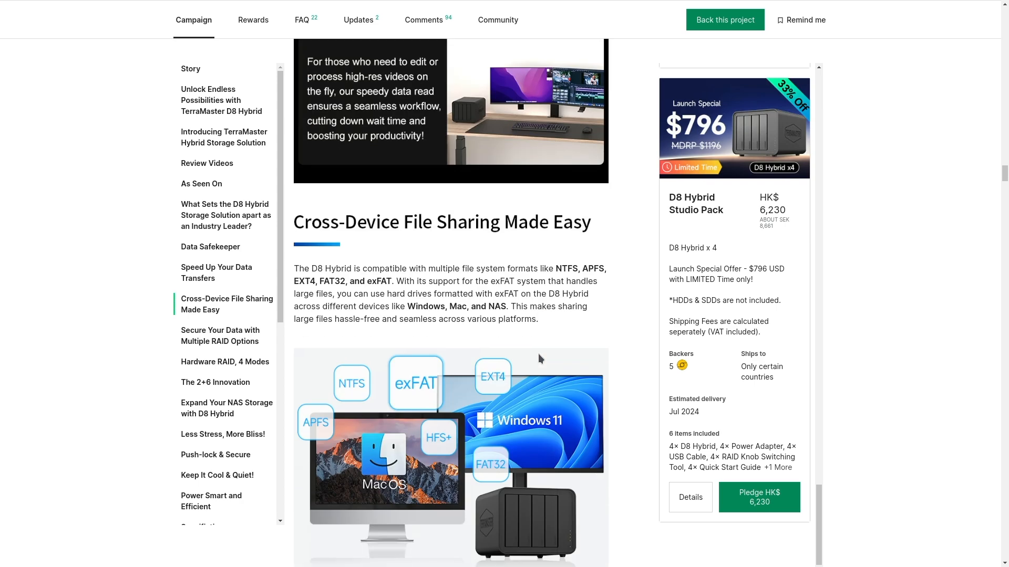
{"action": "scroll", "scroll_direction": "down", "scroll_amount": 3}
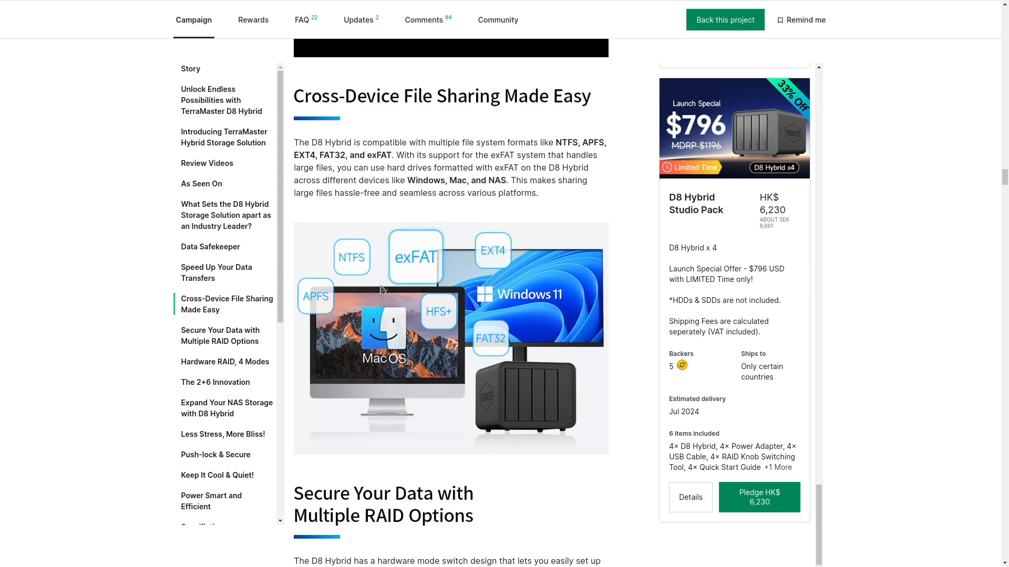
{"action": "mouse_move", "coordinate": [463, 400]}
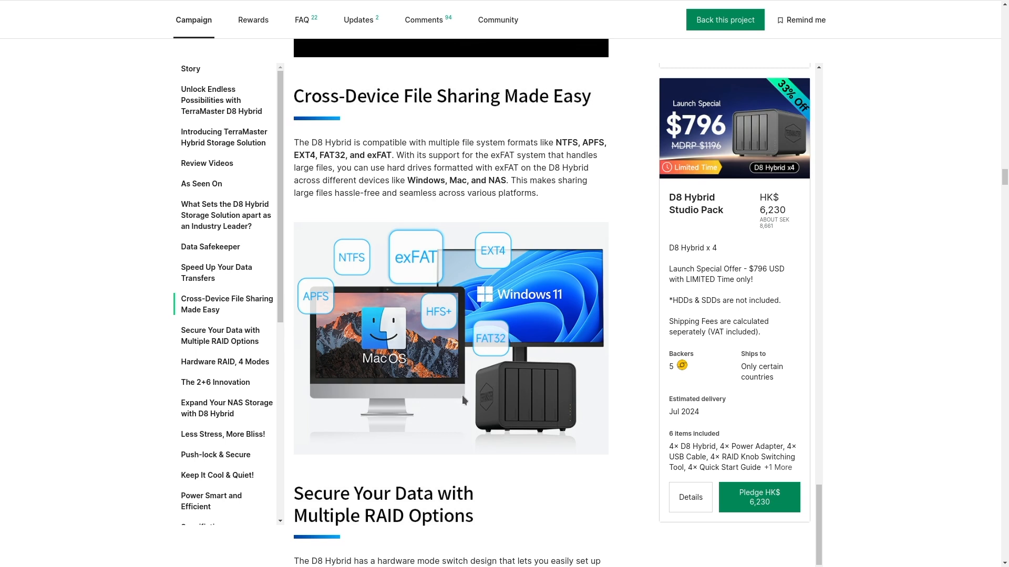
{"action": "mouse_move", "coordinate": [378, 400]}
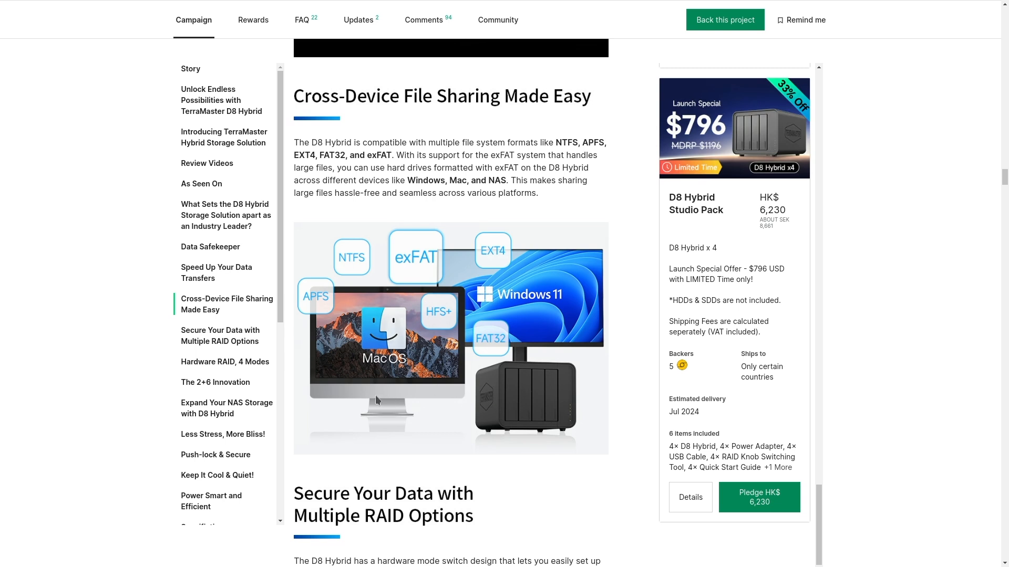
{"action": "mouse_move", "coordinate": [424, 400]}
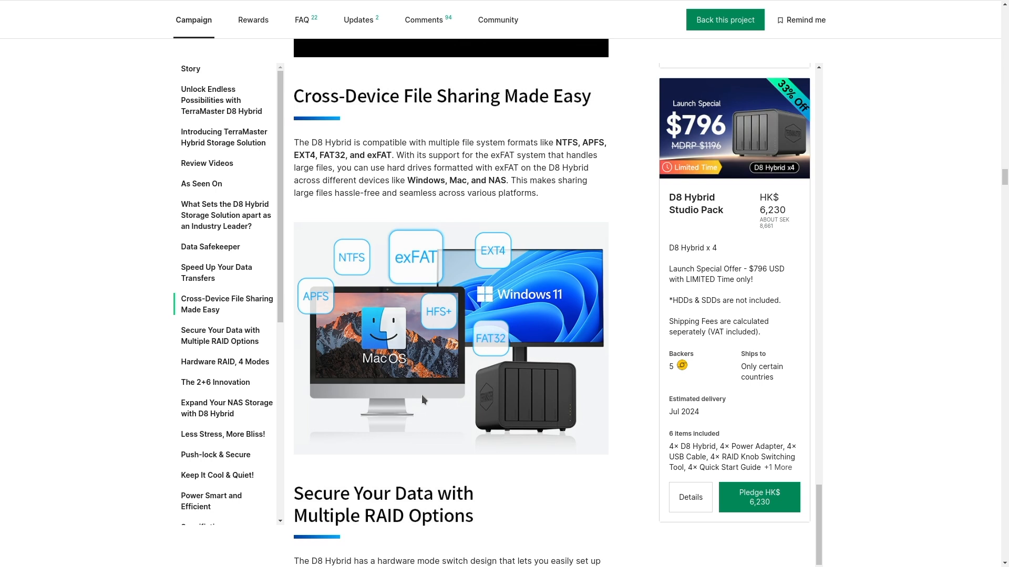
{"action": "mouse_move", "coordinate": [439, 380]}
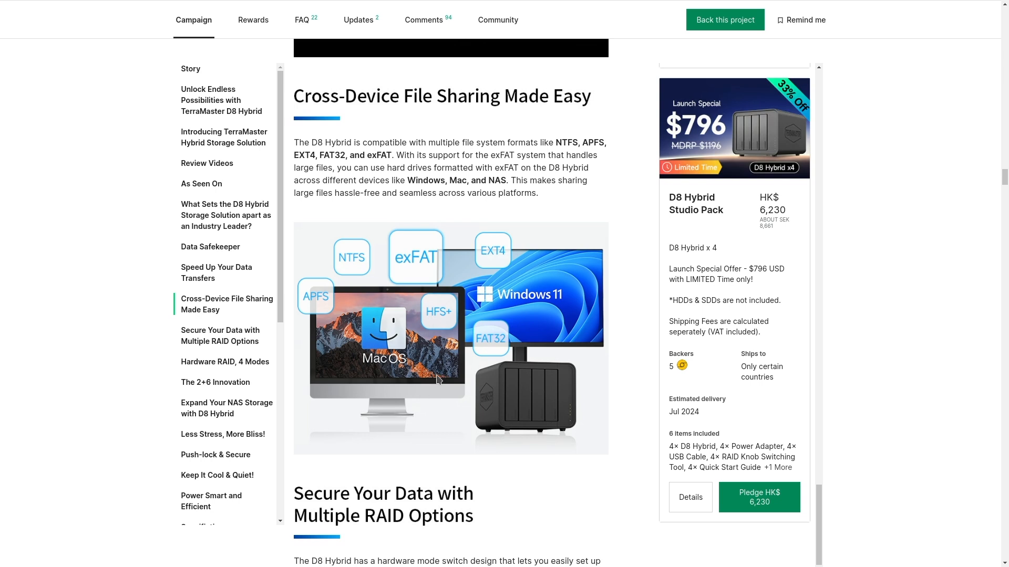
{"action": "mouse_move", "coordinate": [451, 378]}
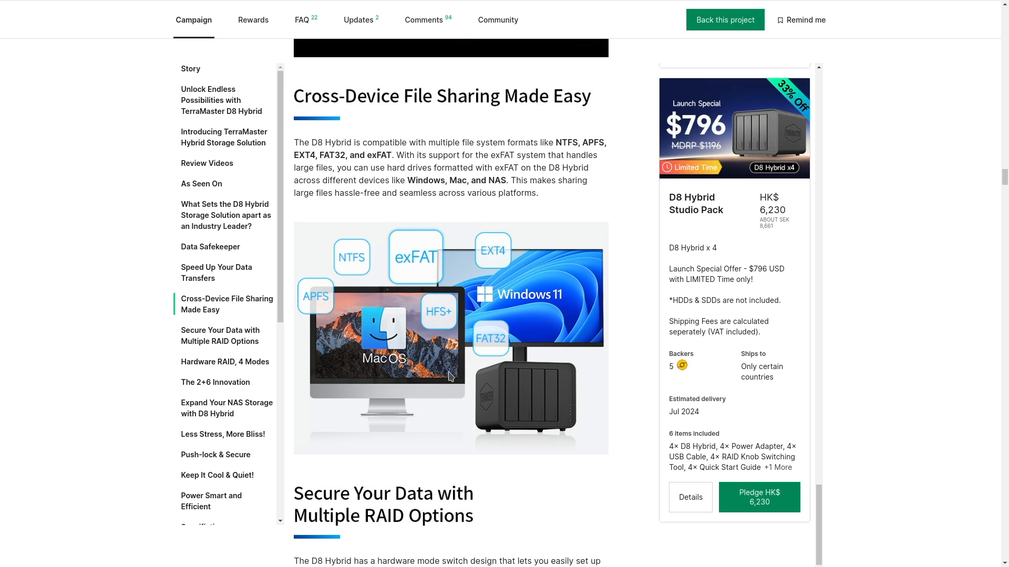
{"action": "mouse_move", "coordinate": [416, 378]}
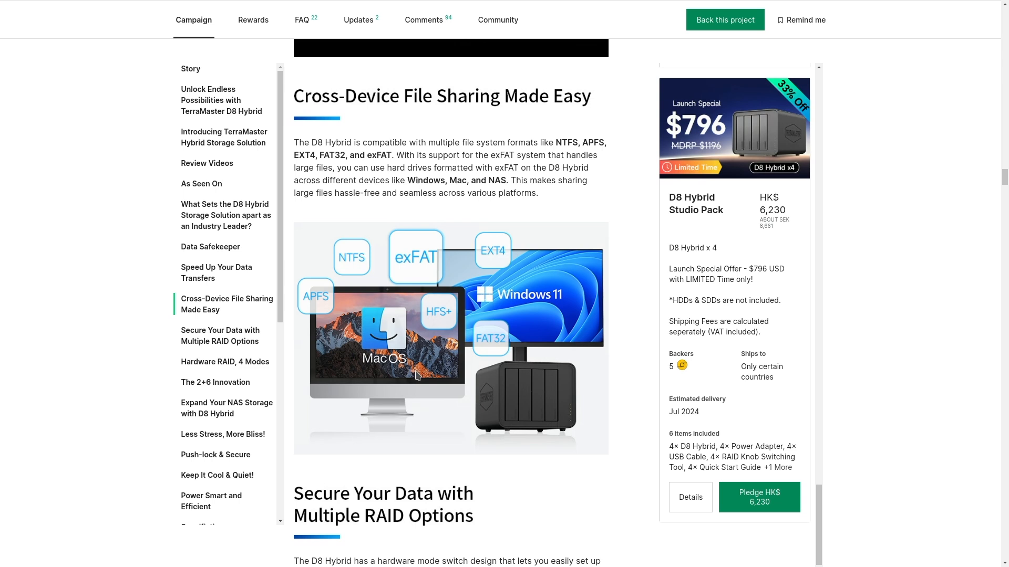
{"action": "mouse_move", "coordinate": [447, 379]}
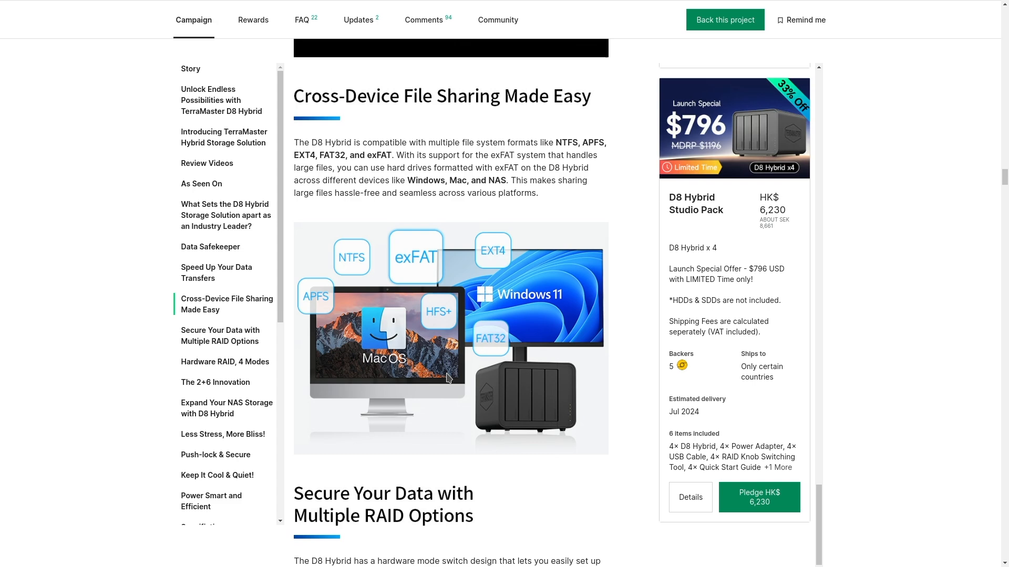
- Scroll past Hardware RAID, 4 Modes and The 2+6 Innovation to Expand Your NAS Storage with D8 Hybrid
{"action": "scroll", "scroll_direction": "down", "scroll_amount": 3}
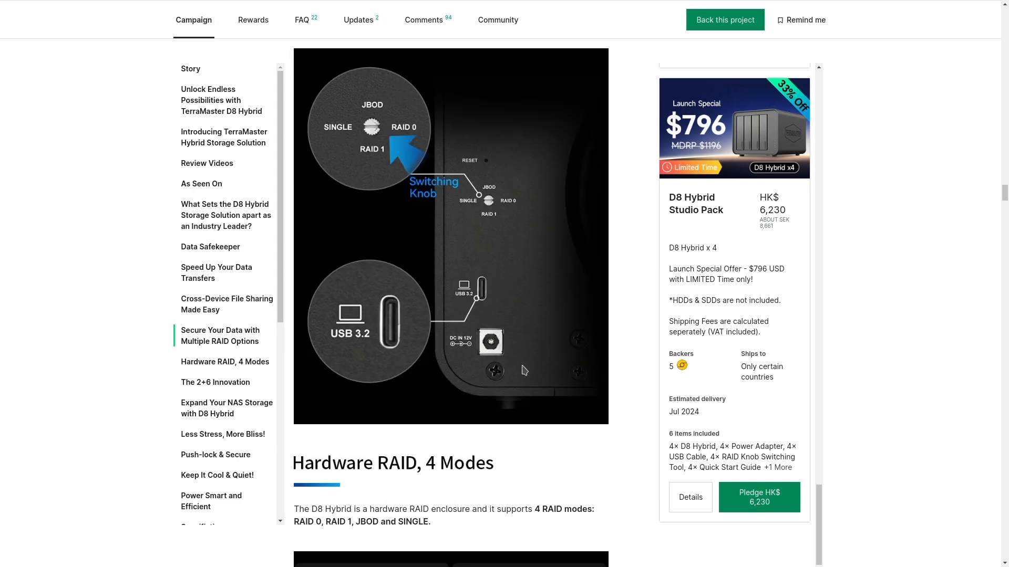
{"action": "scroll", "scroll_direction": "down", "scroll_amount": 3}
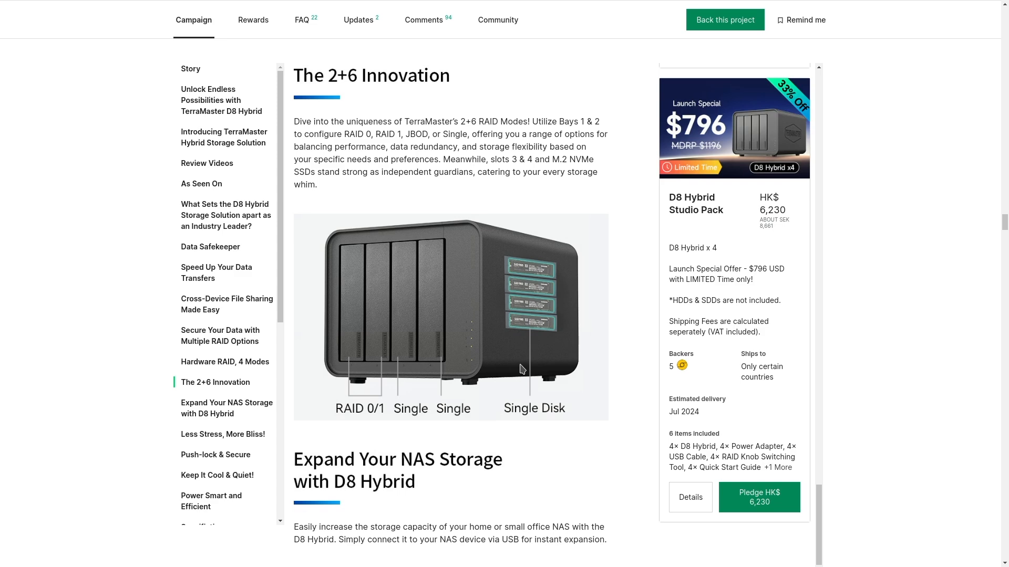
{"action": "scroll", "scroll_direction": "up", "scroll_amount": 3}
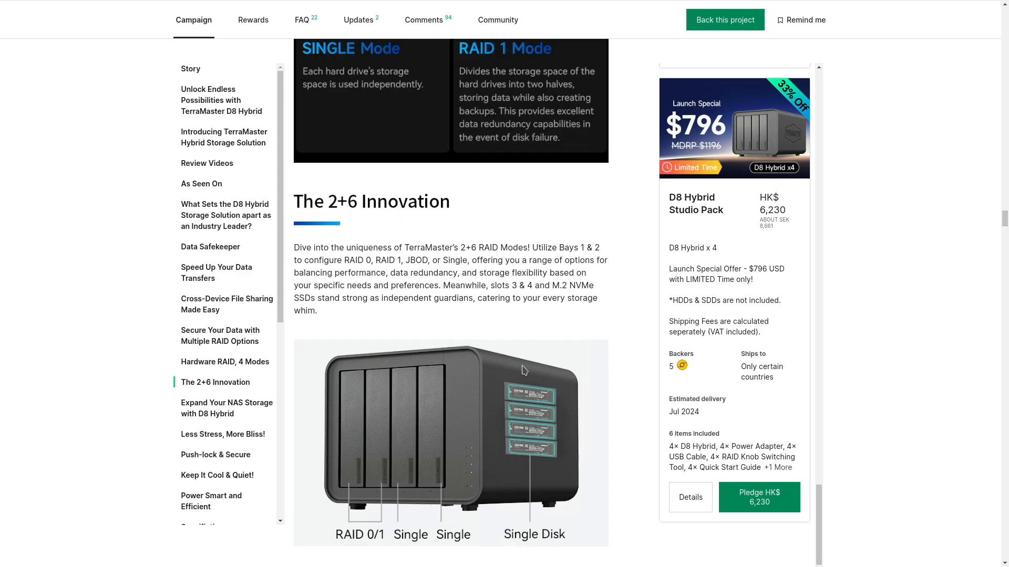
{"action": "scroll", "scroll_direction": "down", "scroll_amount": 3}
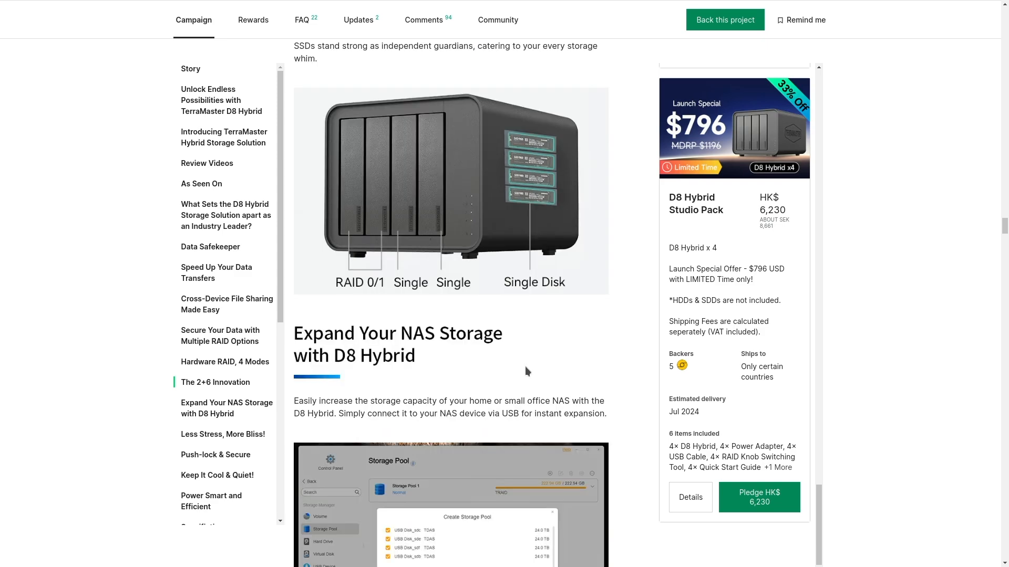
{"action": "scroll", "scroll_direction": "down", "scroll_amount": 3}
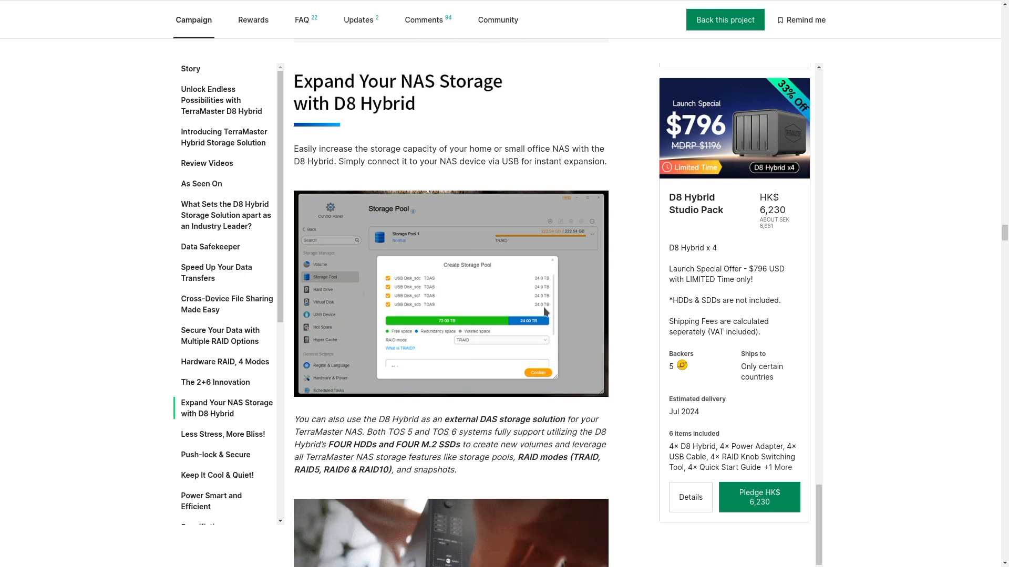
{"action": "mouse_move", "coordinate": [487, 353]}
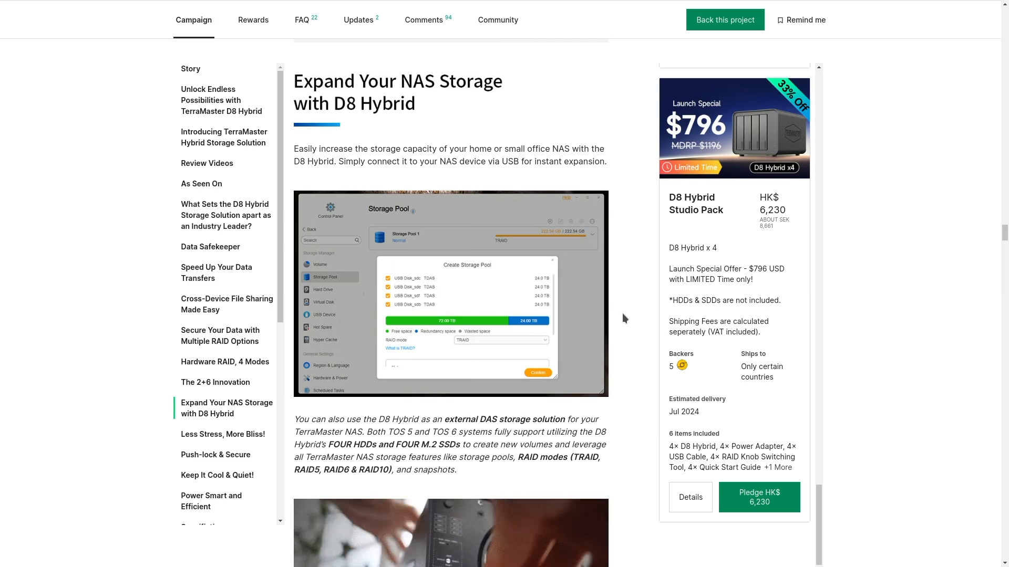
- Scroll down to Less Stress, More Bliss, Push-lock & Secure and the Keep It Cool & Quiet heading
{"action": "scroll", "scroll_direction": "down", "scroll_amount": 3}
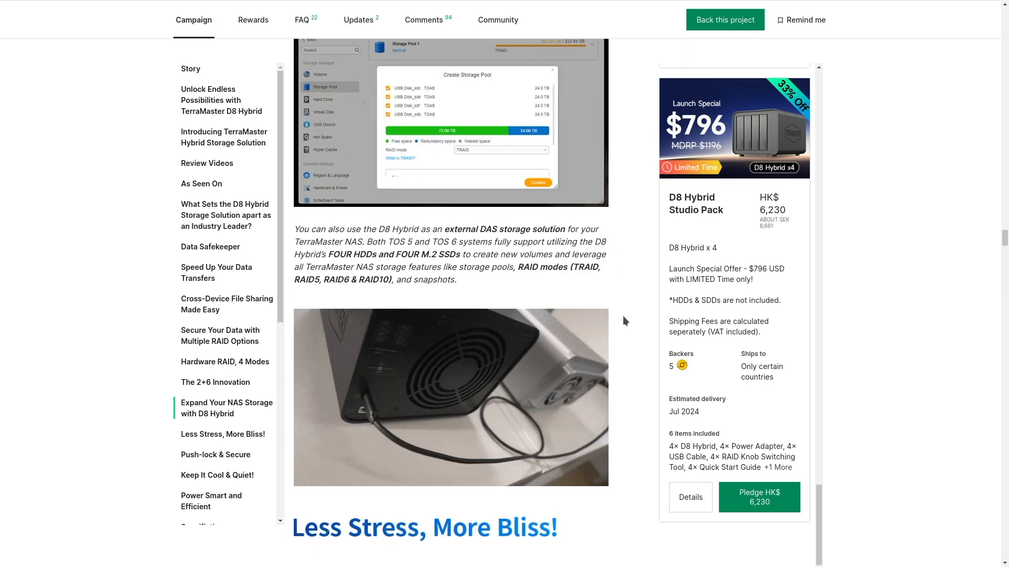
{"action": "scroll", "scroll_direction": "down", "scroll_amount": 3}
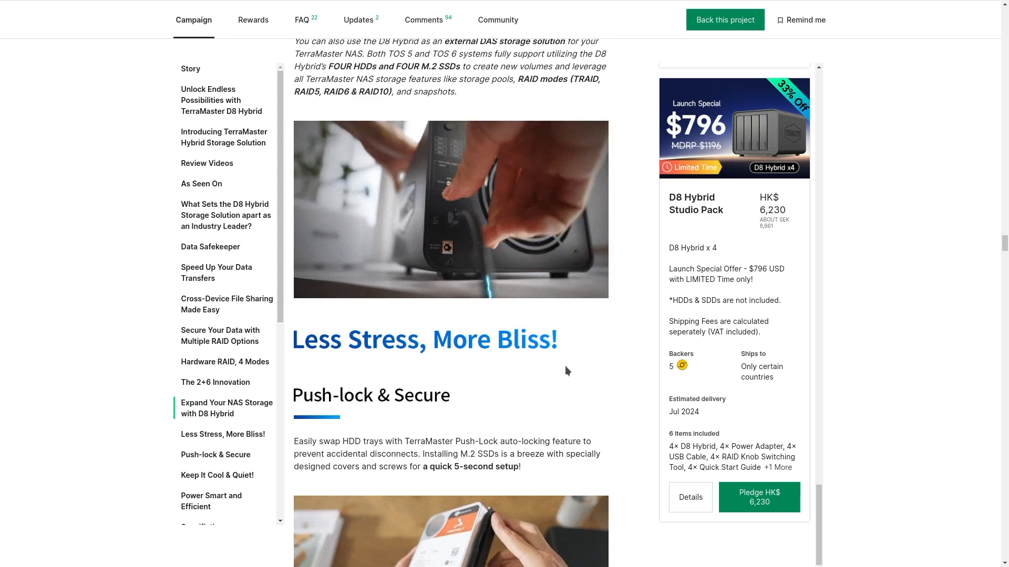
{"action": "scroll", "scroll_direction": "down", "scroll_amount": 3}
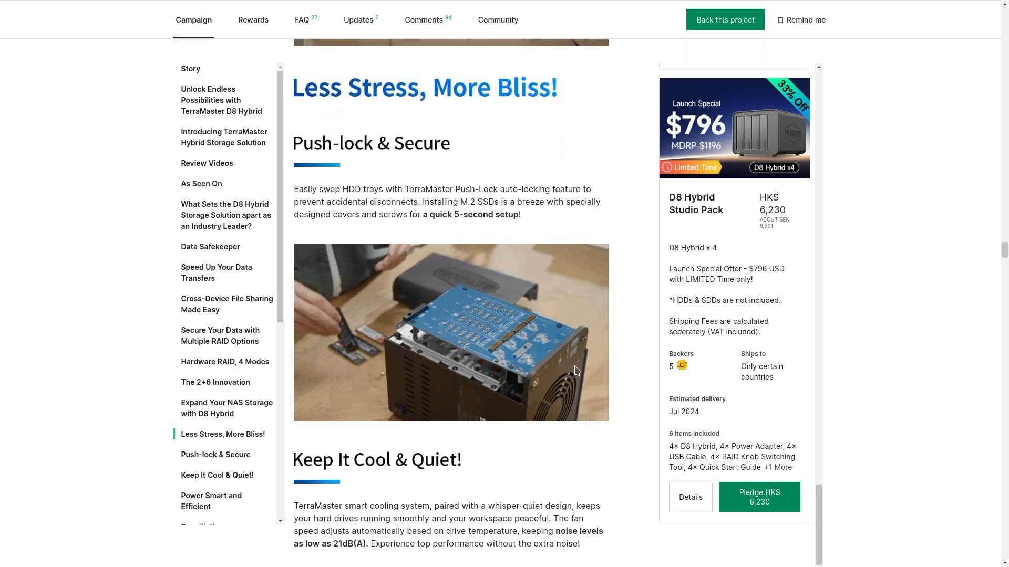
{"action": "mouse_move", "coordinate": [641, 370]}
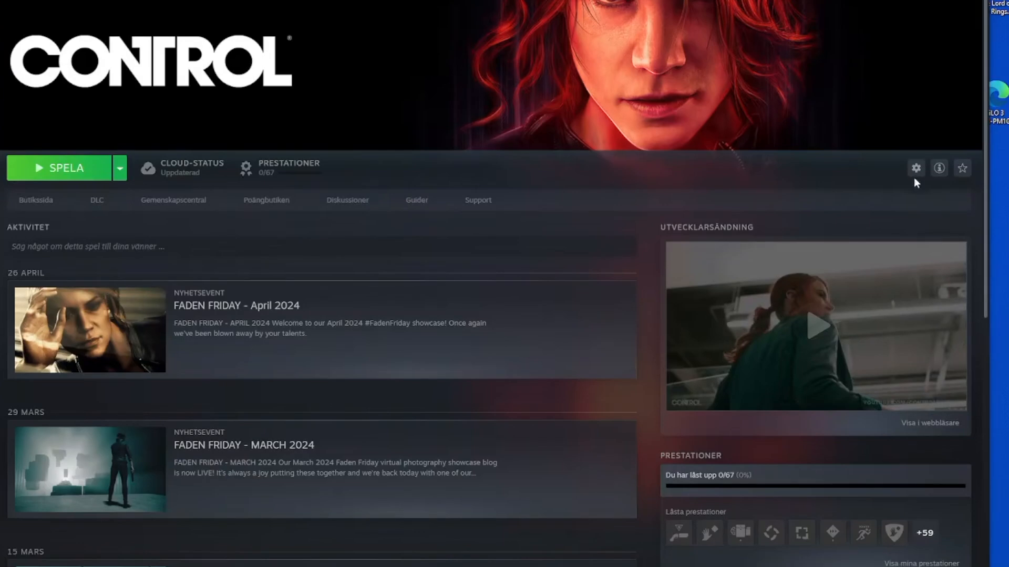
{"action": "mouse_move", "coordinate": [883, 247]}
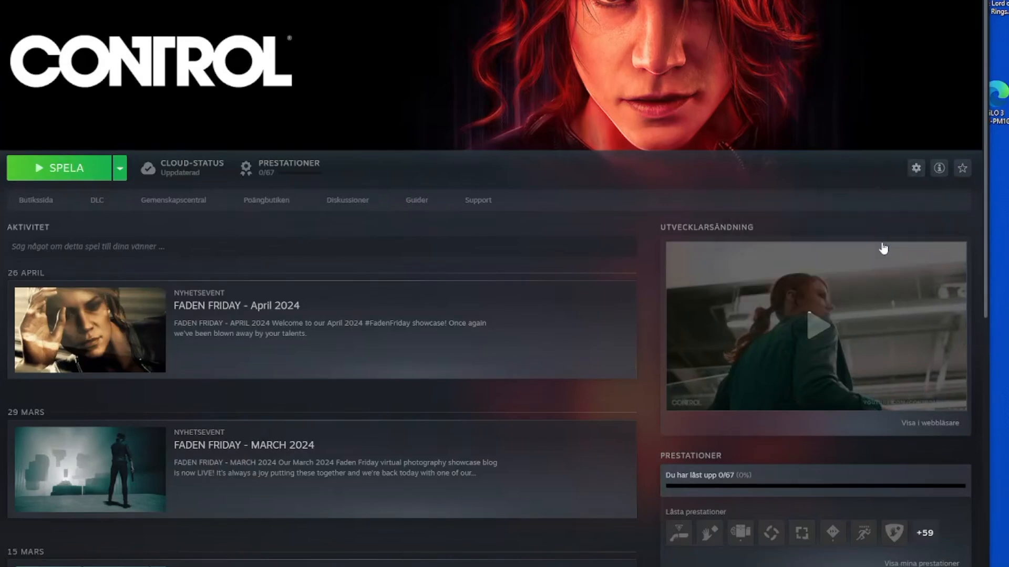
- Browse Control's installed files folder on the D8 drive, then close Explorer and the Properties window
{"action": "left_click", "coordinate": [914, 168]}
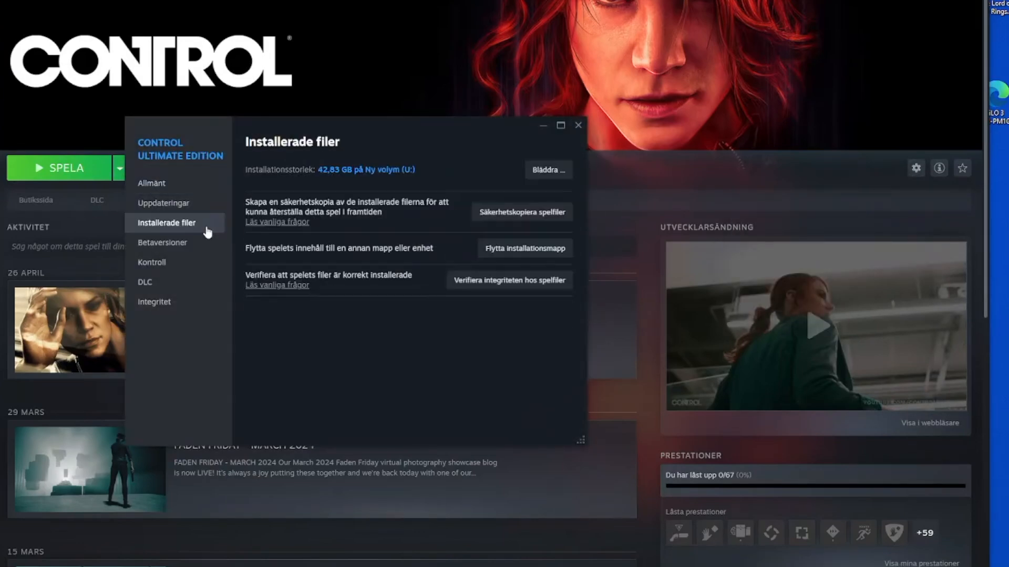
{"action": "mouse_move", "coordinate": [547, 170]}
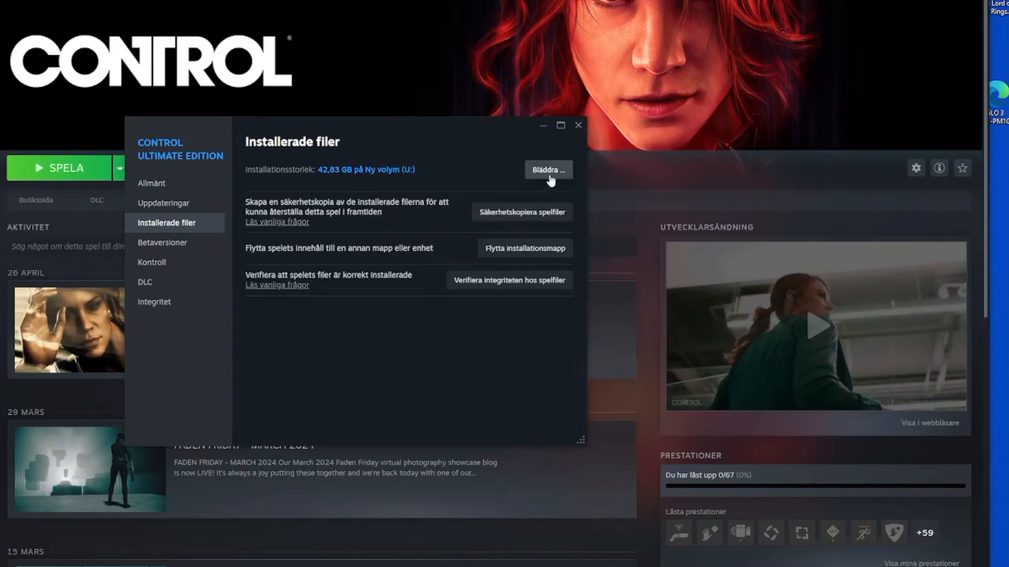
{"action": "left_click", "coordinate": [547, 169]}
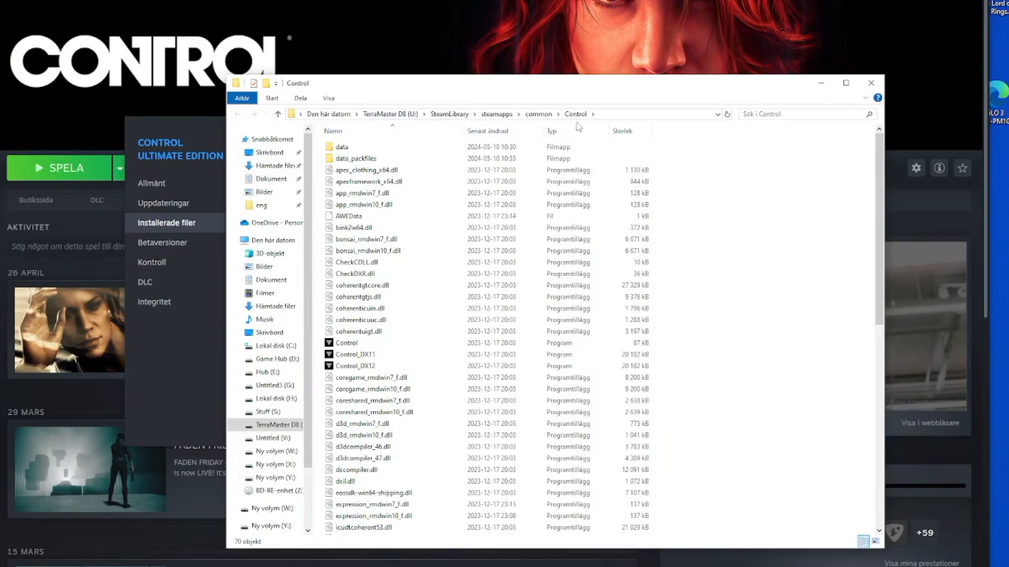
{"action": "left_click", "coordinate": [869, 82]}
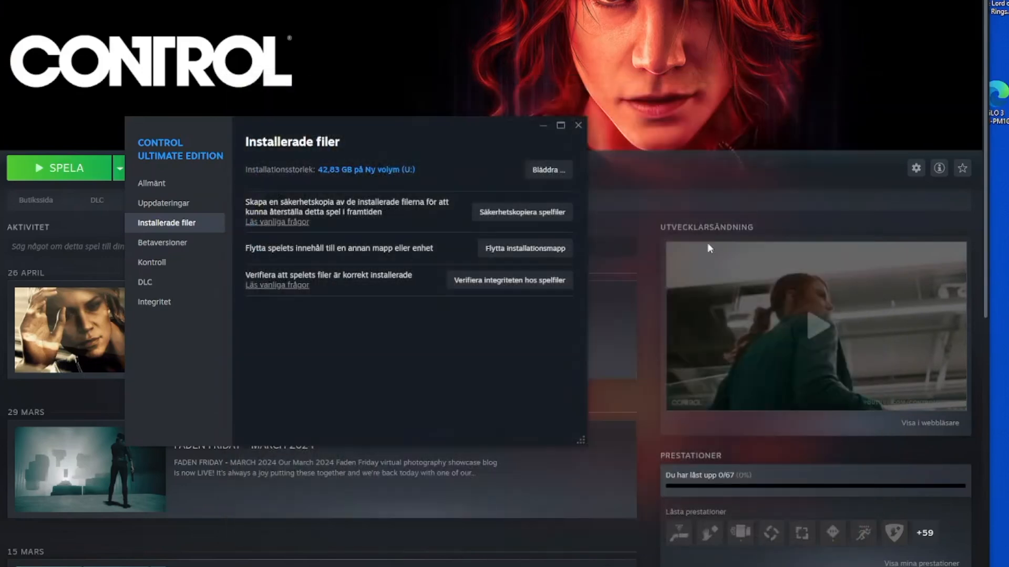
{"action": "mouse_move", "coordinate": [576, 126]}
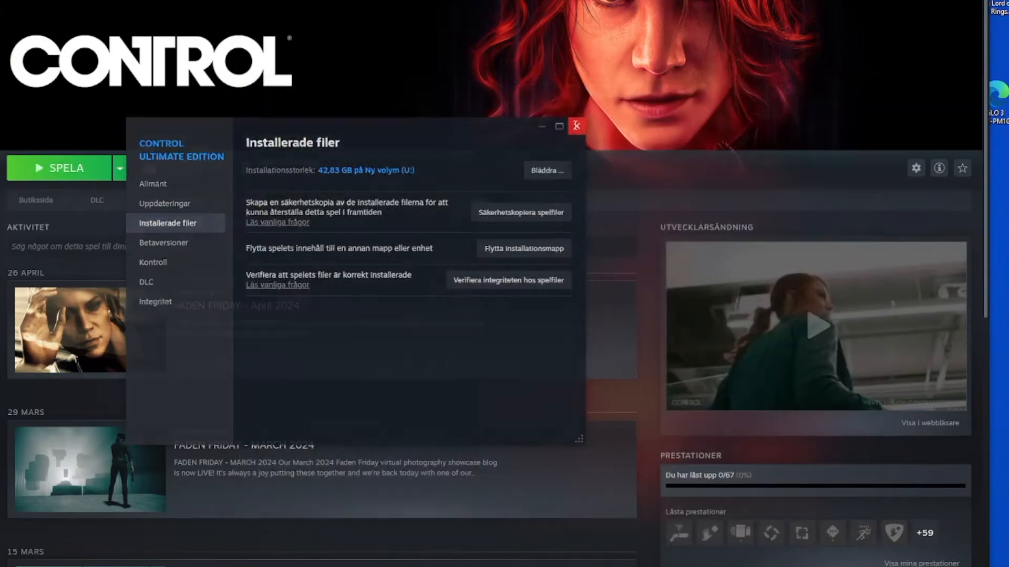
{"action": "left_click", "coordinate": [574, 126]}
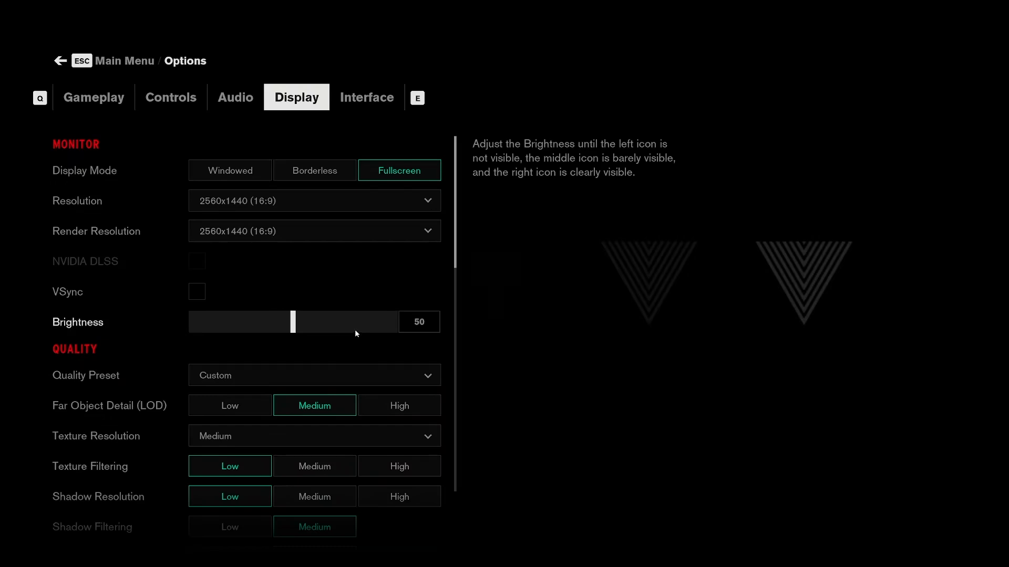
{"action": "mouse_move", "coordinate": [373, 318]}
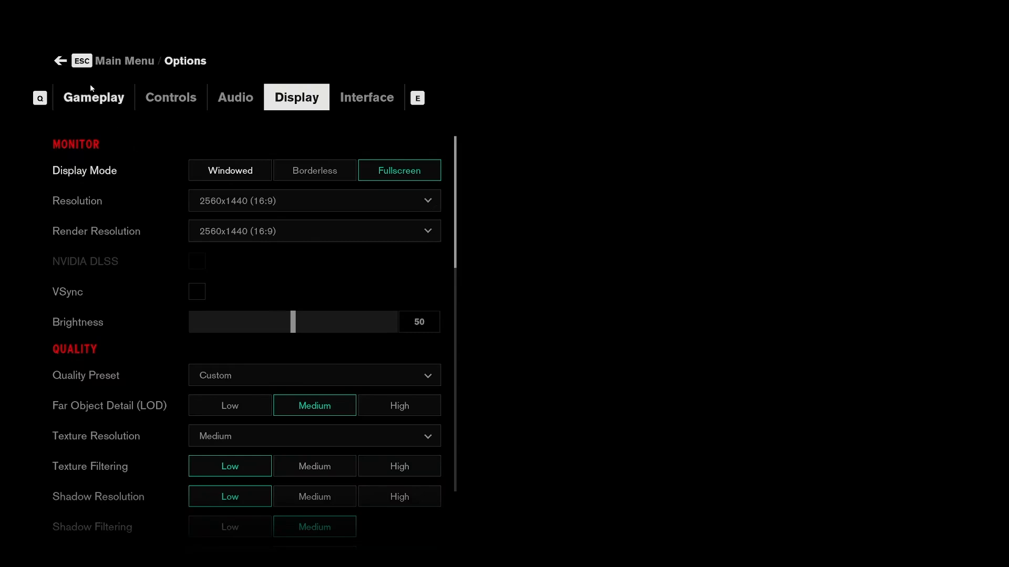
{"action": "mouse_move", "coordinate": [180, 159]}
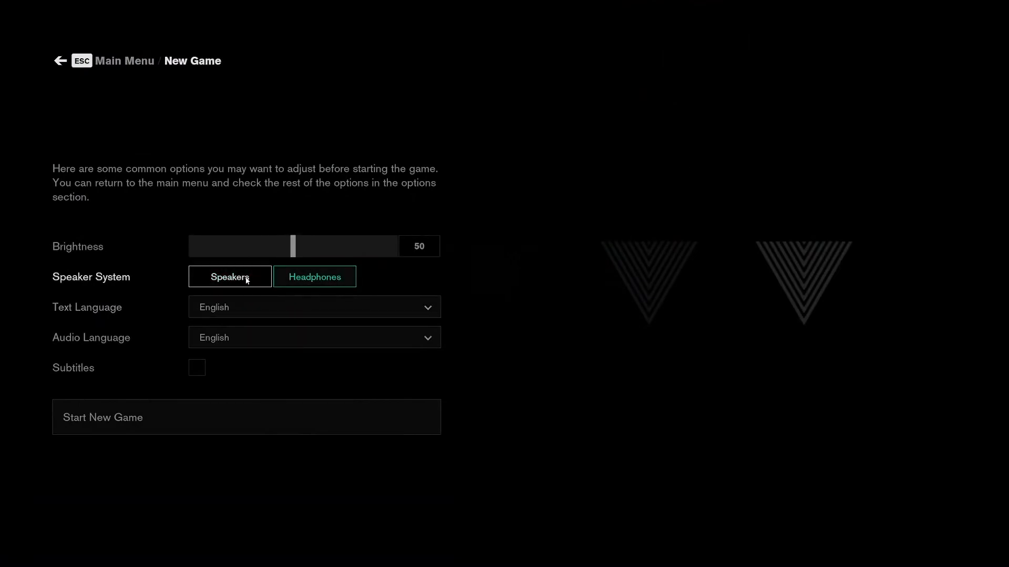
- Set Control's audio output to speakers
{"action": "left_click", "coordinate": [315, 277]}
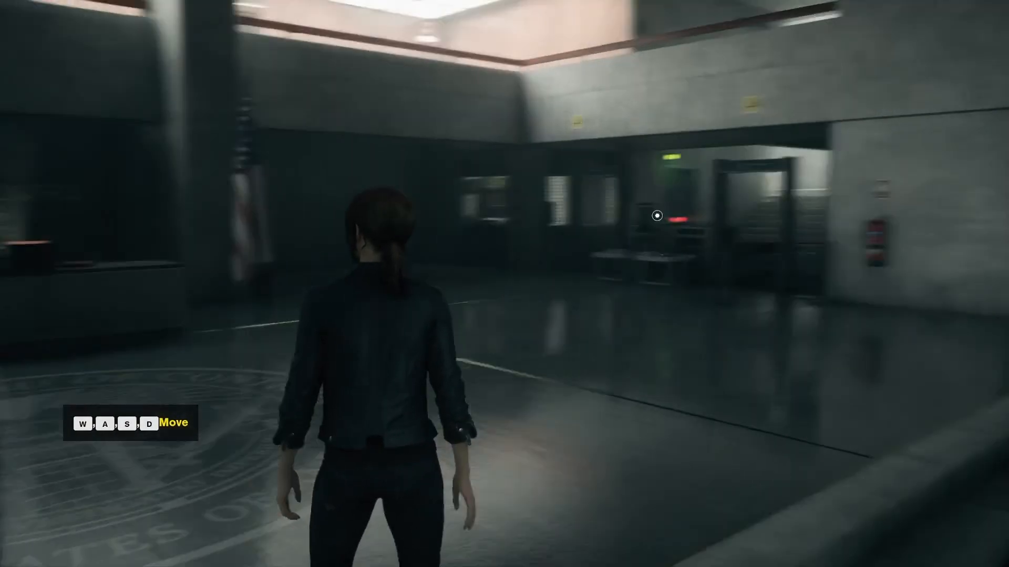
- Walk the character across the lobby up to the security checkpoint scanners
{"action": "key", "text": "w"}
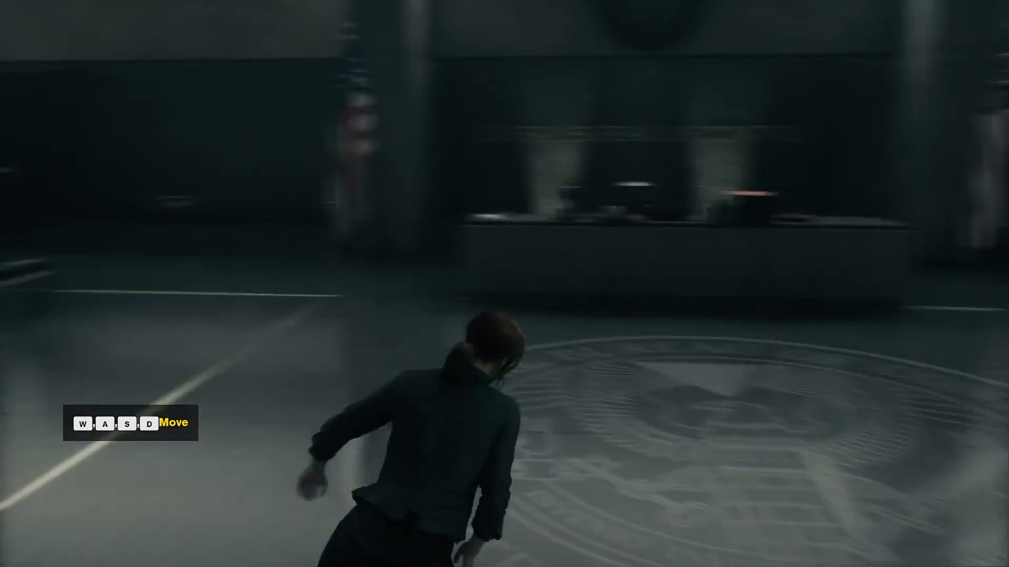
{"action": "key", "text": "w"}
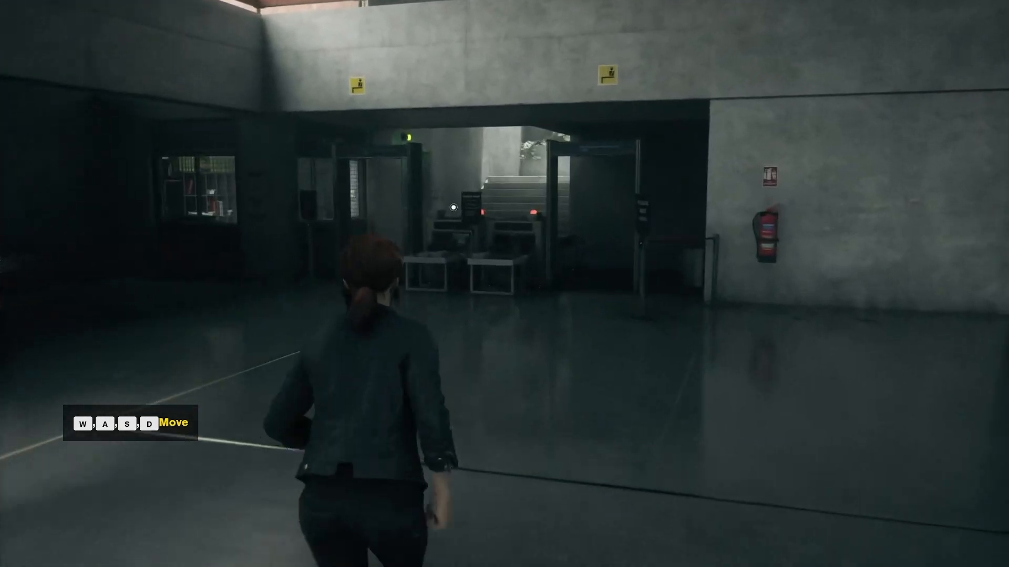
{"action": "key", "text": "w"}
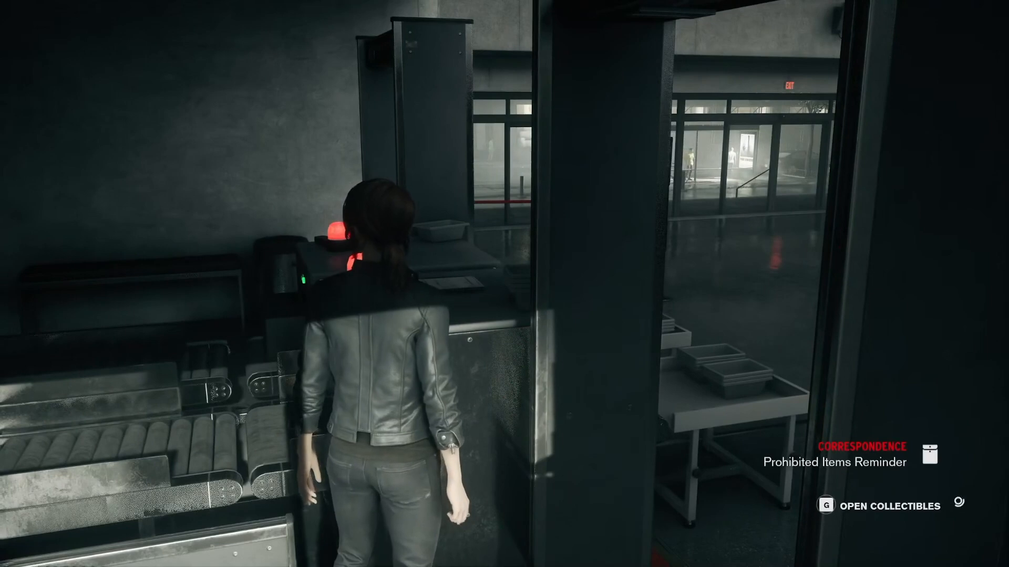
- Read the Prohibited Items Reminder under Collectibles > Correspondence
{"action": "key", "text": "g"}
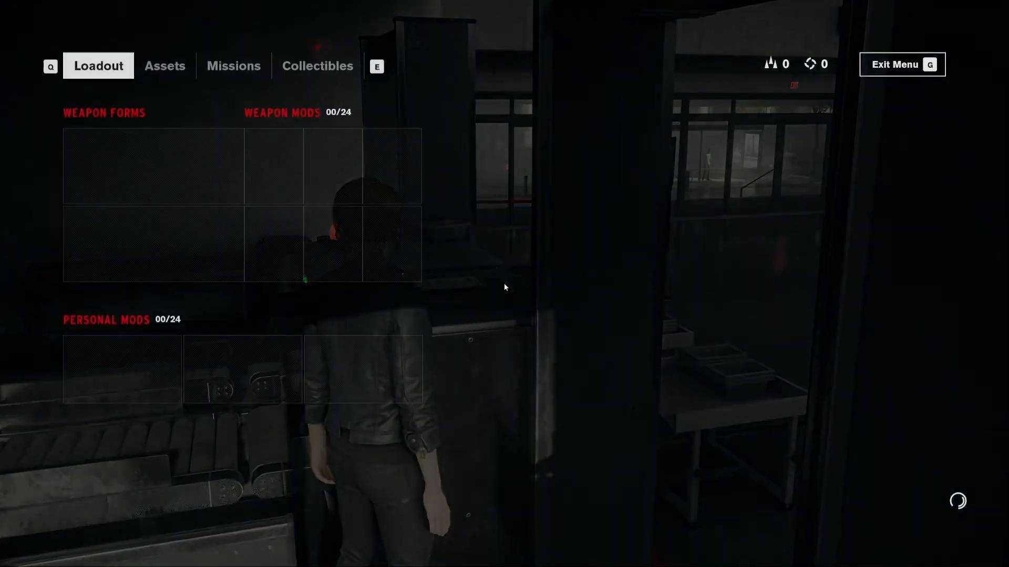
{"action": "left_click", "coordinate": [317, 66]}
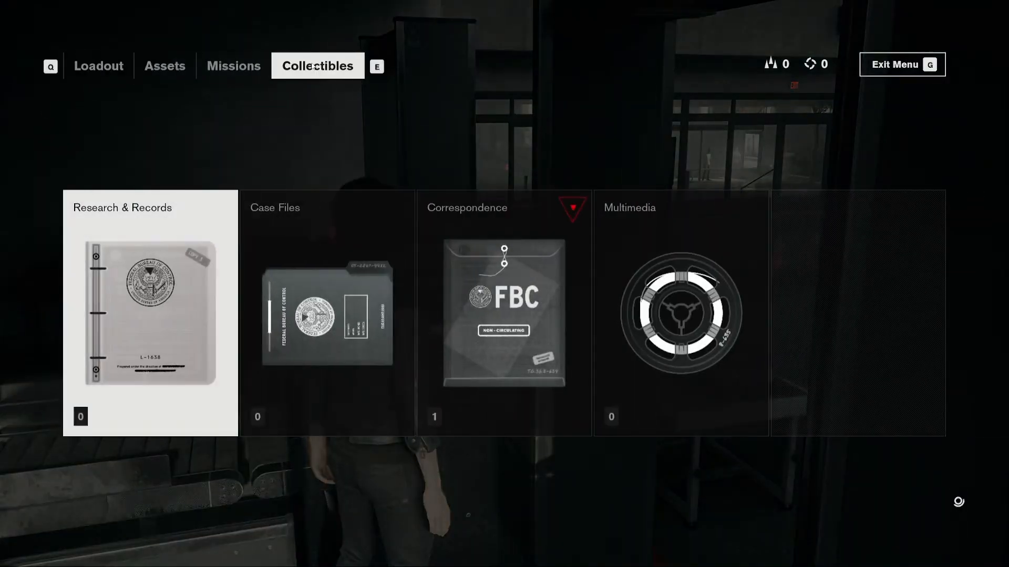
{"action": "left_click", "coordinate": [504, 313]}
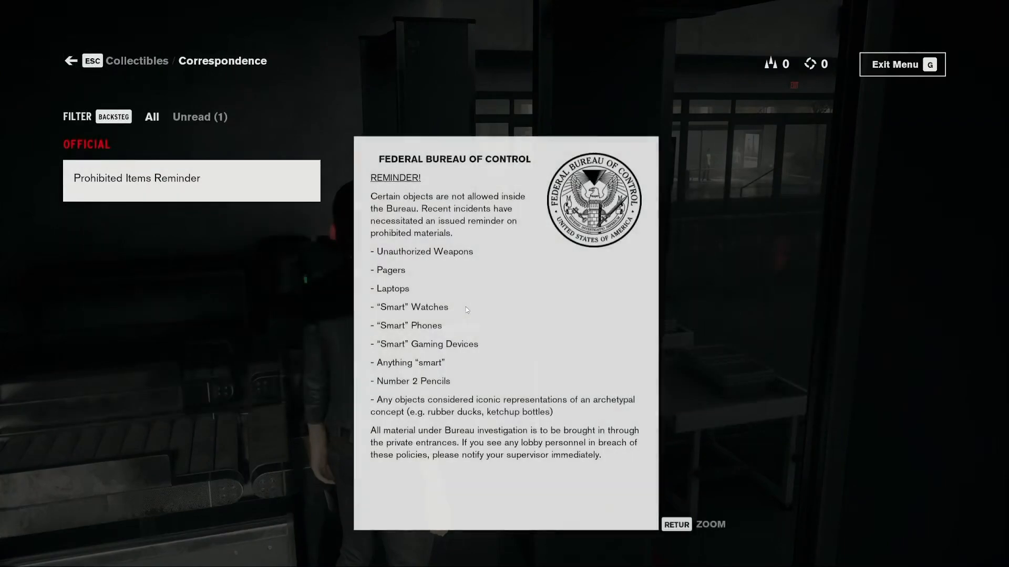